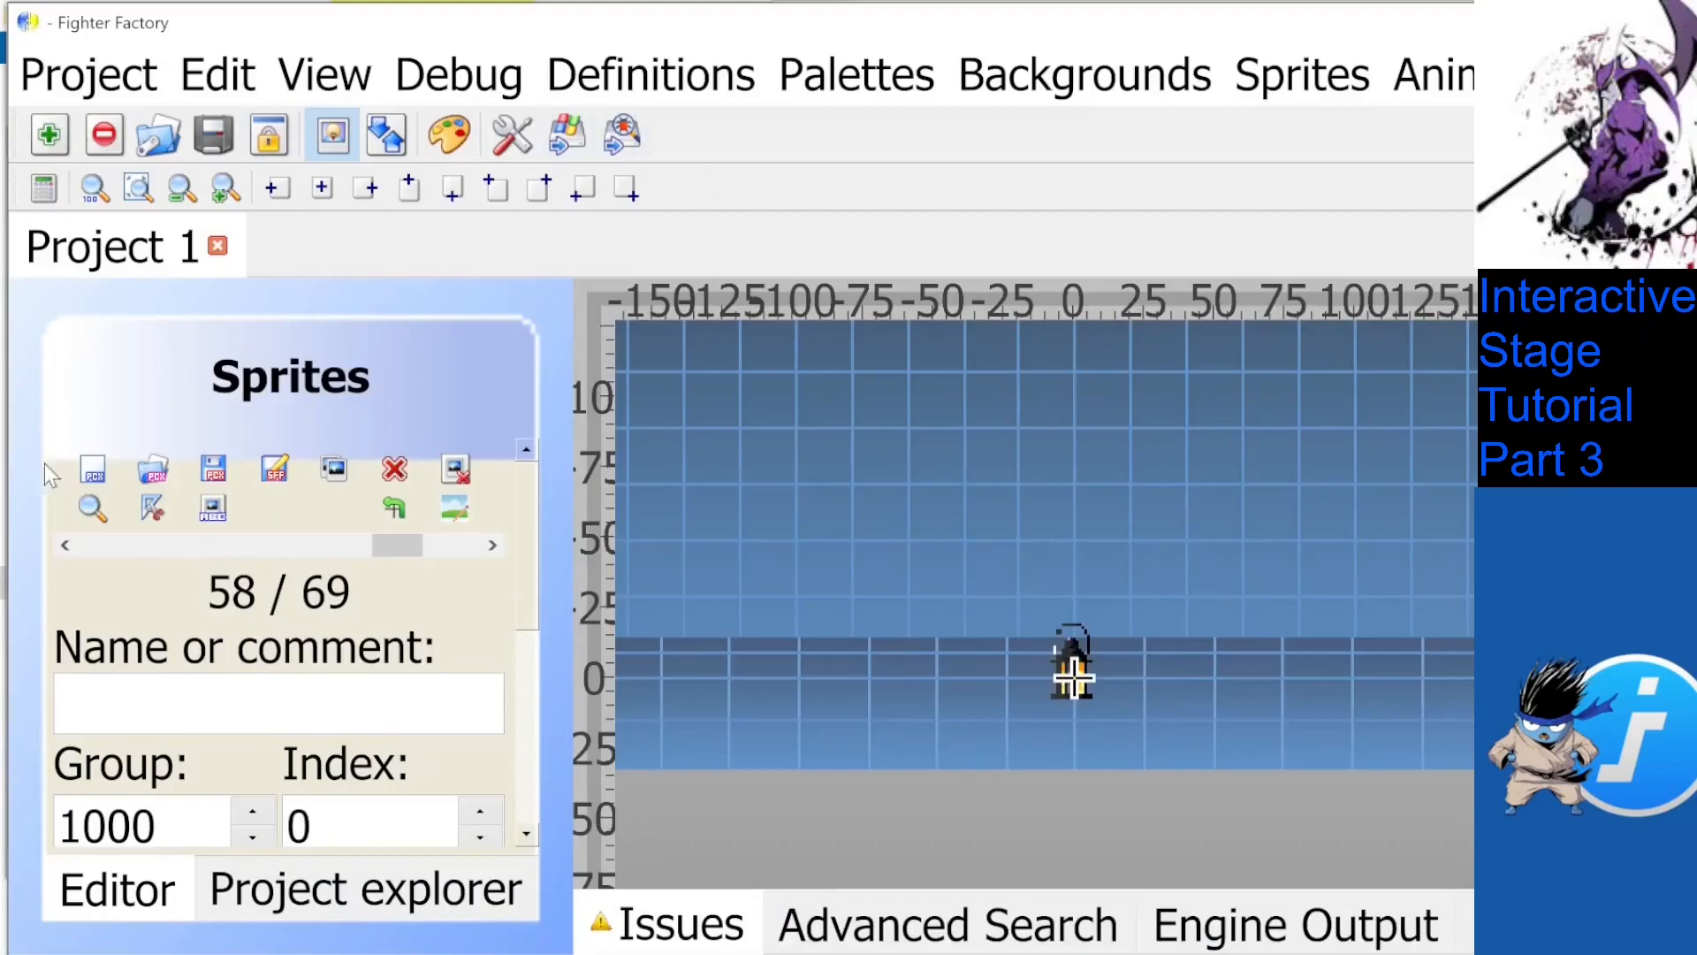
mouse_move(560, 599)
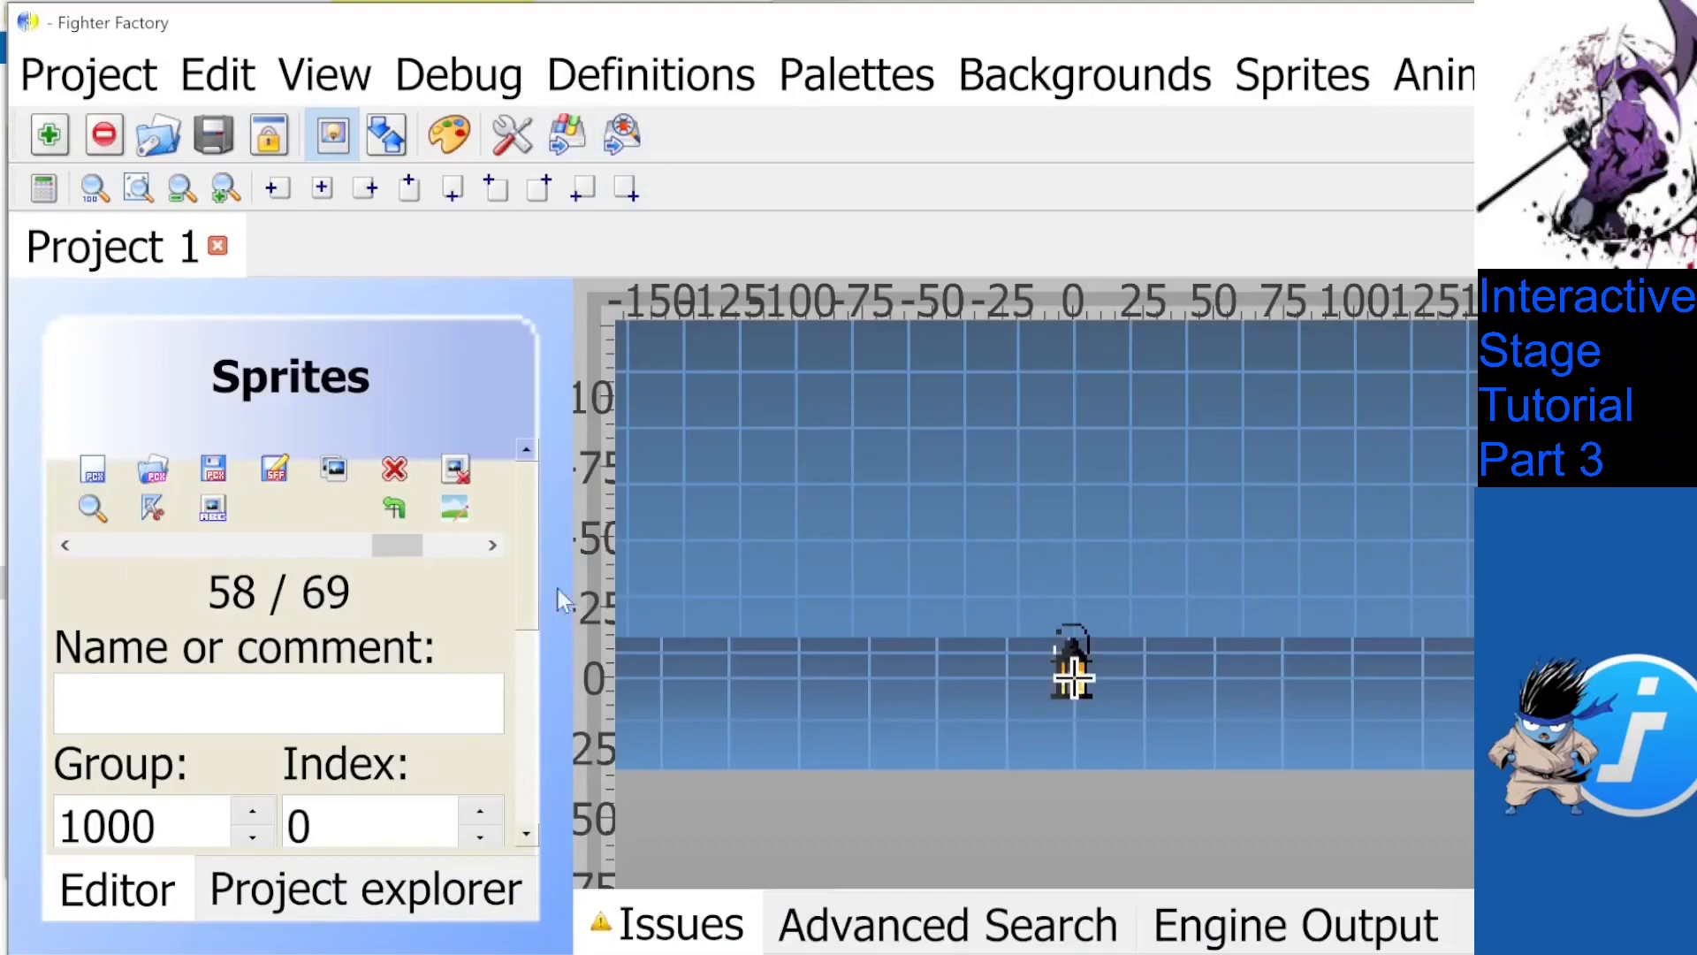
mouse_move(953, 513)
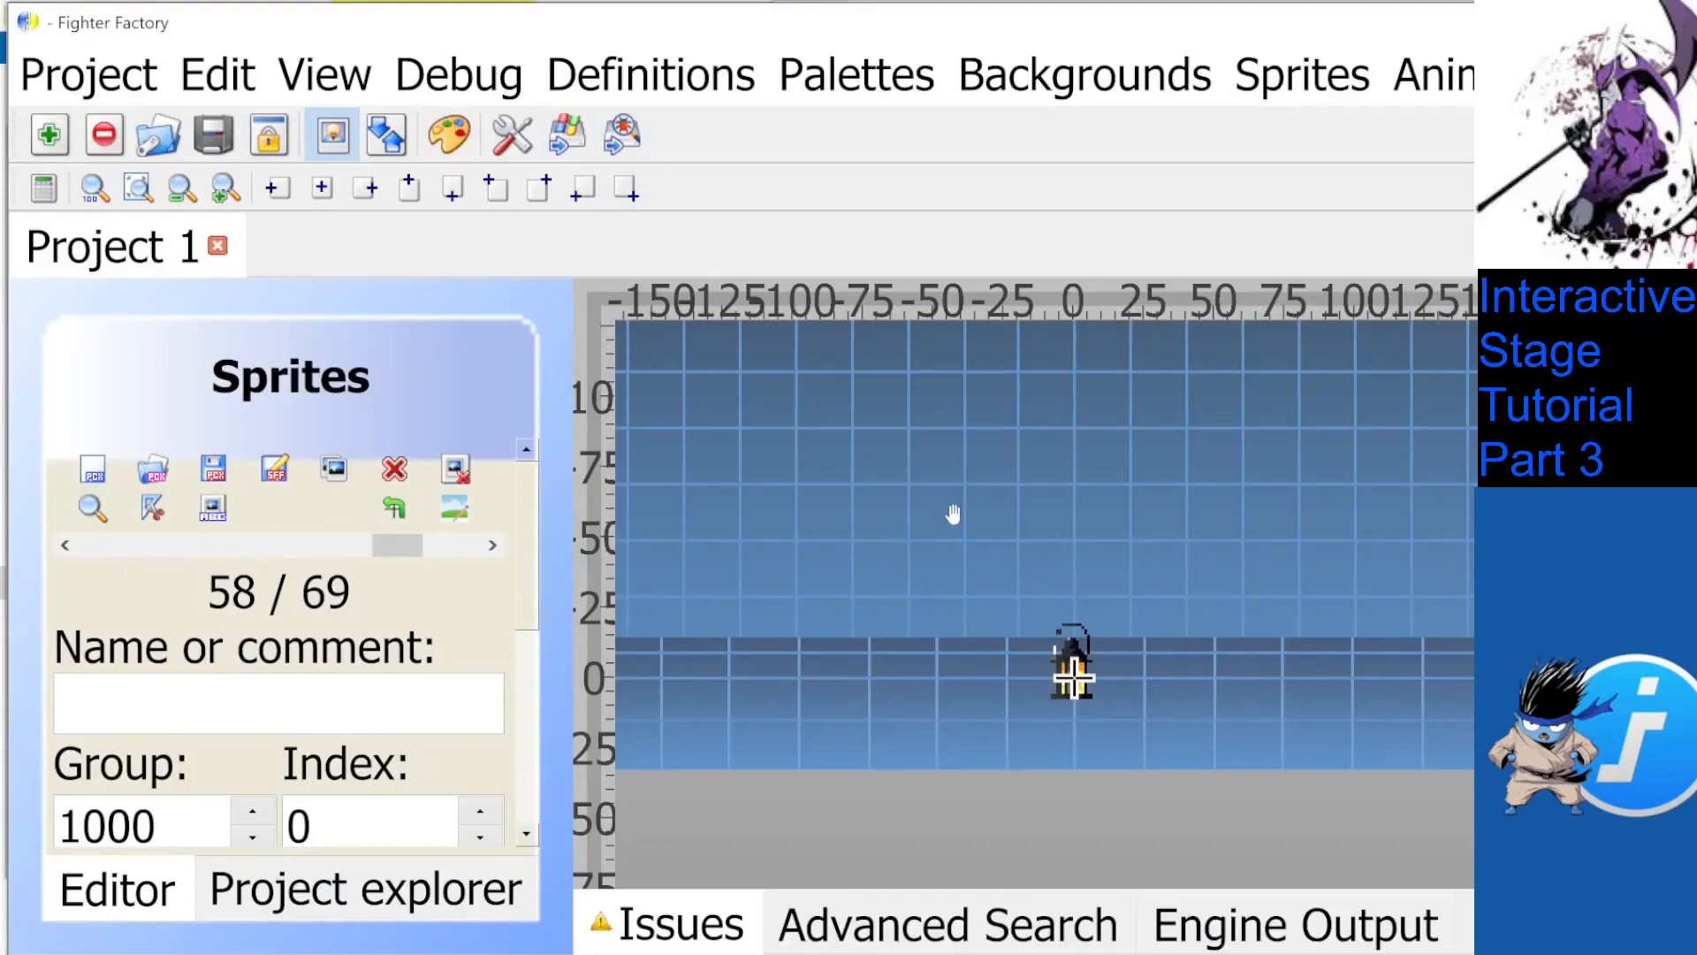
mouse_move(1039, 511)
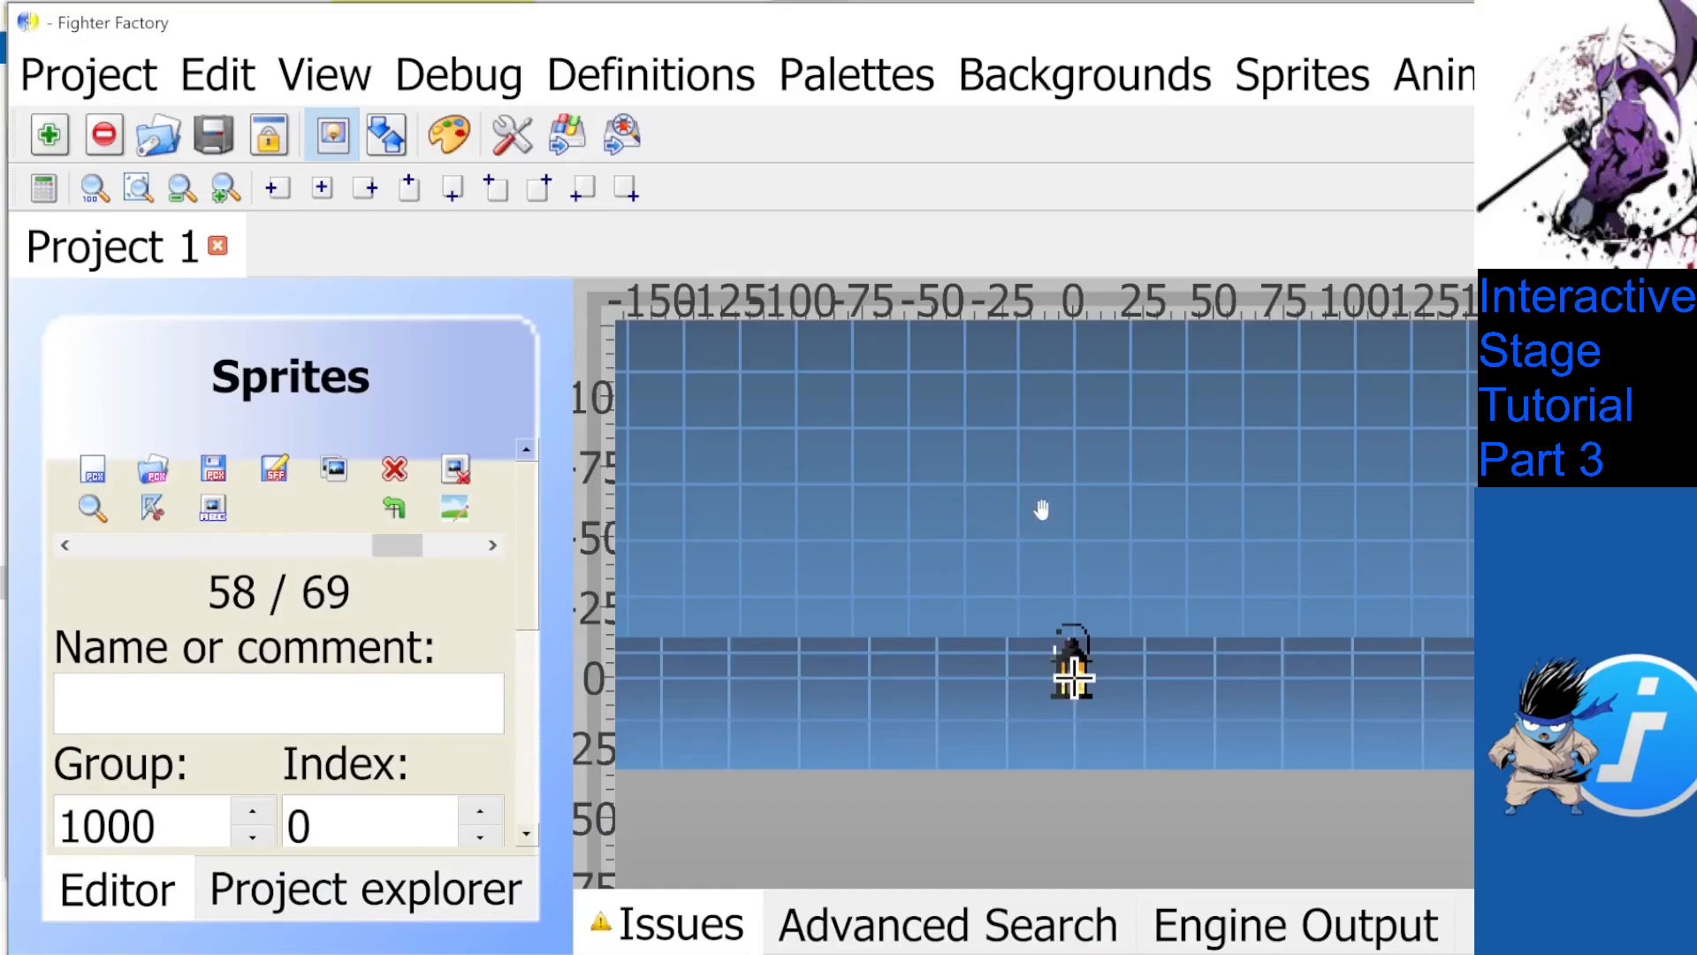
mouse_move(193, 562)
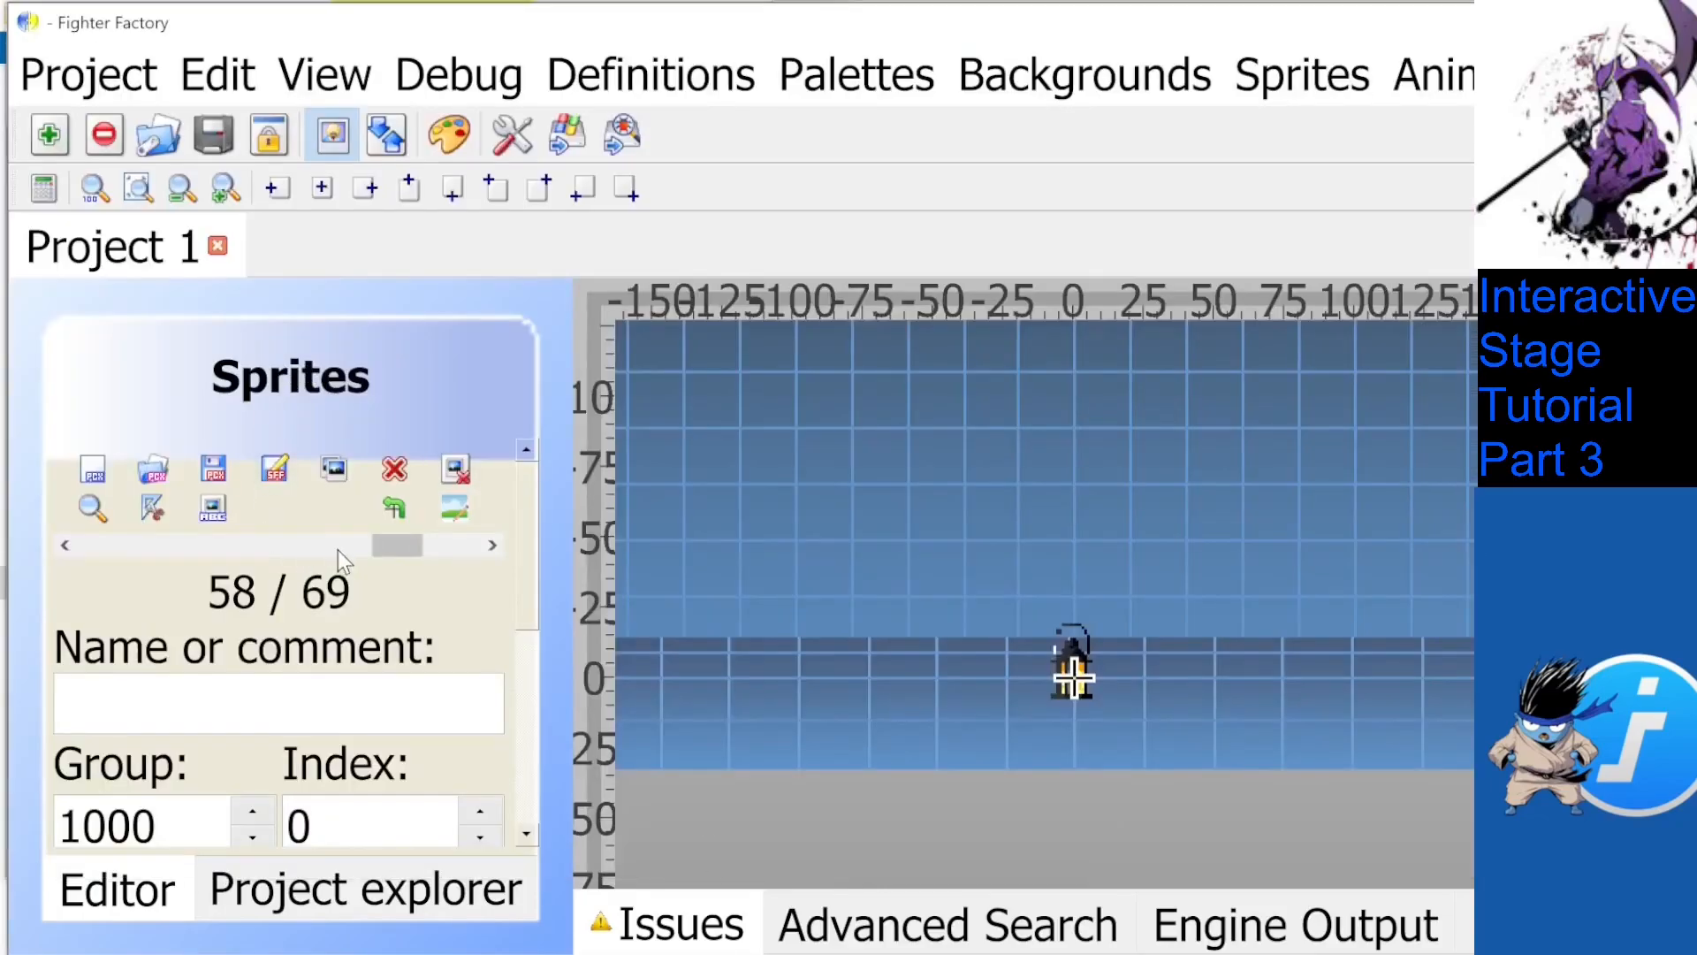
Browse the stage .def's boat section, review TutorialShips.chr, then bring TutorialShips.zss to its lamp Explod.
left_click_drag(394, 545, 423, 544)
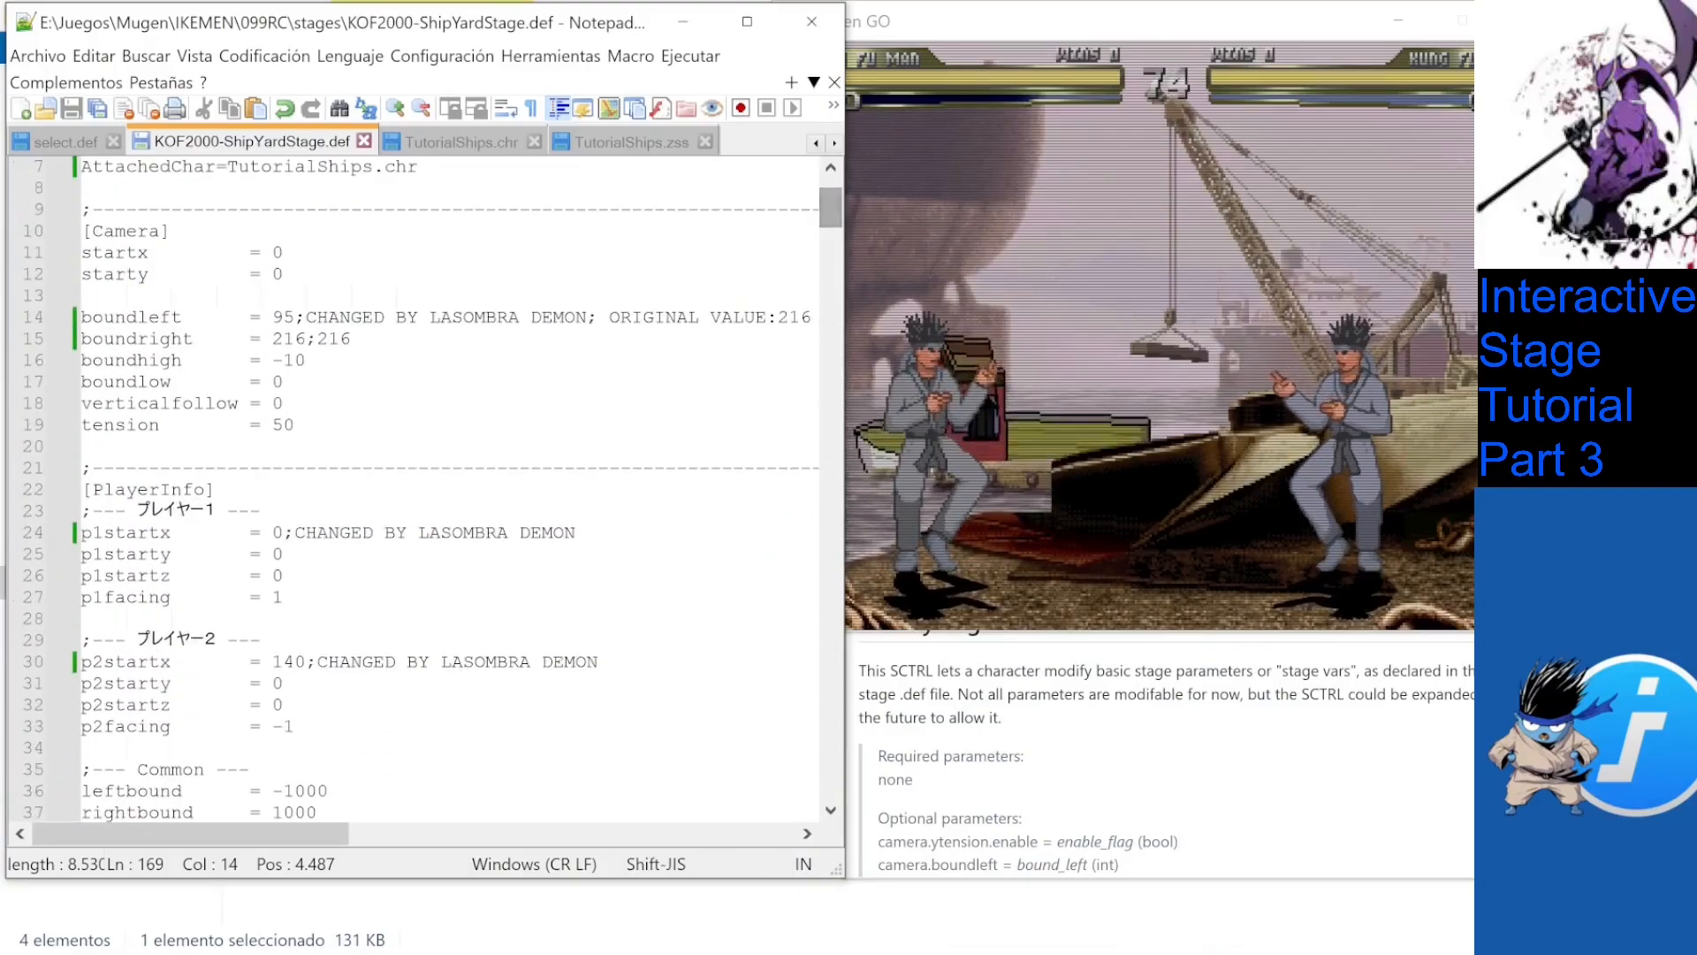
key("ctrl+f")
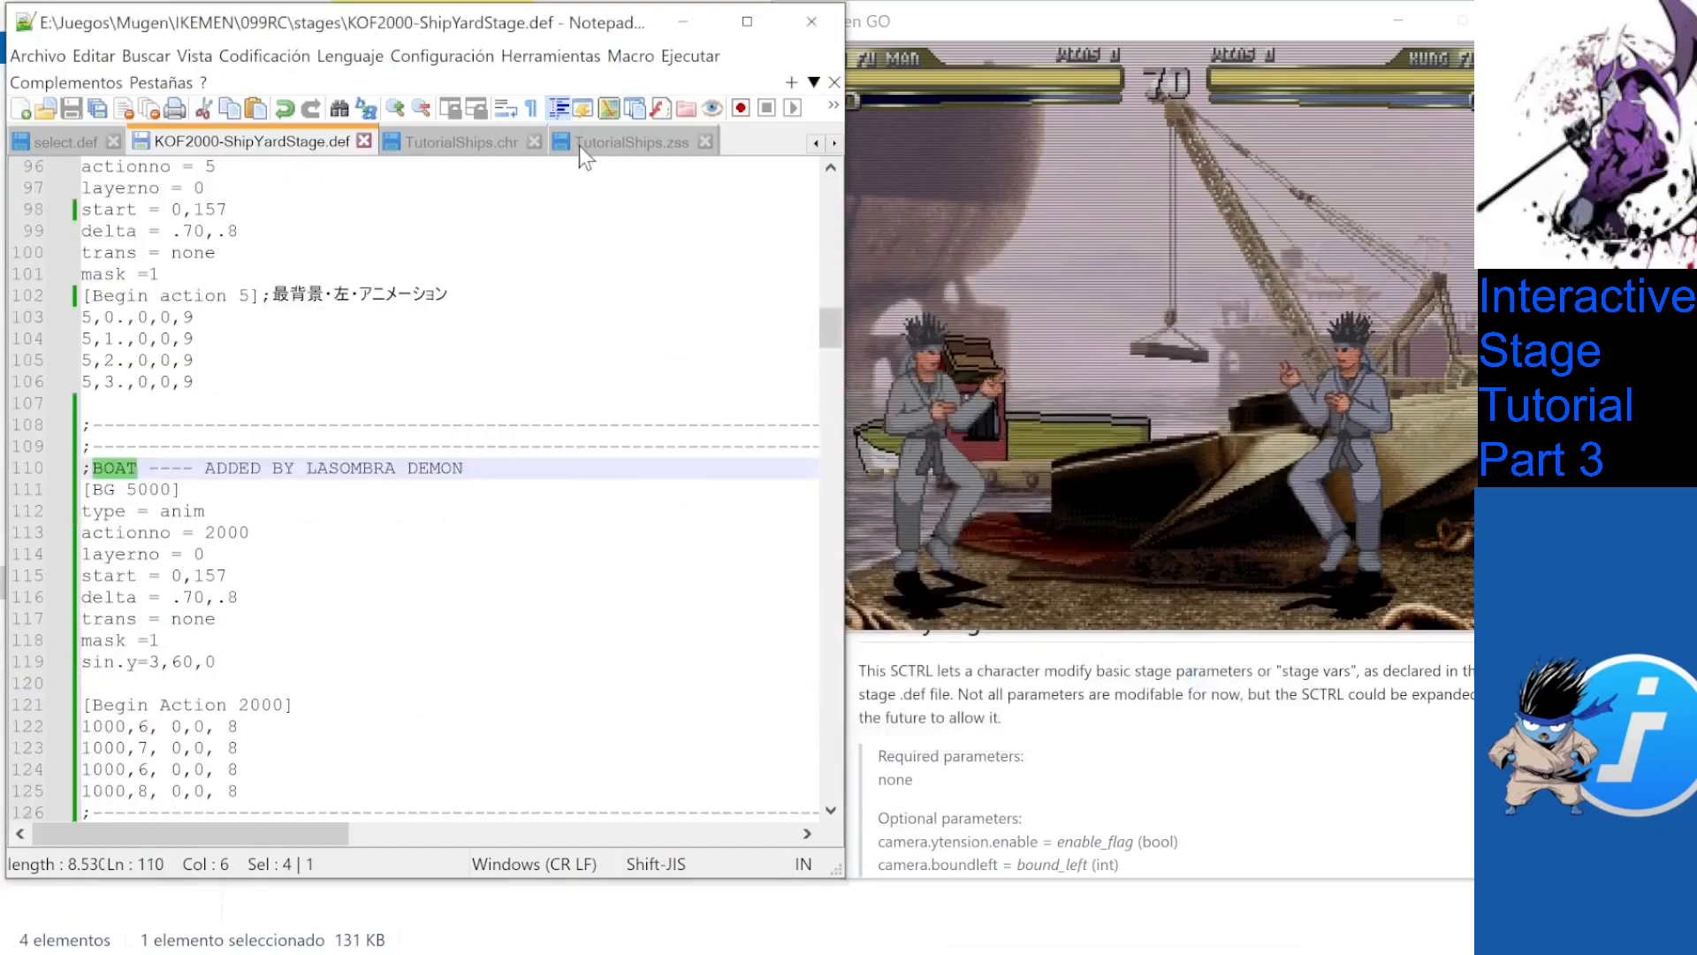
left_click(449, 142)
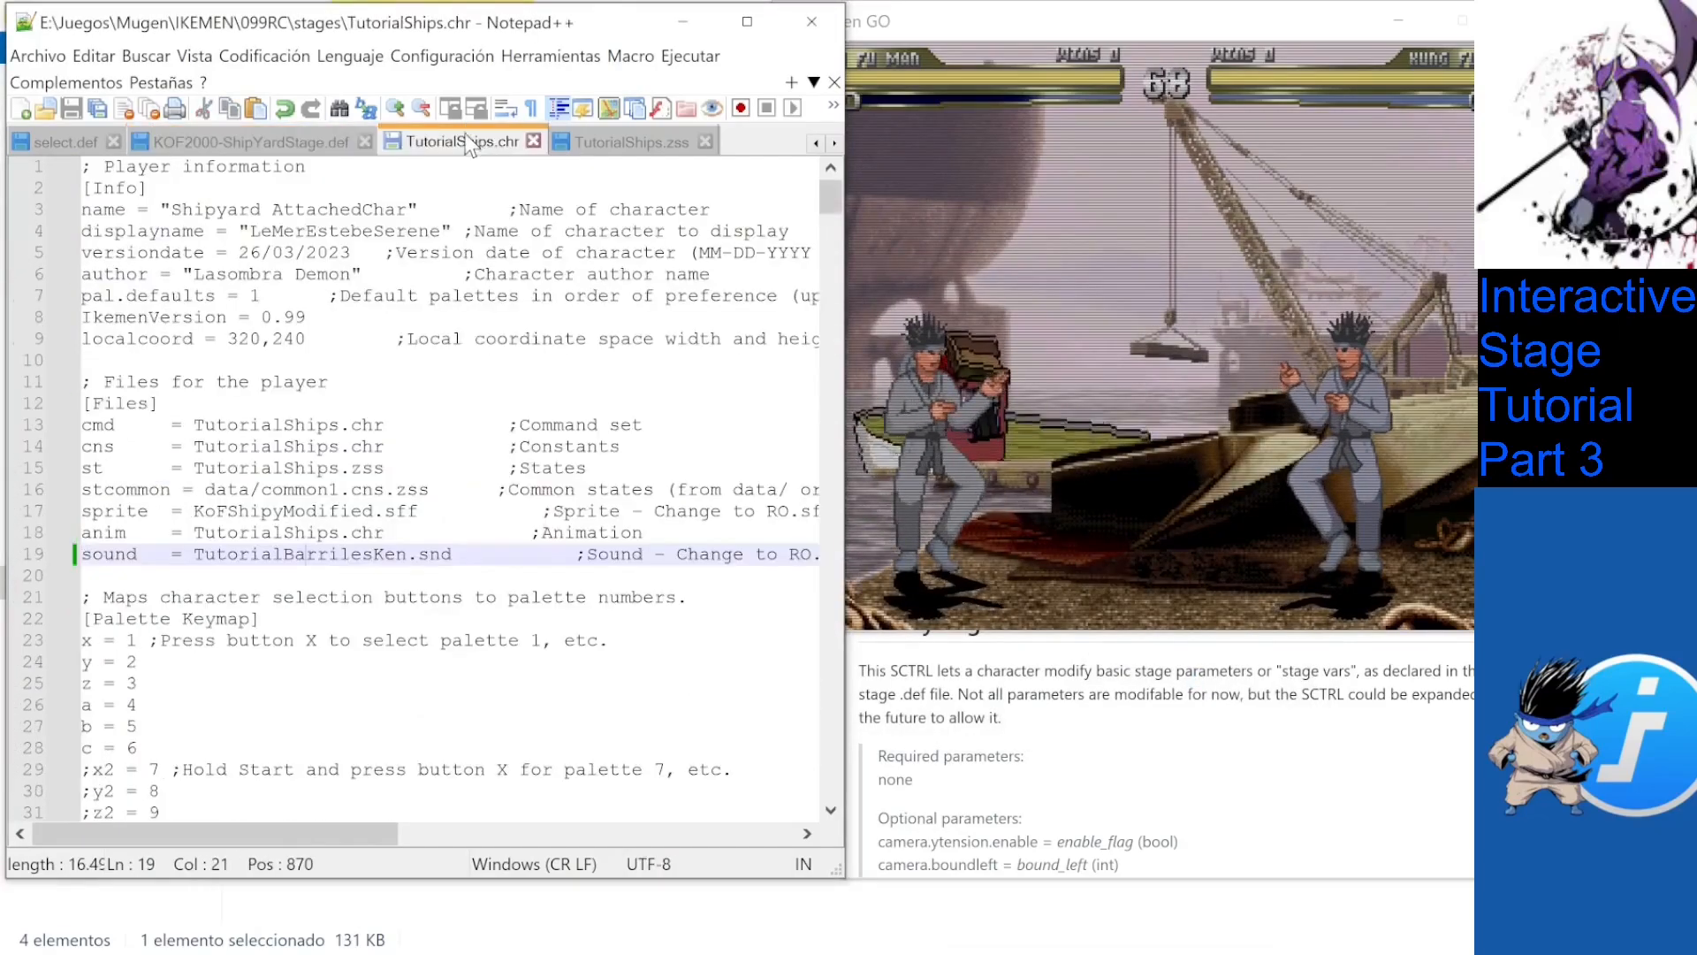
scroll("down", 3)
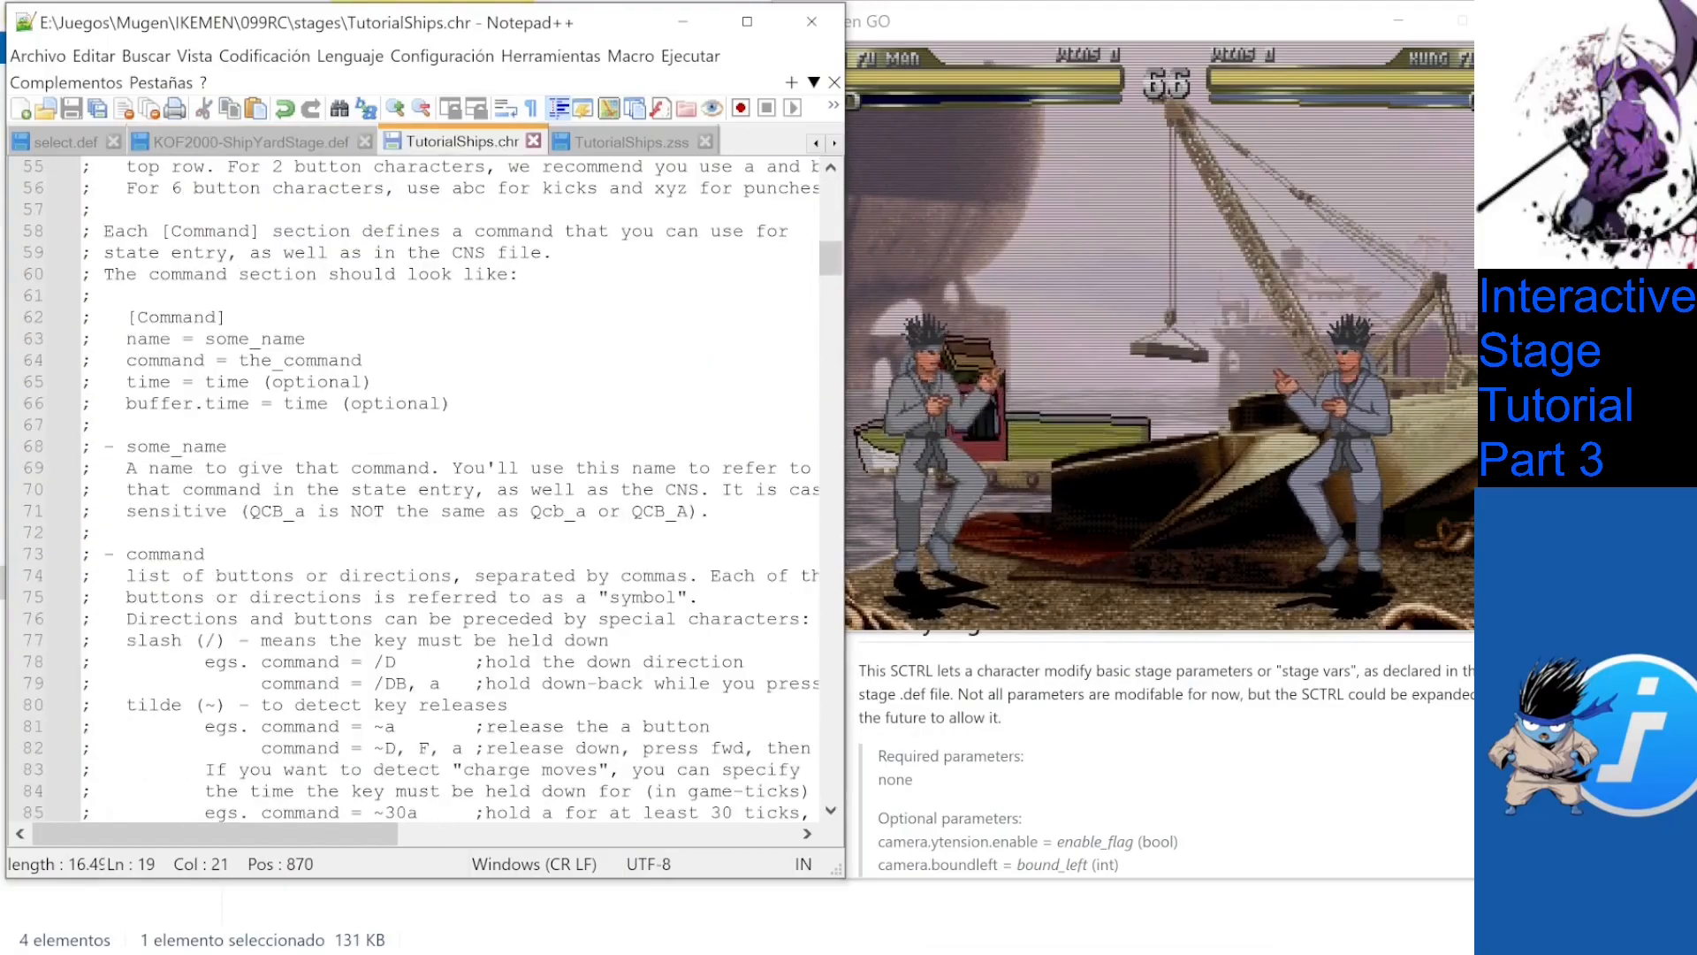
scroll("down", 3)
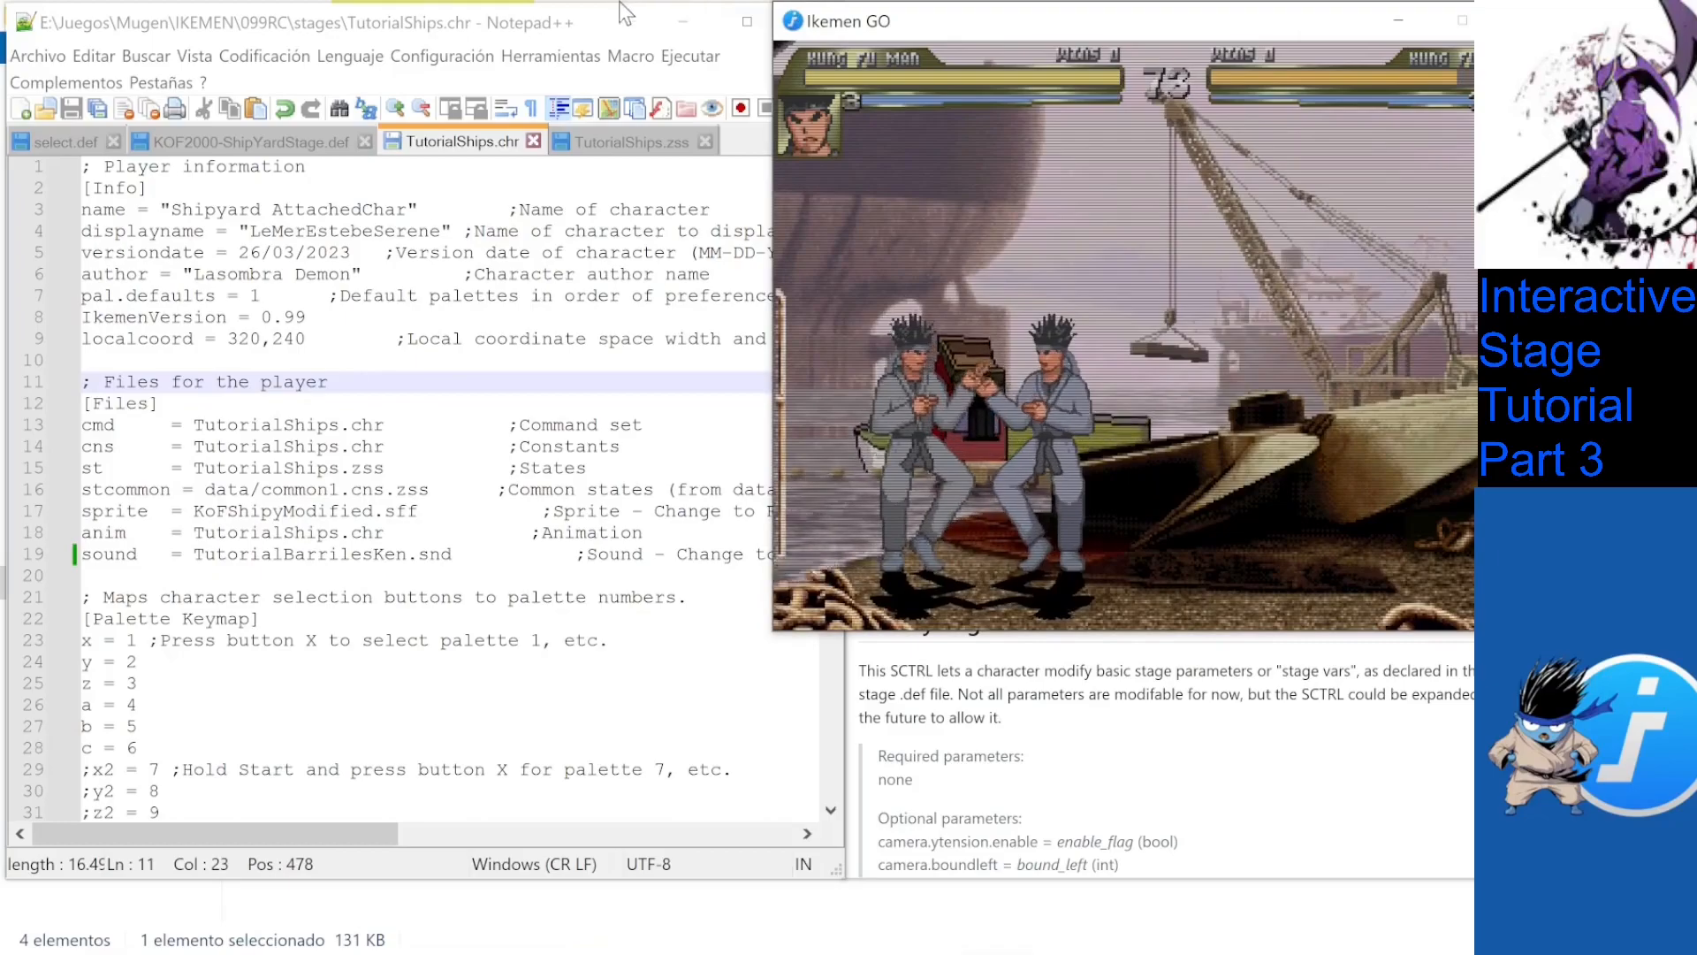
left_click(635, 141)
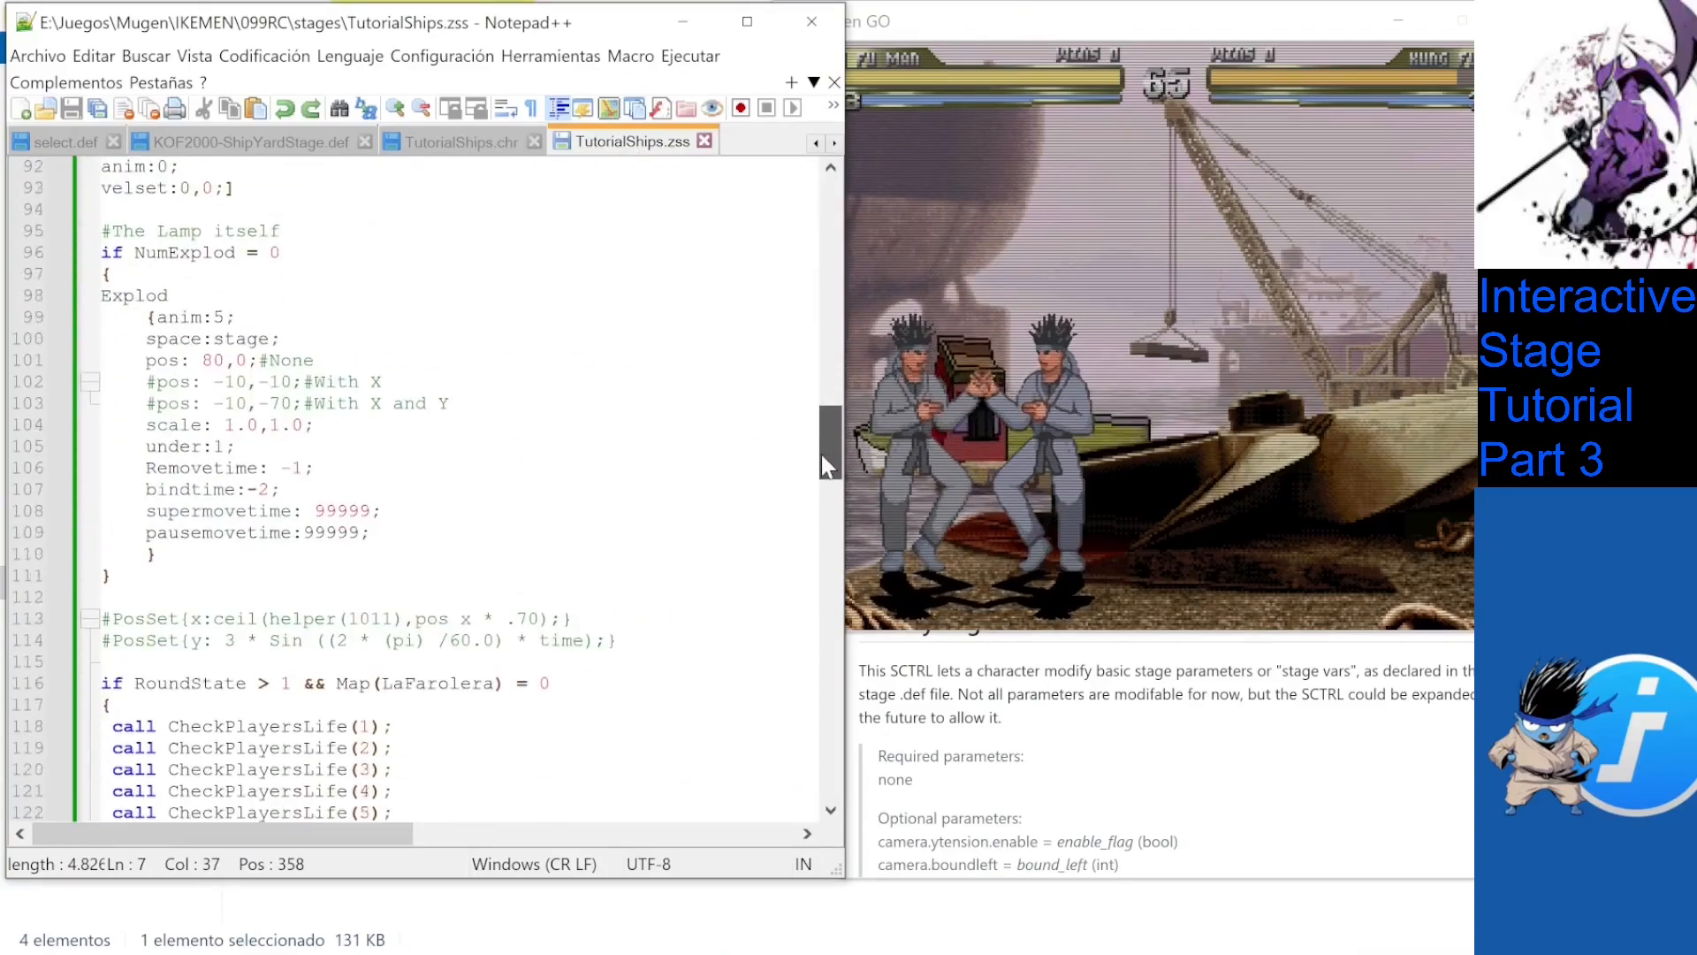
Highlight the ModifyStageVar description and return to CheckPlayerThrown setting BarrierBroken at the script's top.
scroll("down", 3)
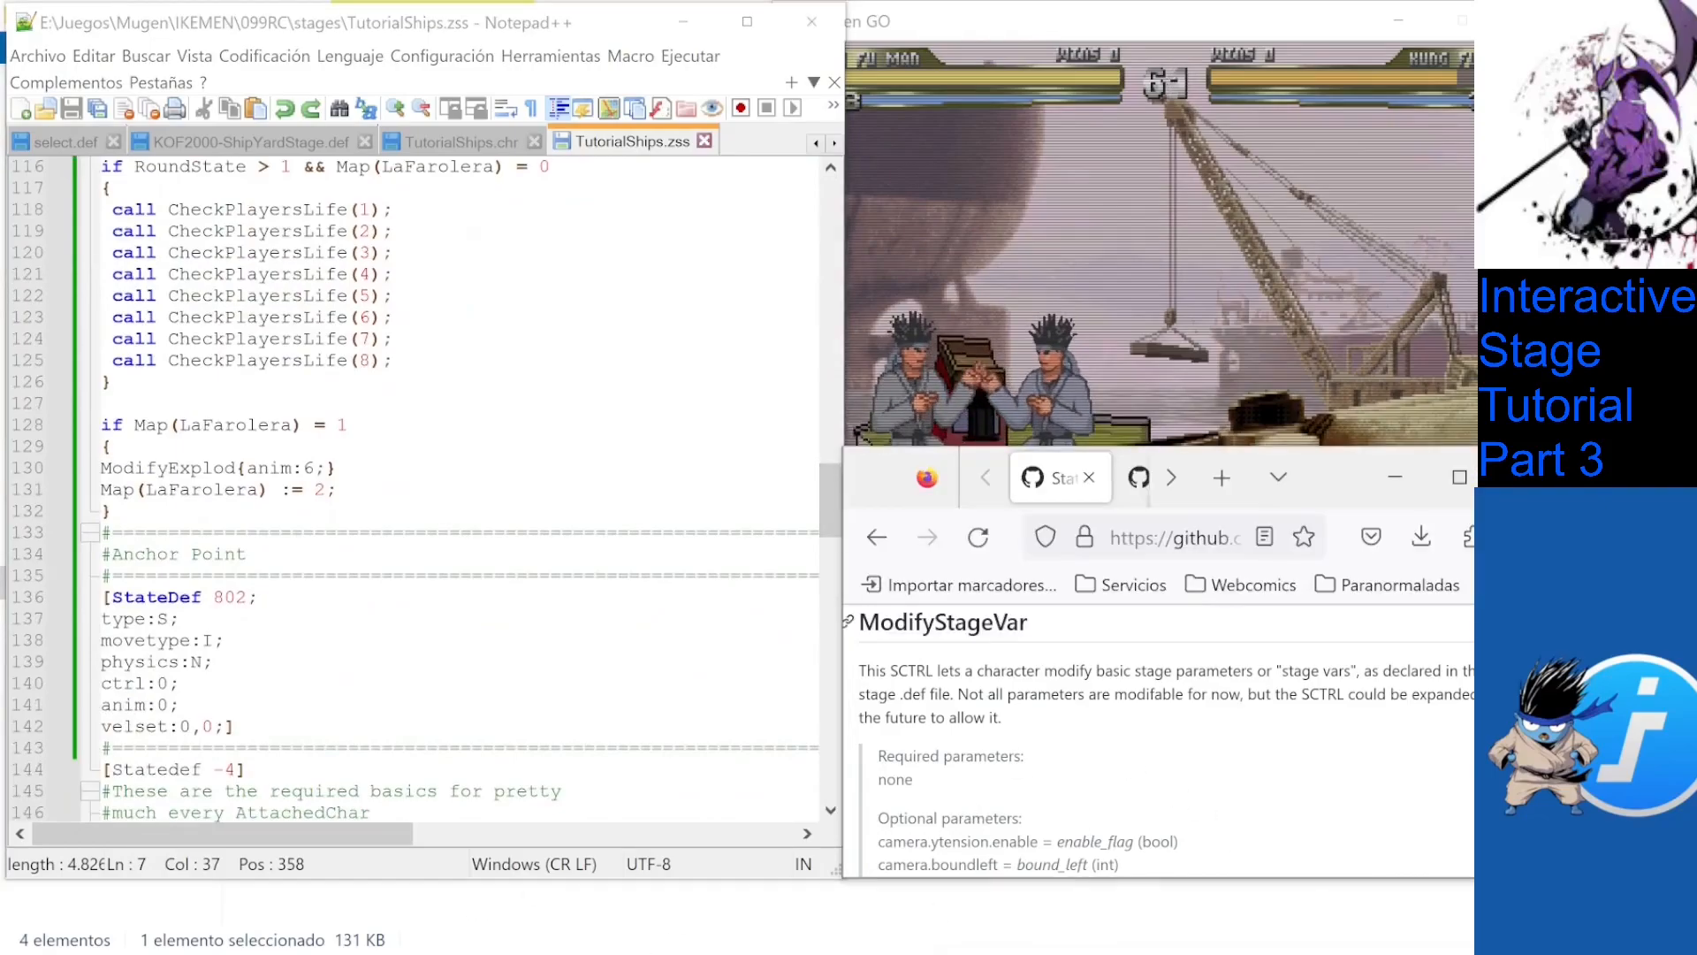
left_click_drag(879, 621, 1000, 716)
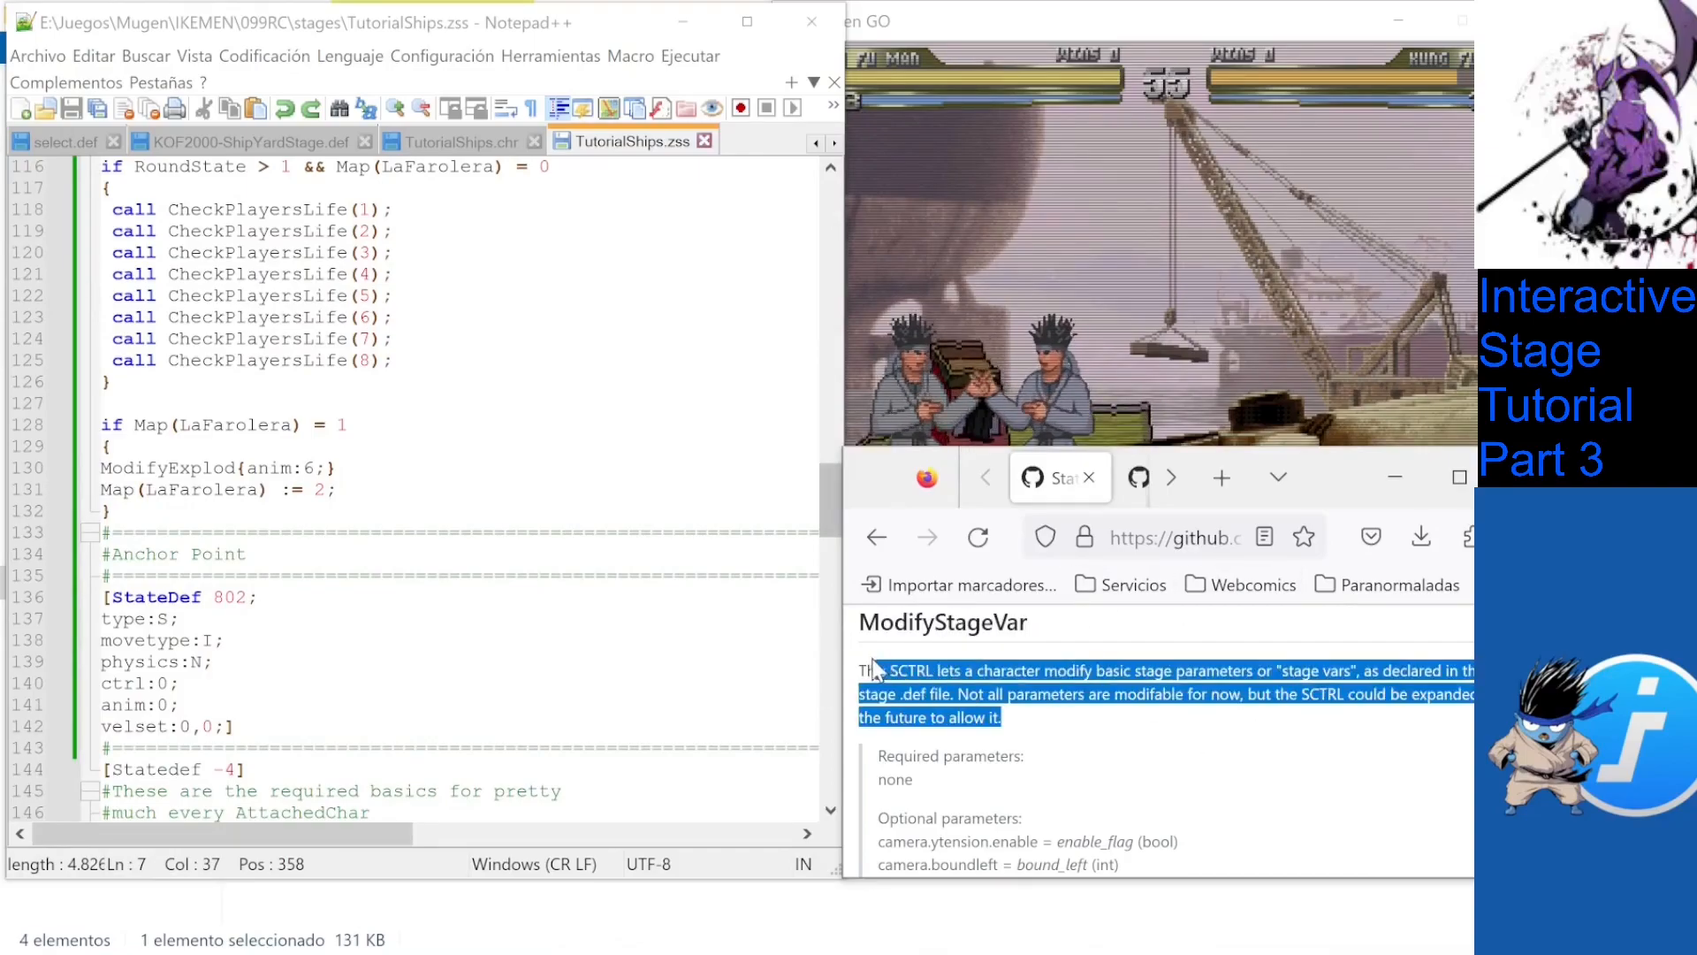
scroll("down", 3)
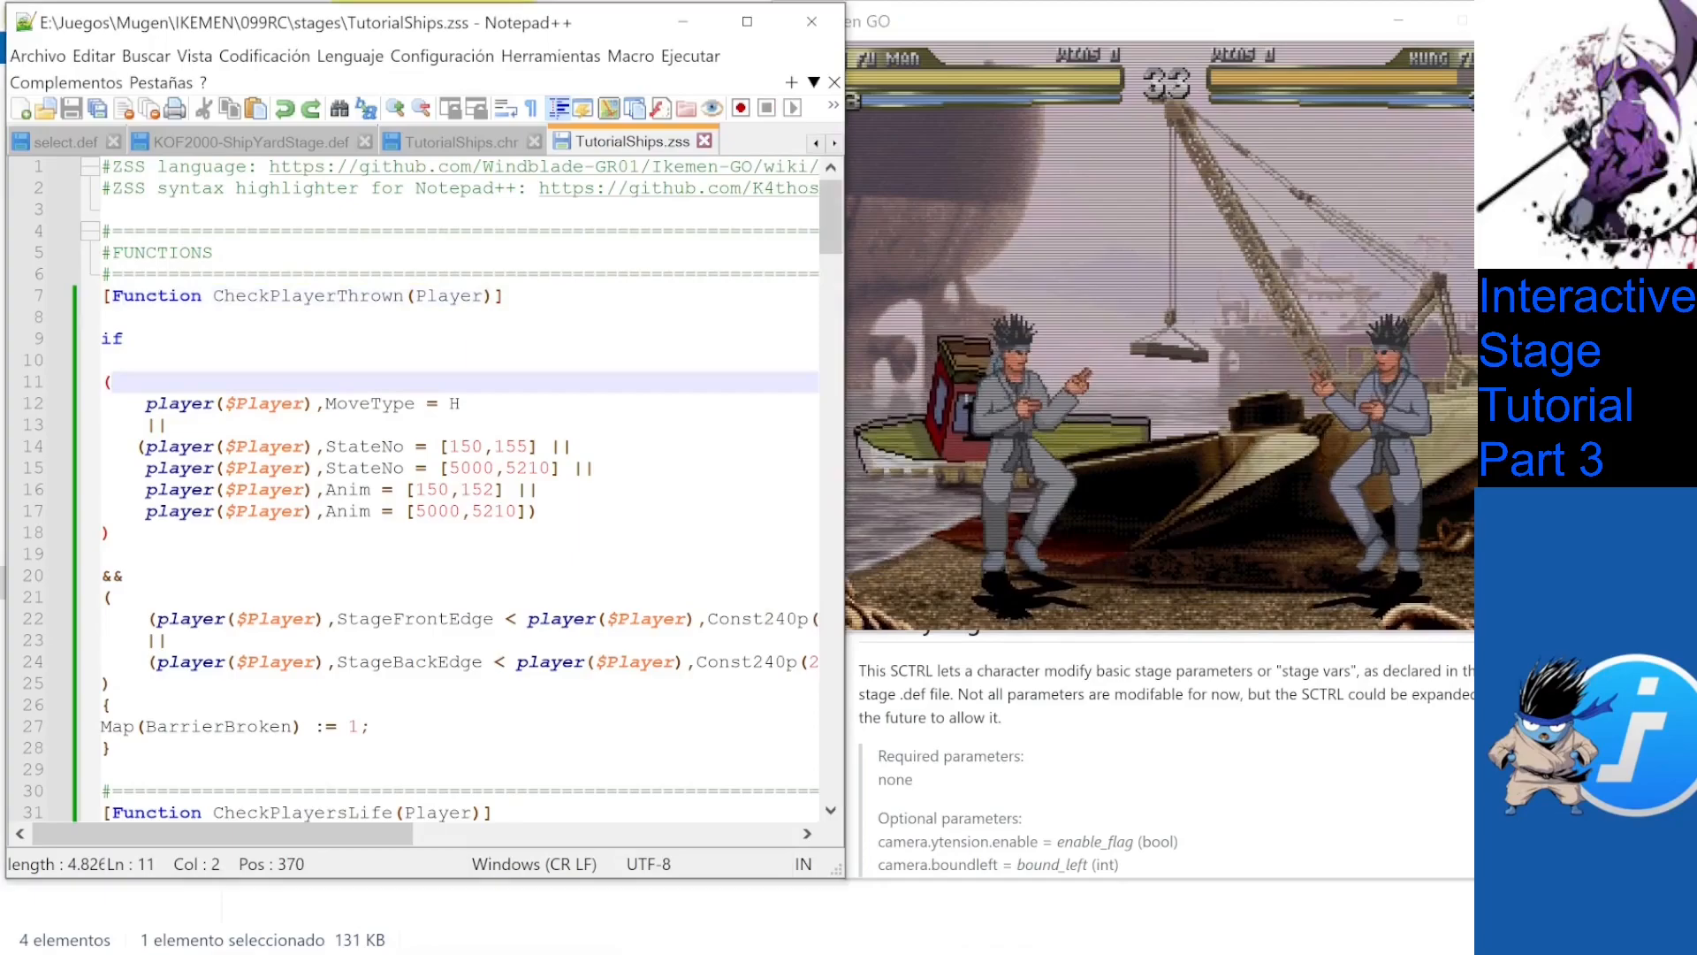
Scroll to the Statedef -4 Helper spawning Barrier ID 2652, state 800, at pos -70,-60.
scroll("down", 3)
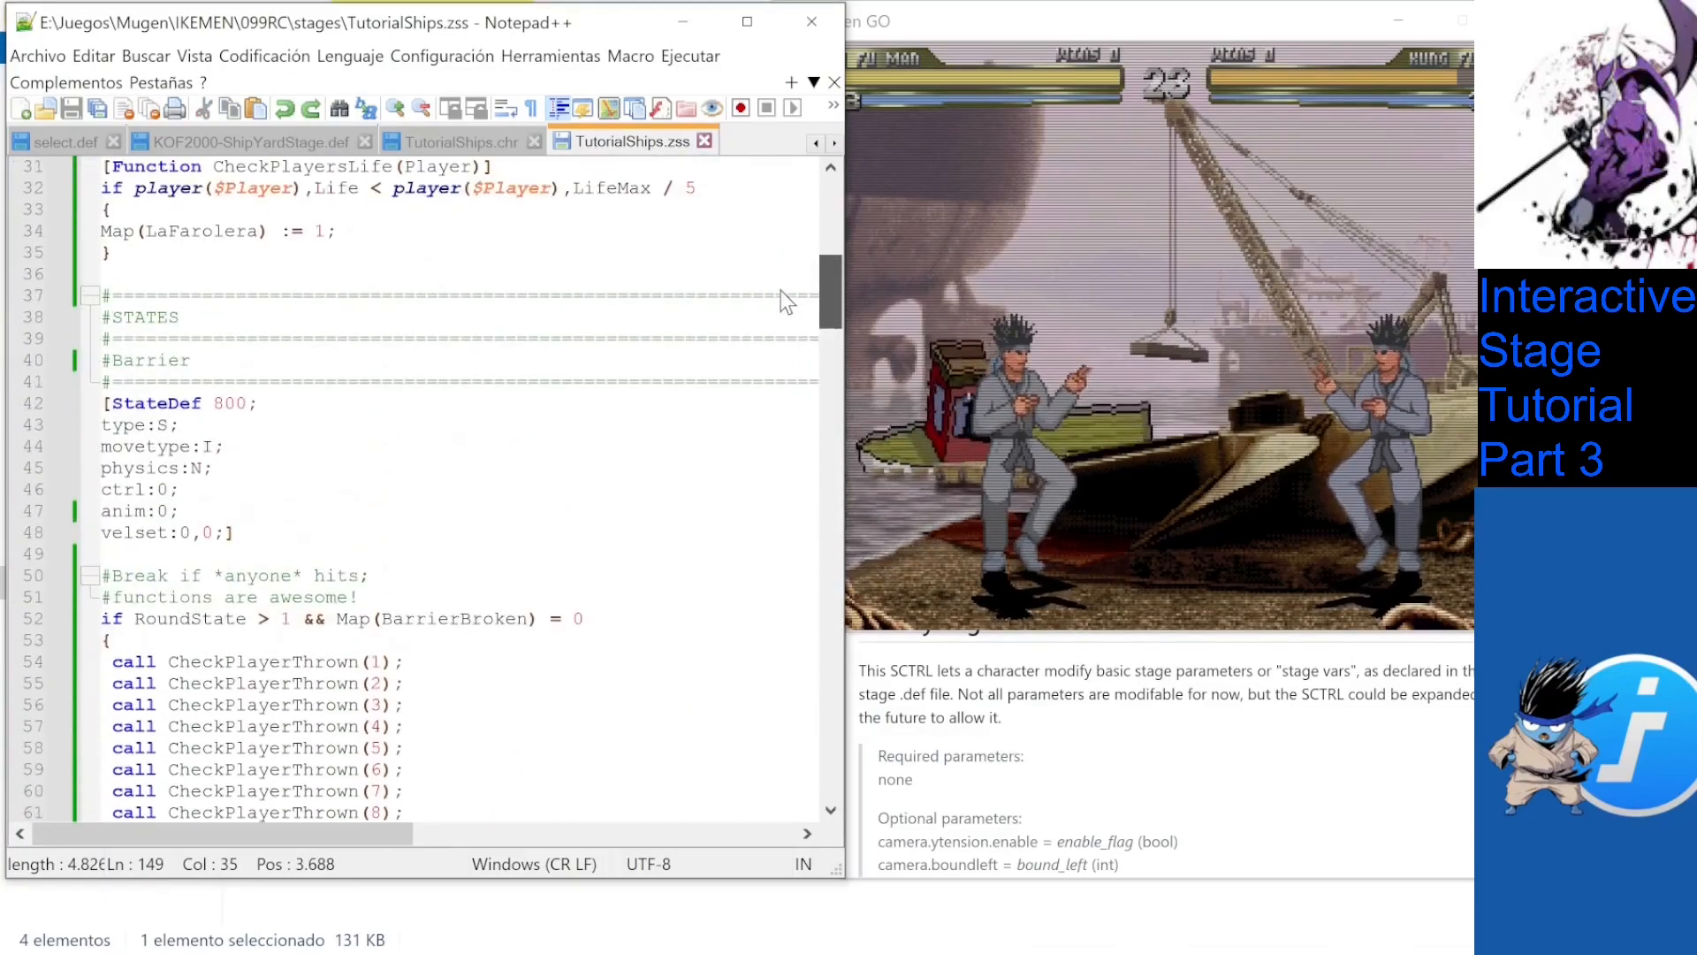
scroll("down", 3)
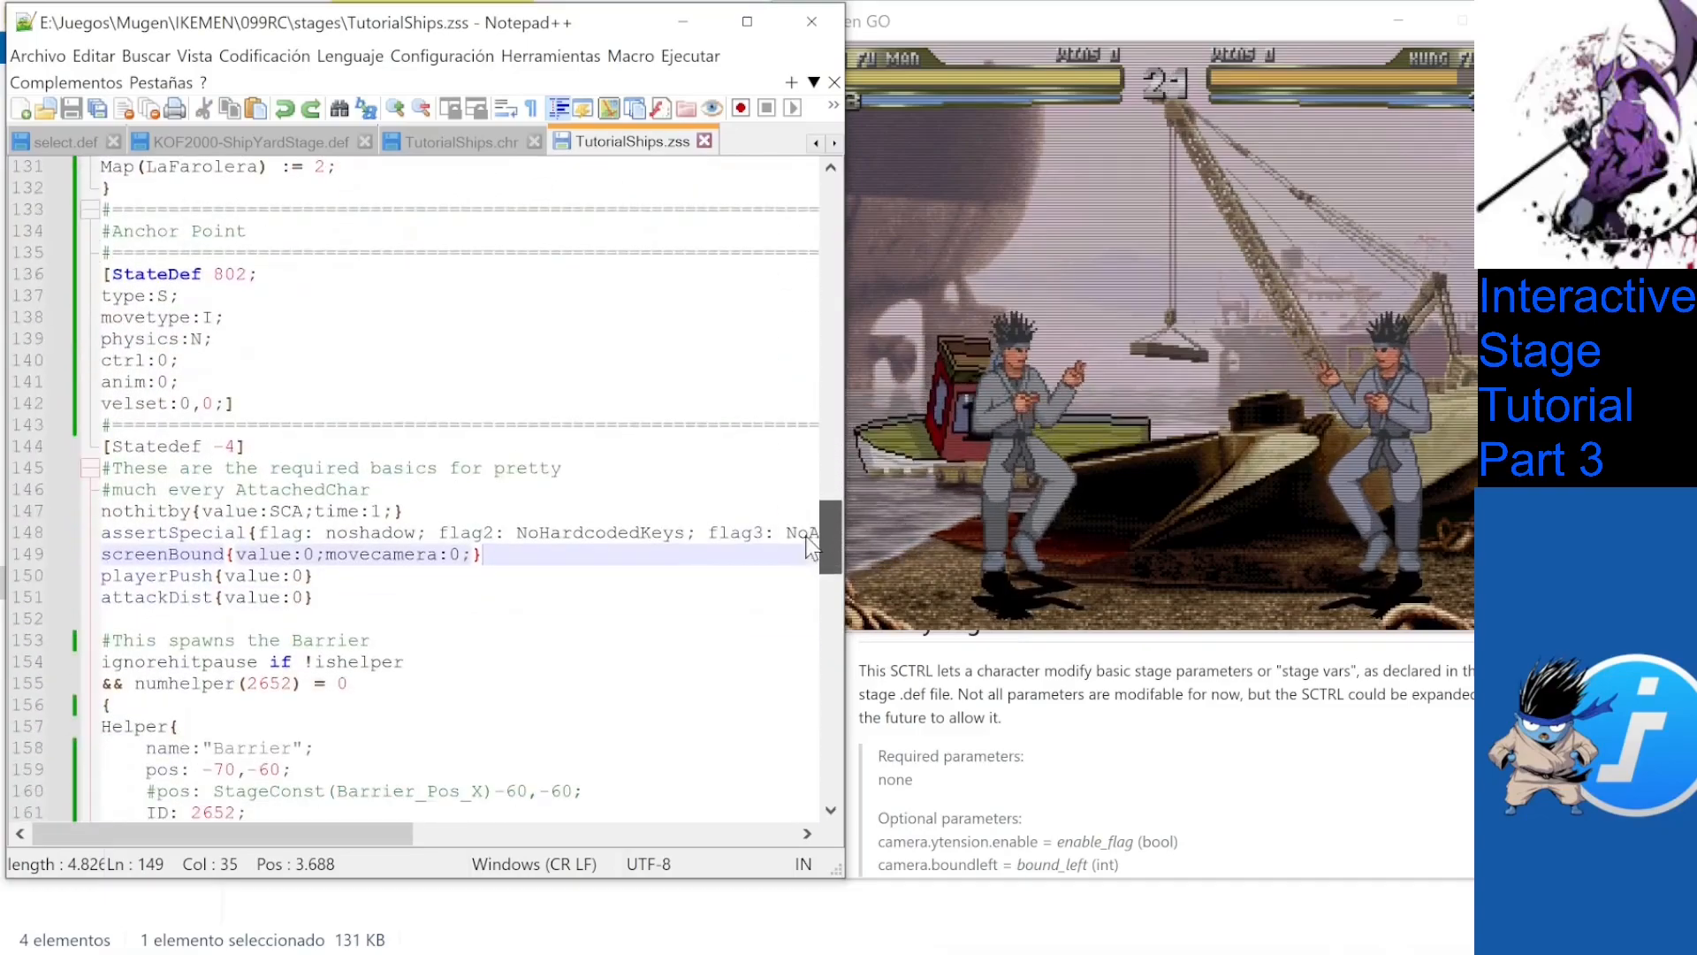
scroll("down", 3)
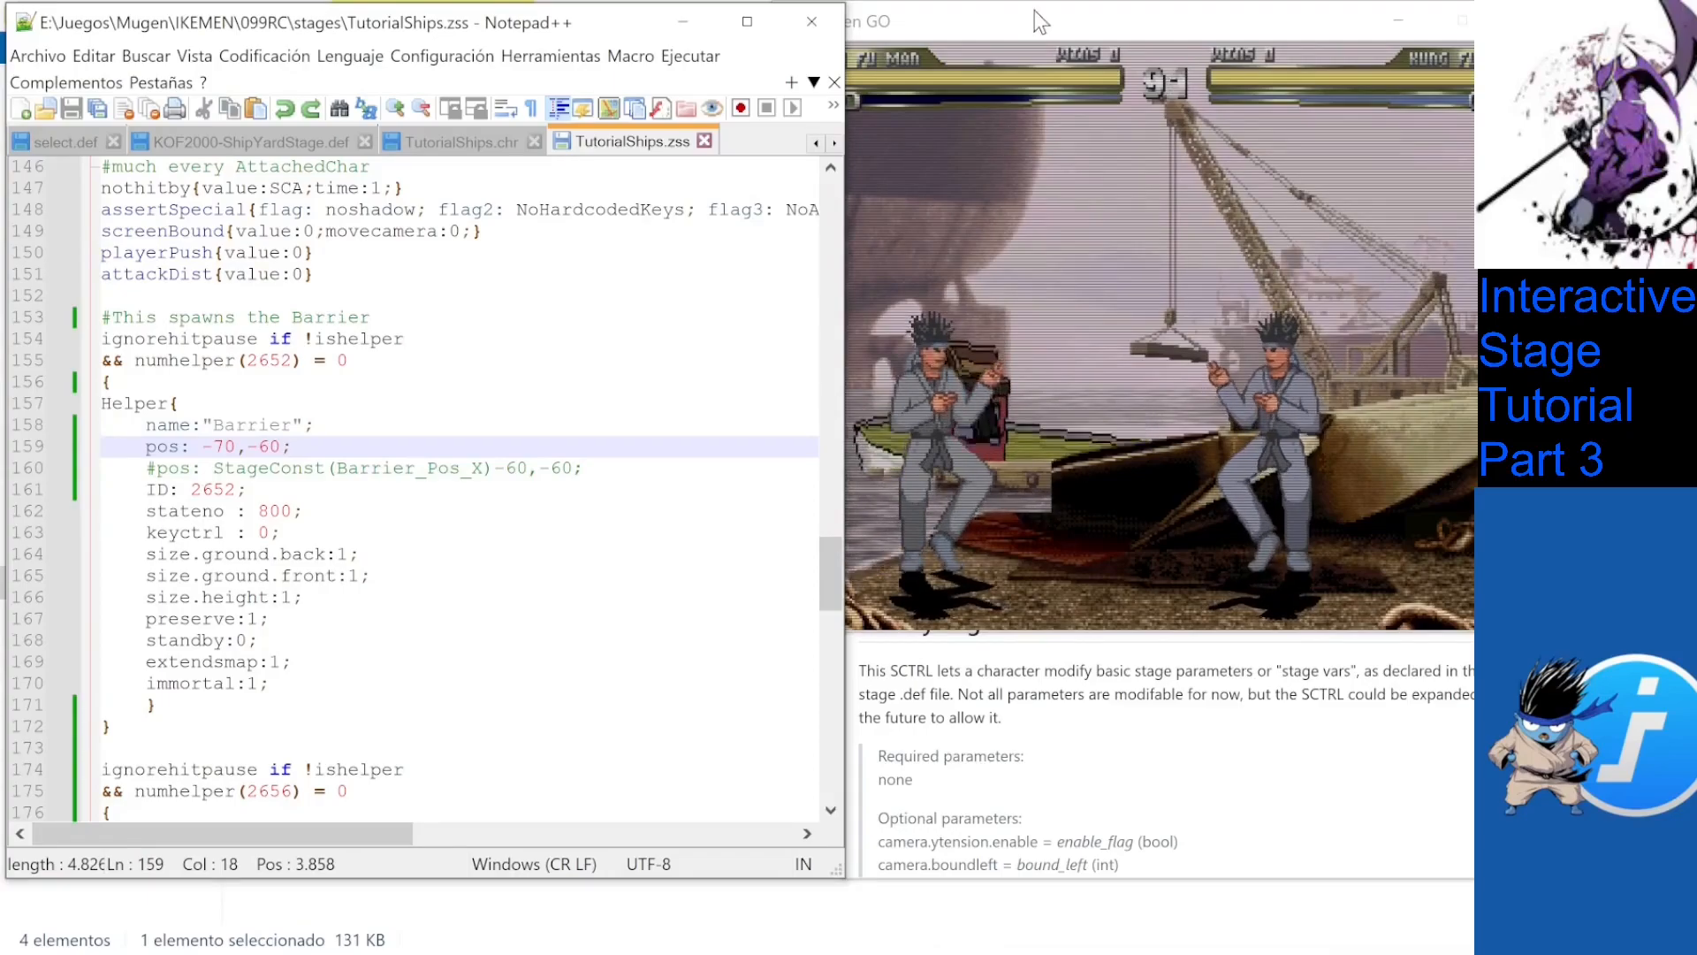
mouse_move(246, 142)
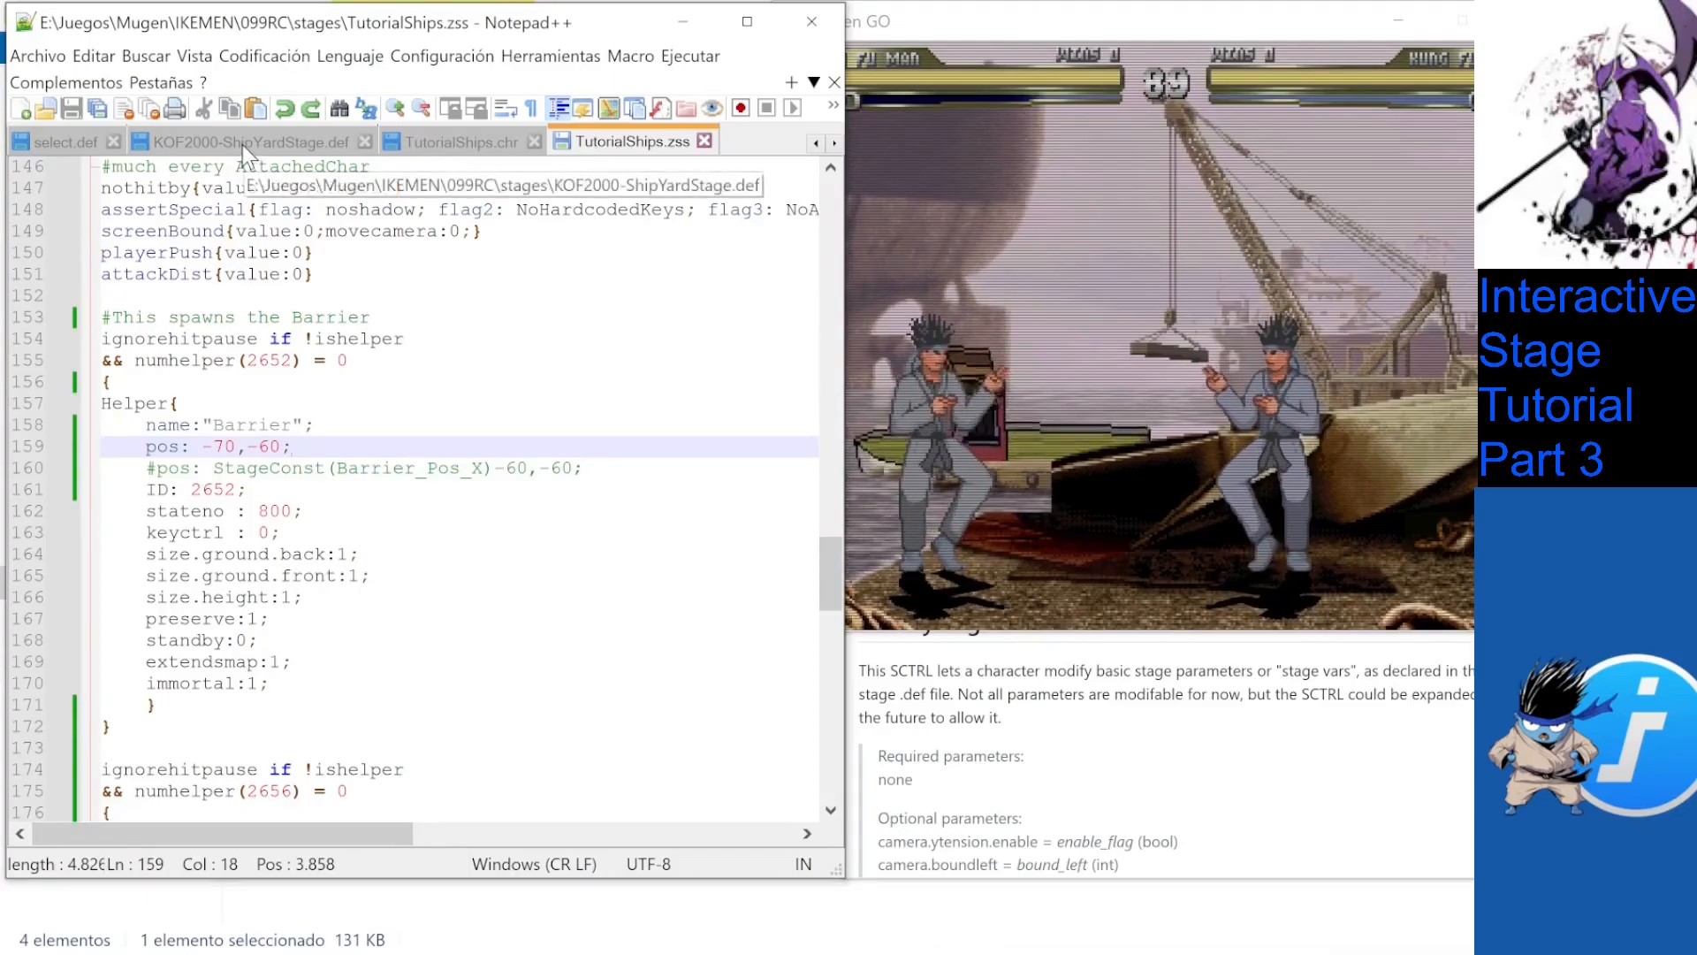
Mark the AttachedChar line, then reach the .def [CONSTANTS] defining Barrier_Pos_X=0 and Broken_Barrier_Value=-216.
left_click(247, 142)
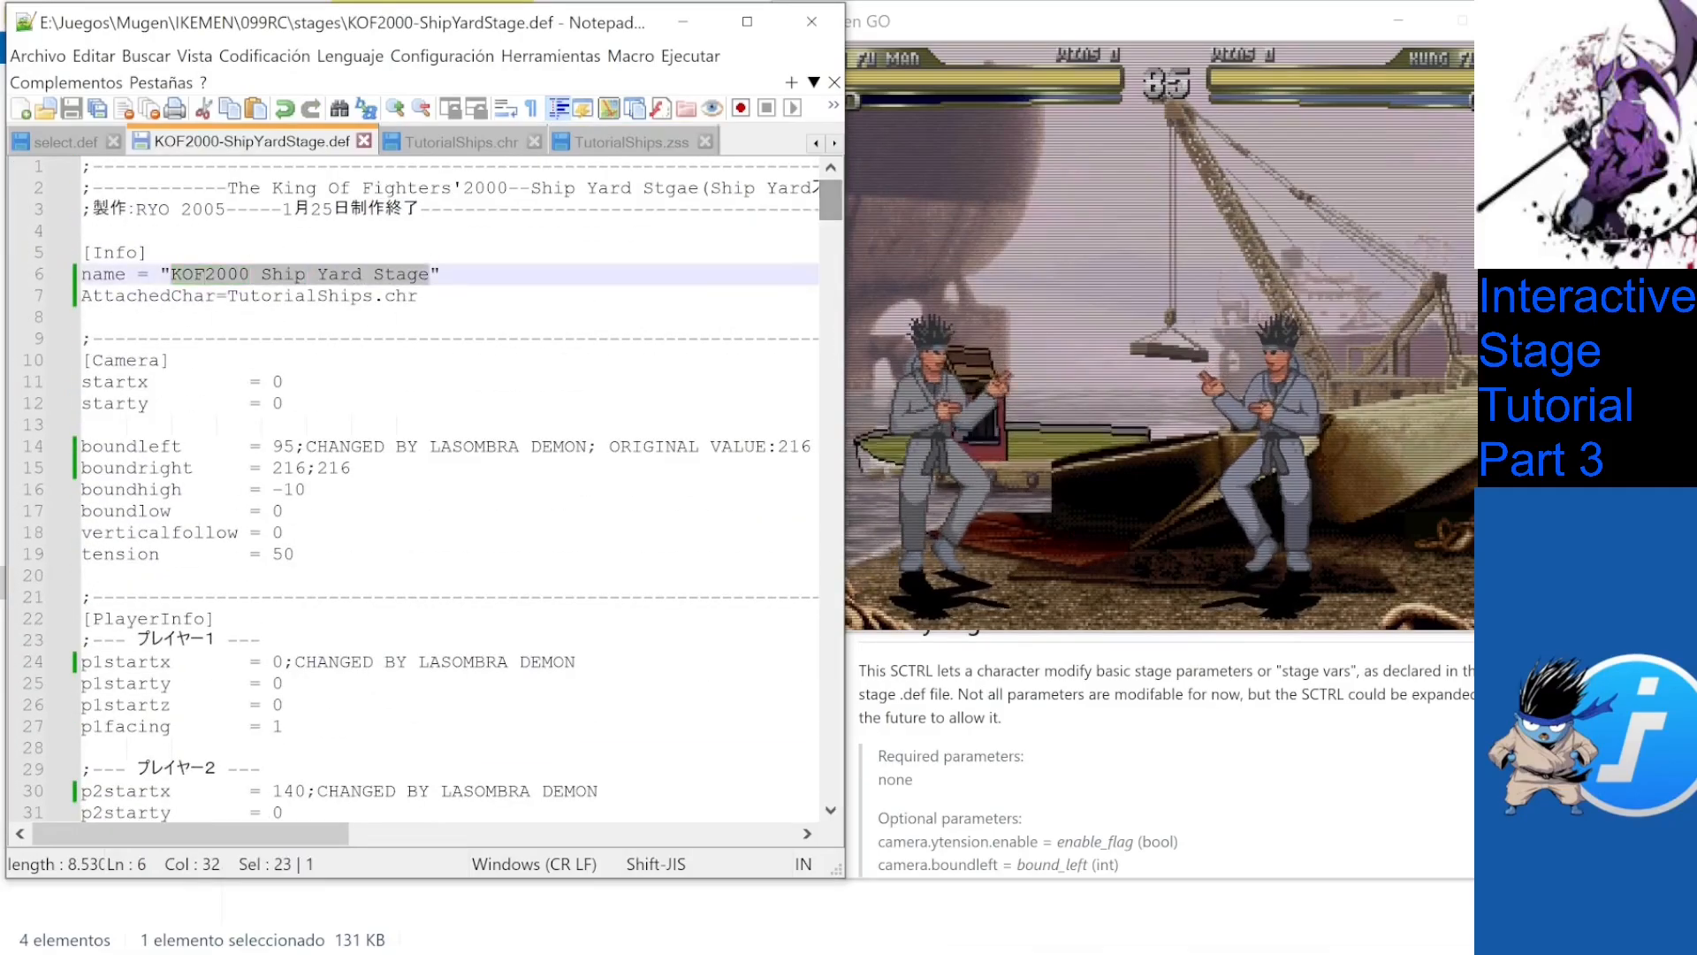
left_click(249, 296)
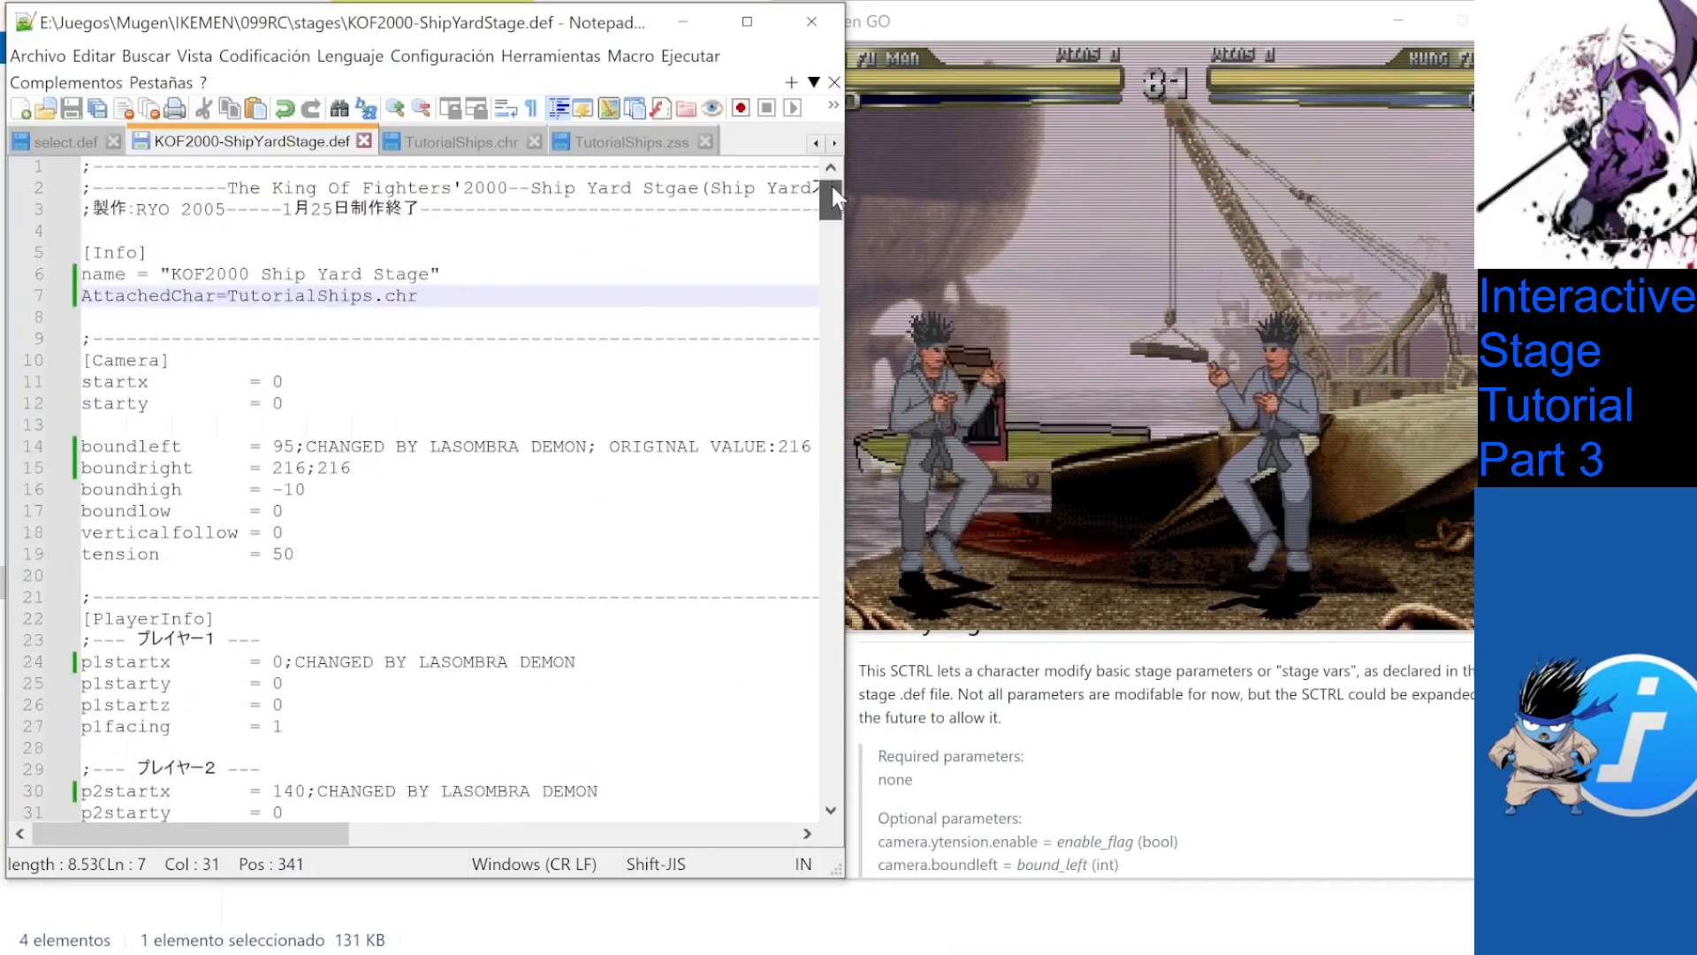
mouse_move(1055, 654)
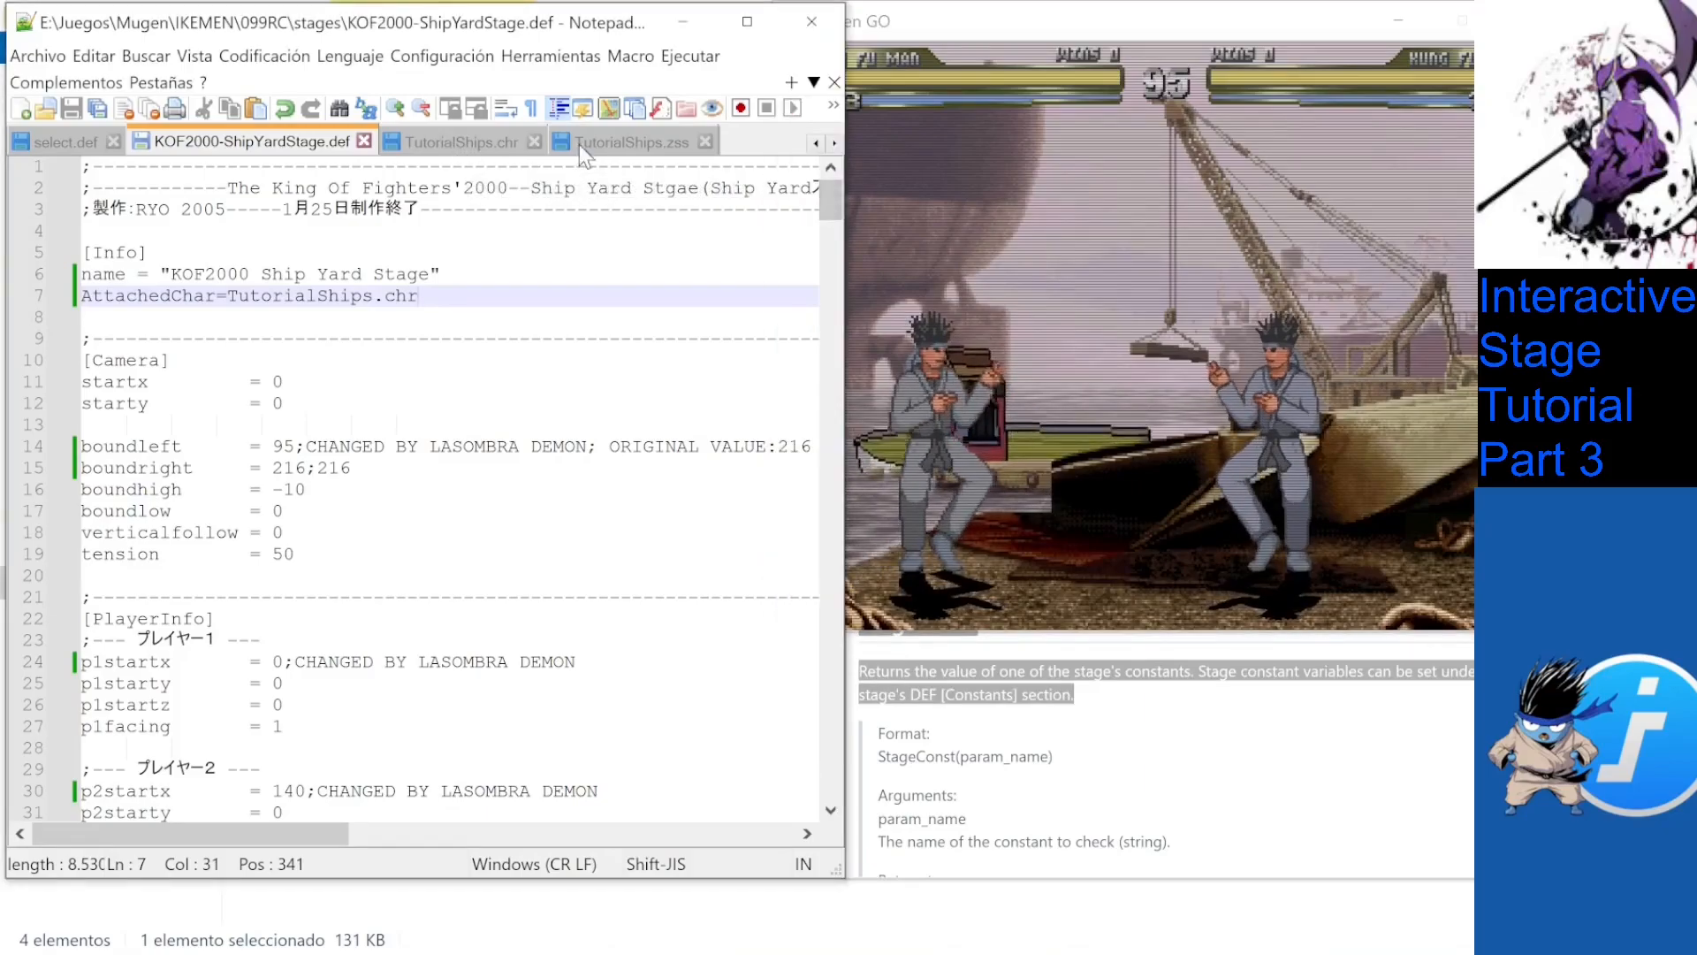
left_click(628, 142)
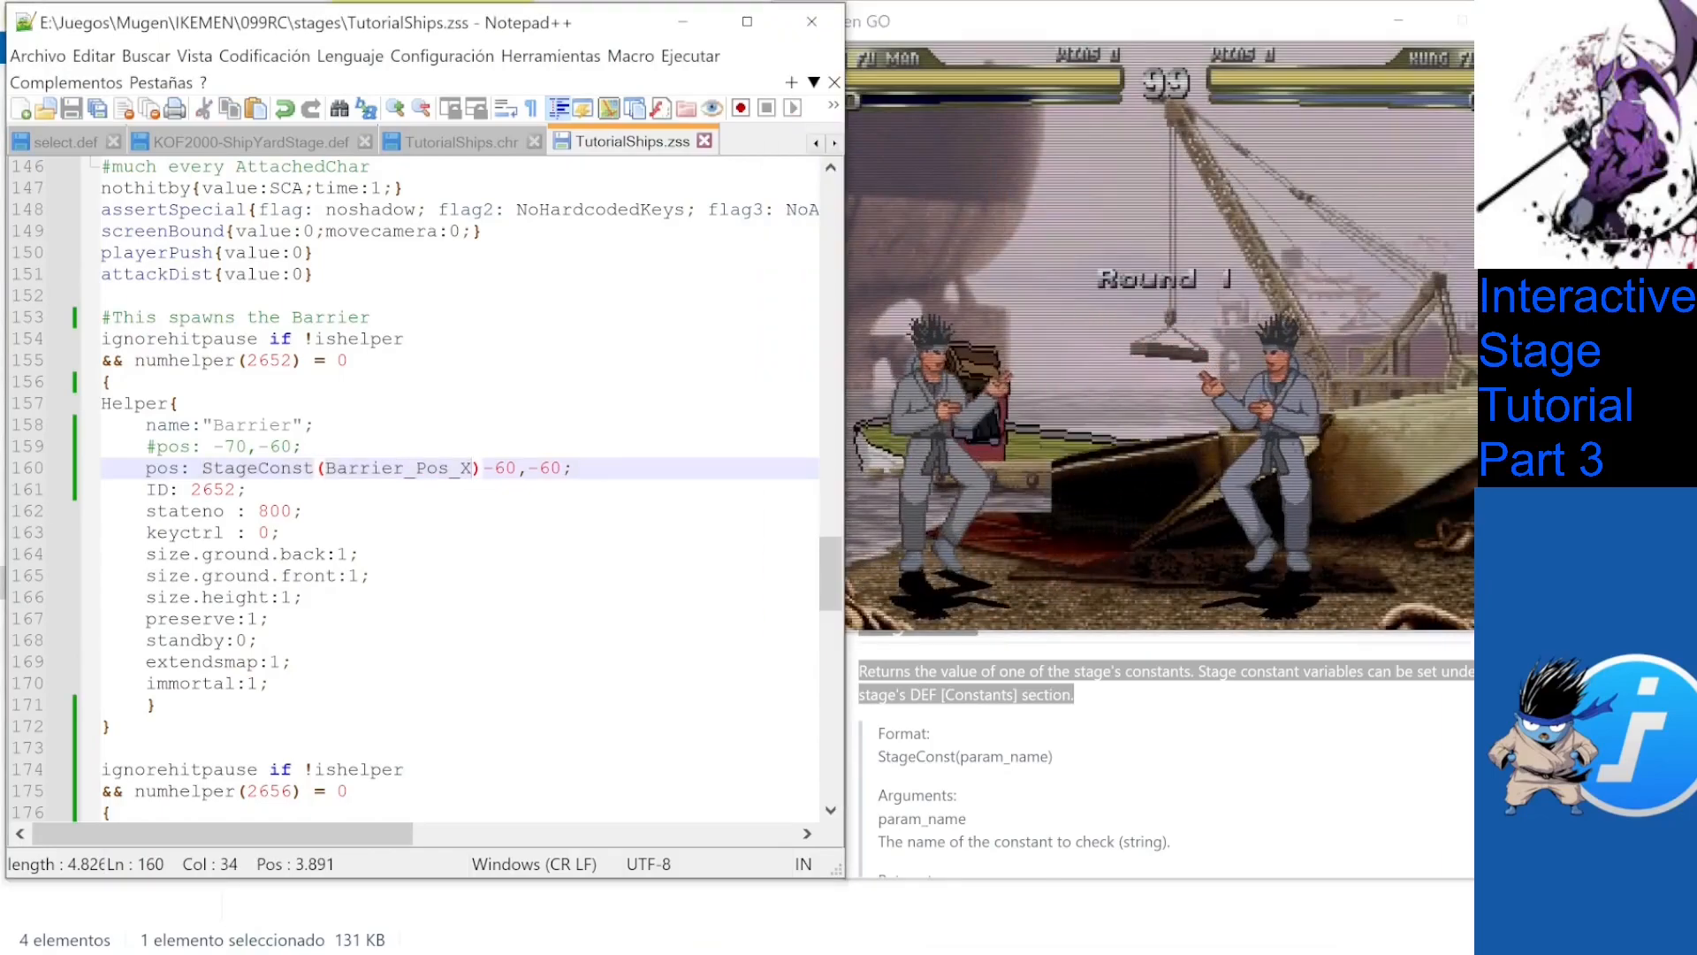
left_click(454, 141)
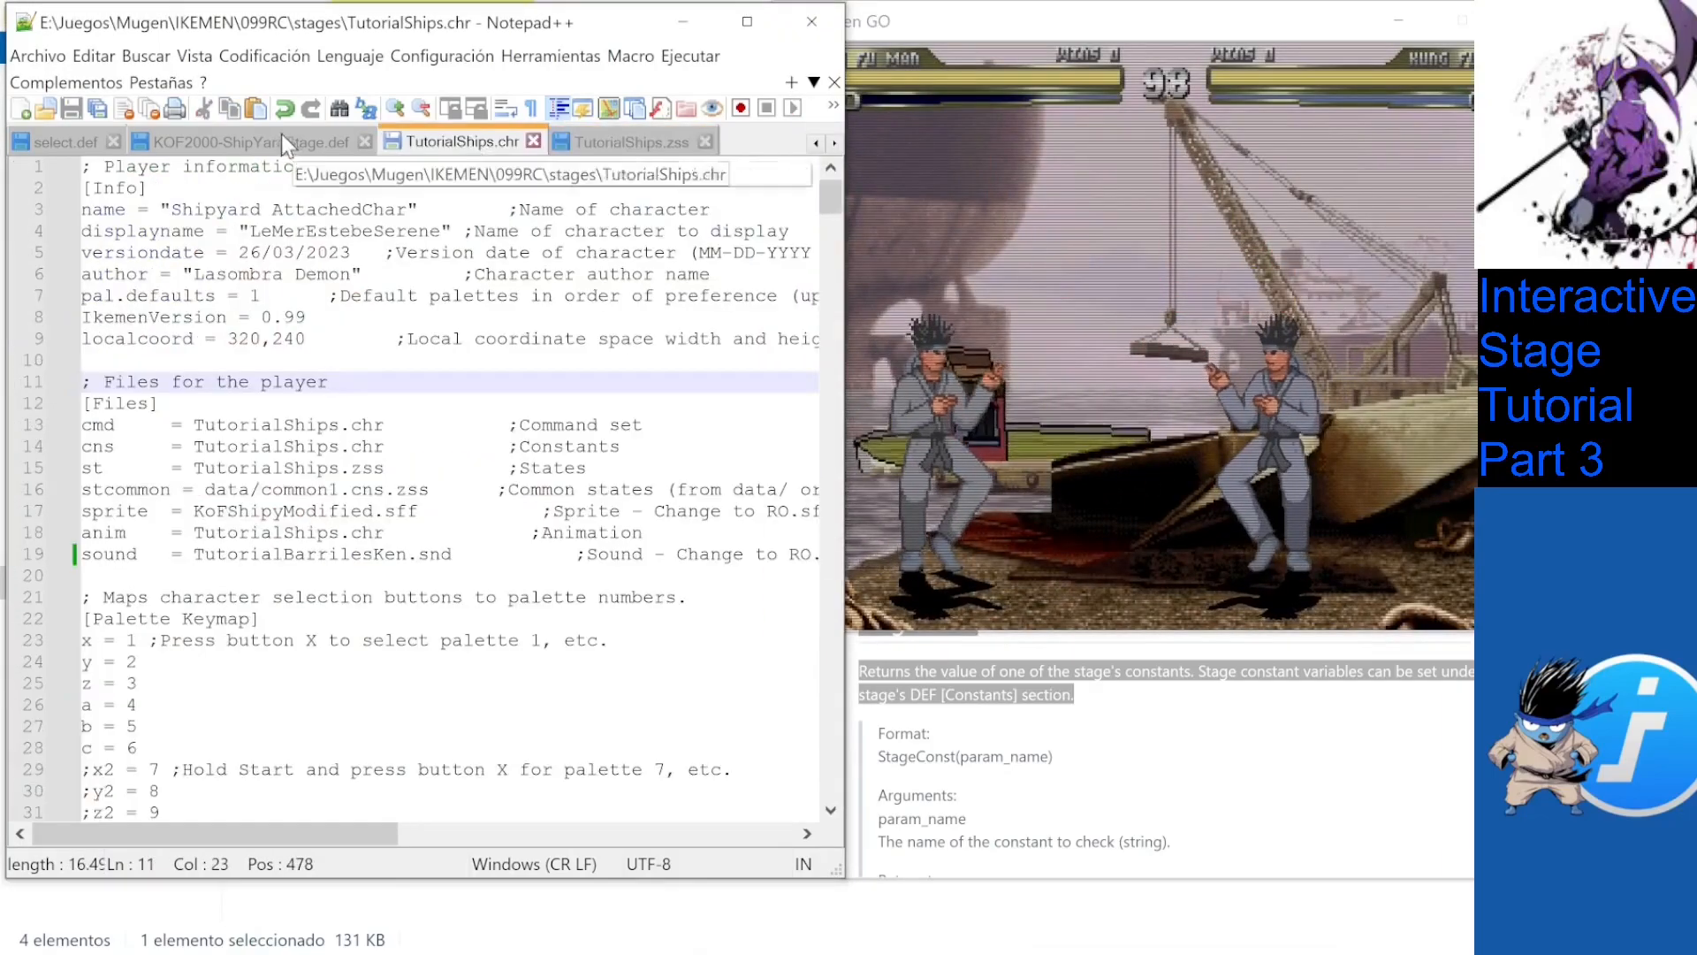
left_click(244, 142)
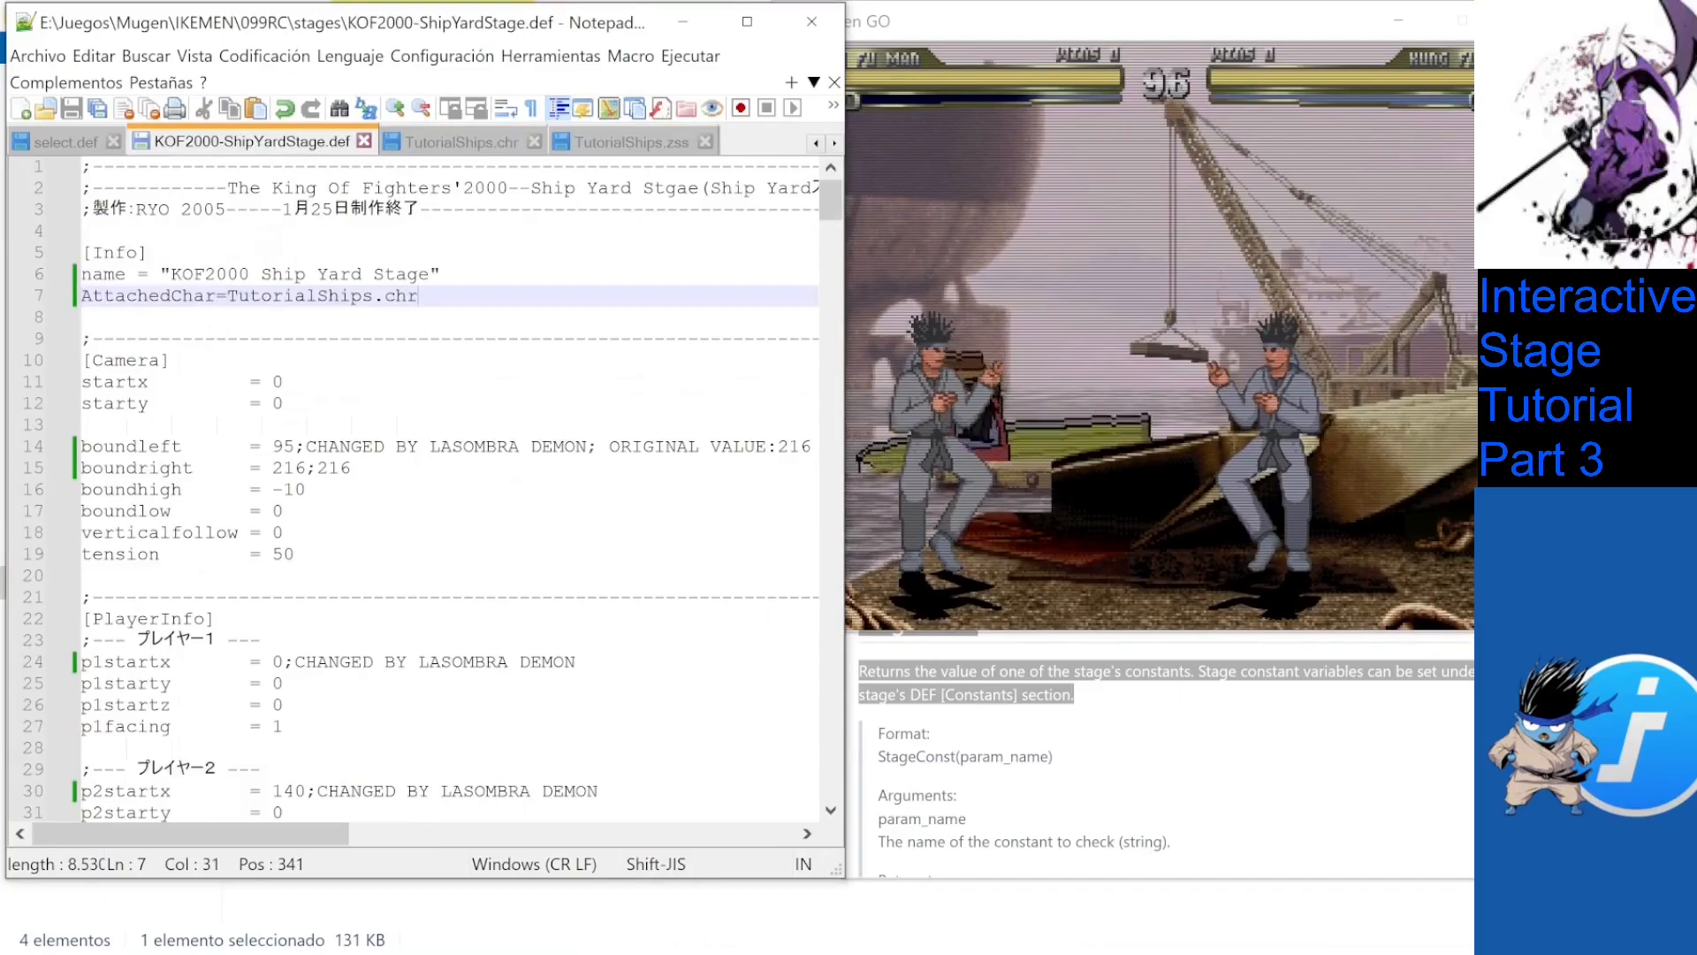
scroll("down", 3)
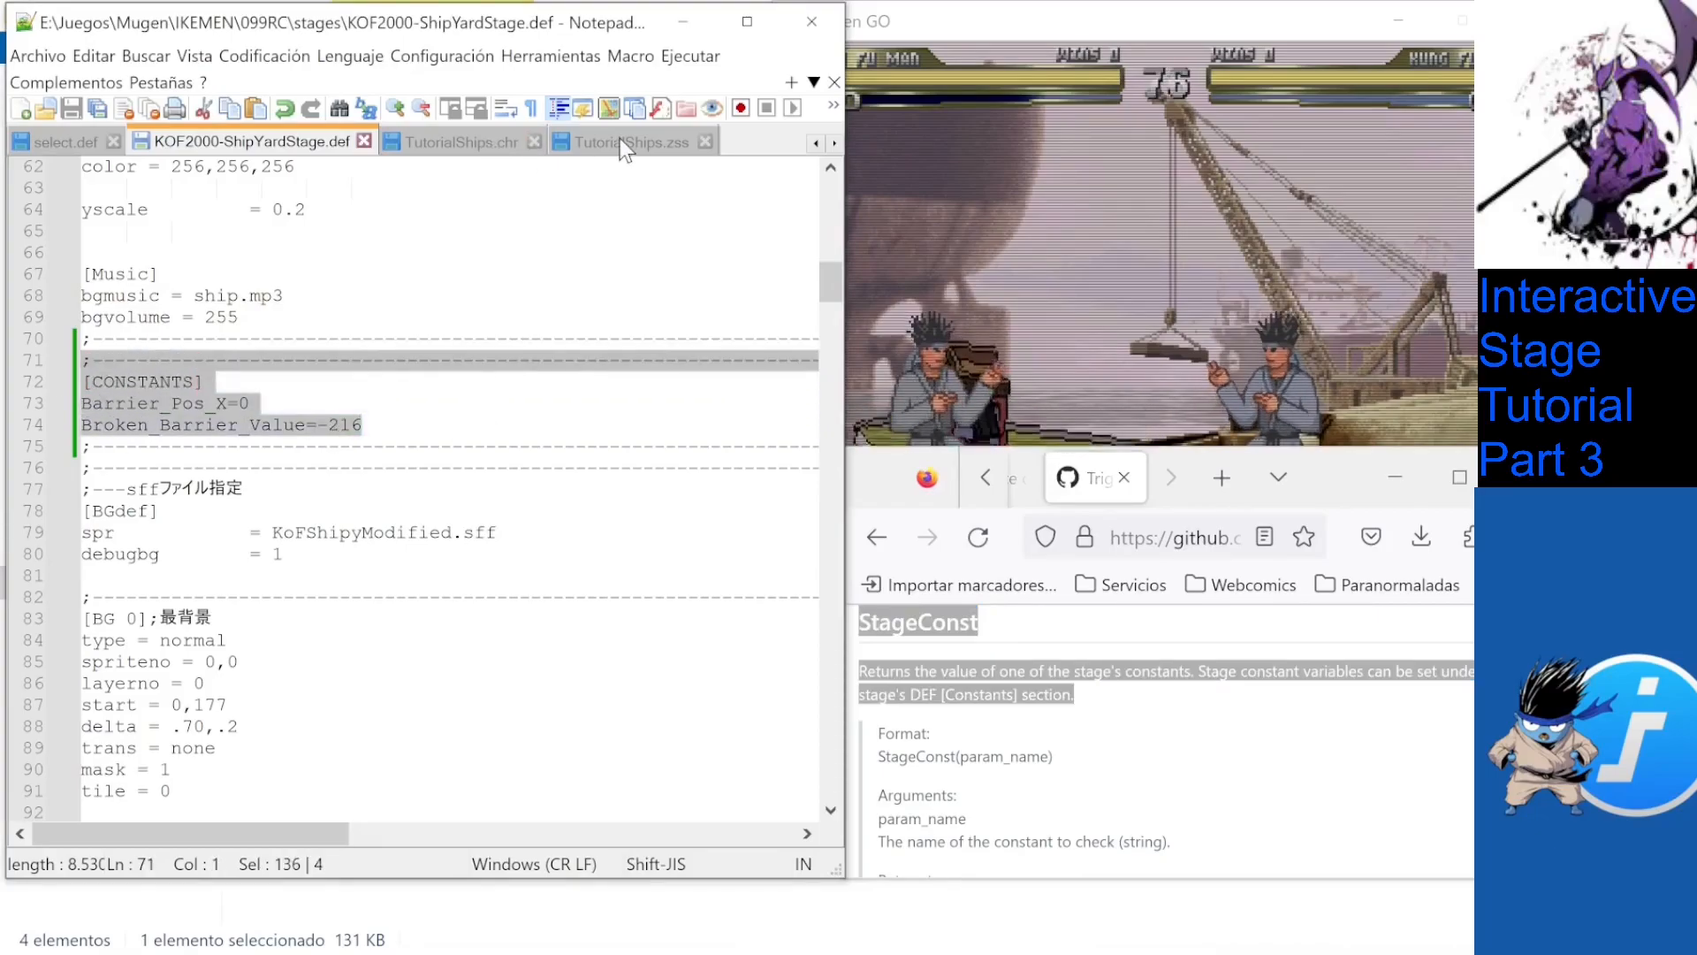
Return to TutorialShips.zss at the Barrier helper positioned via StageConst(Barrier_Pos_X) with offset -60.
left_click(617, 142)
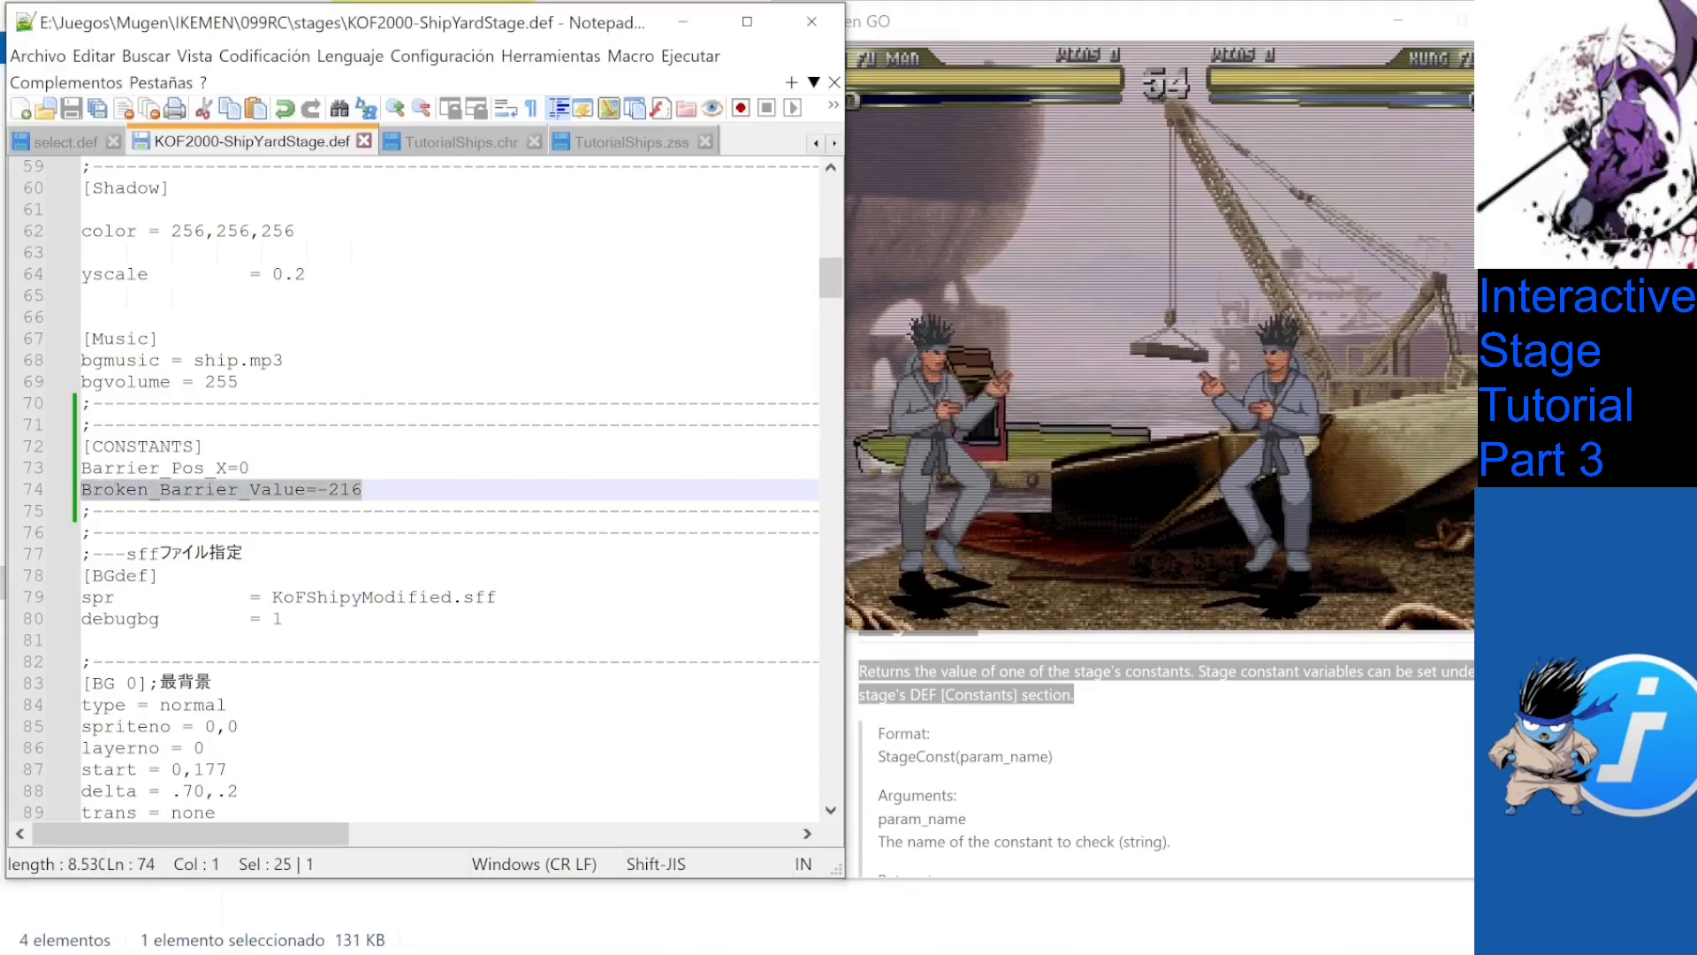
left_click(617, 141)
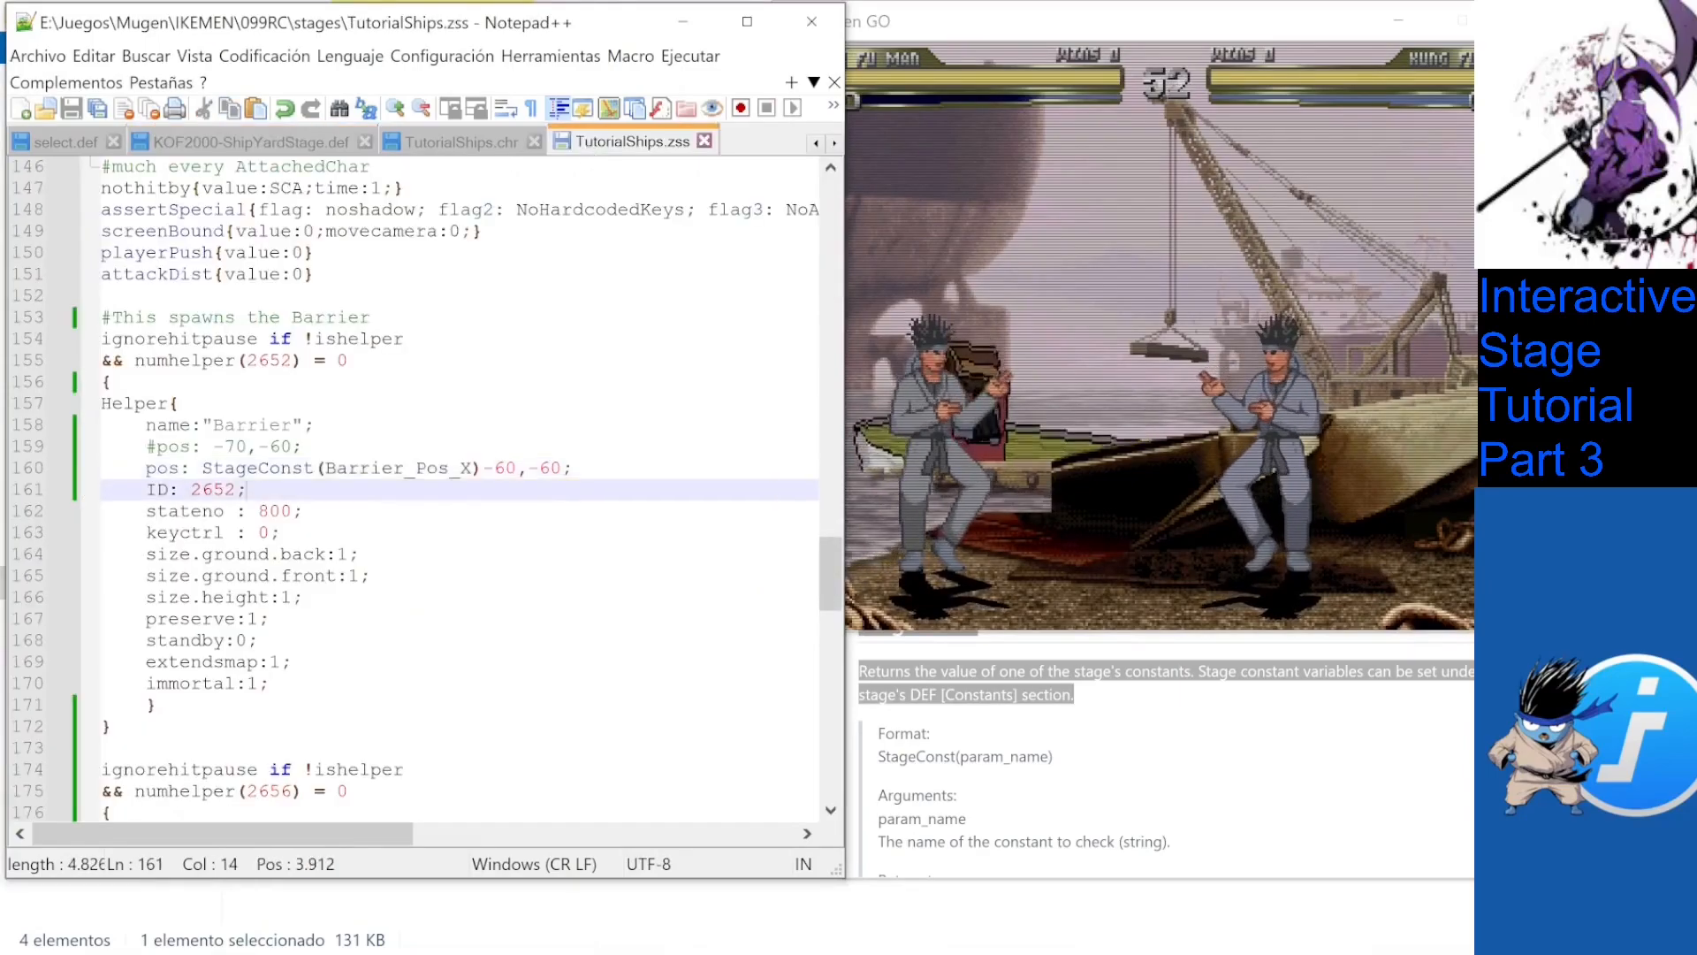
type("bro")
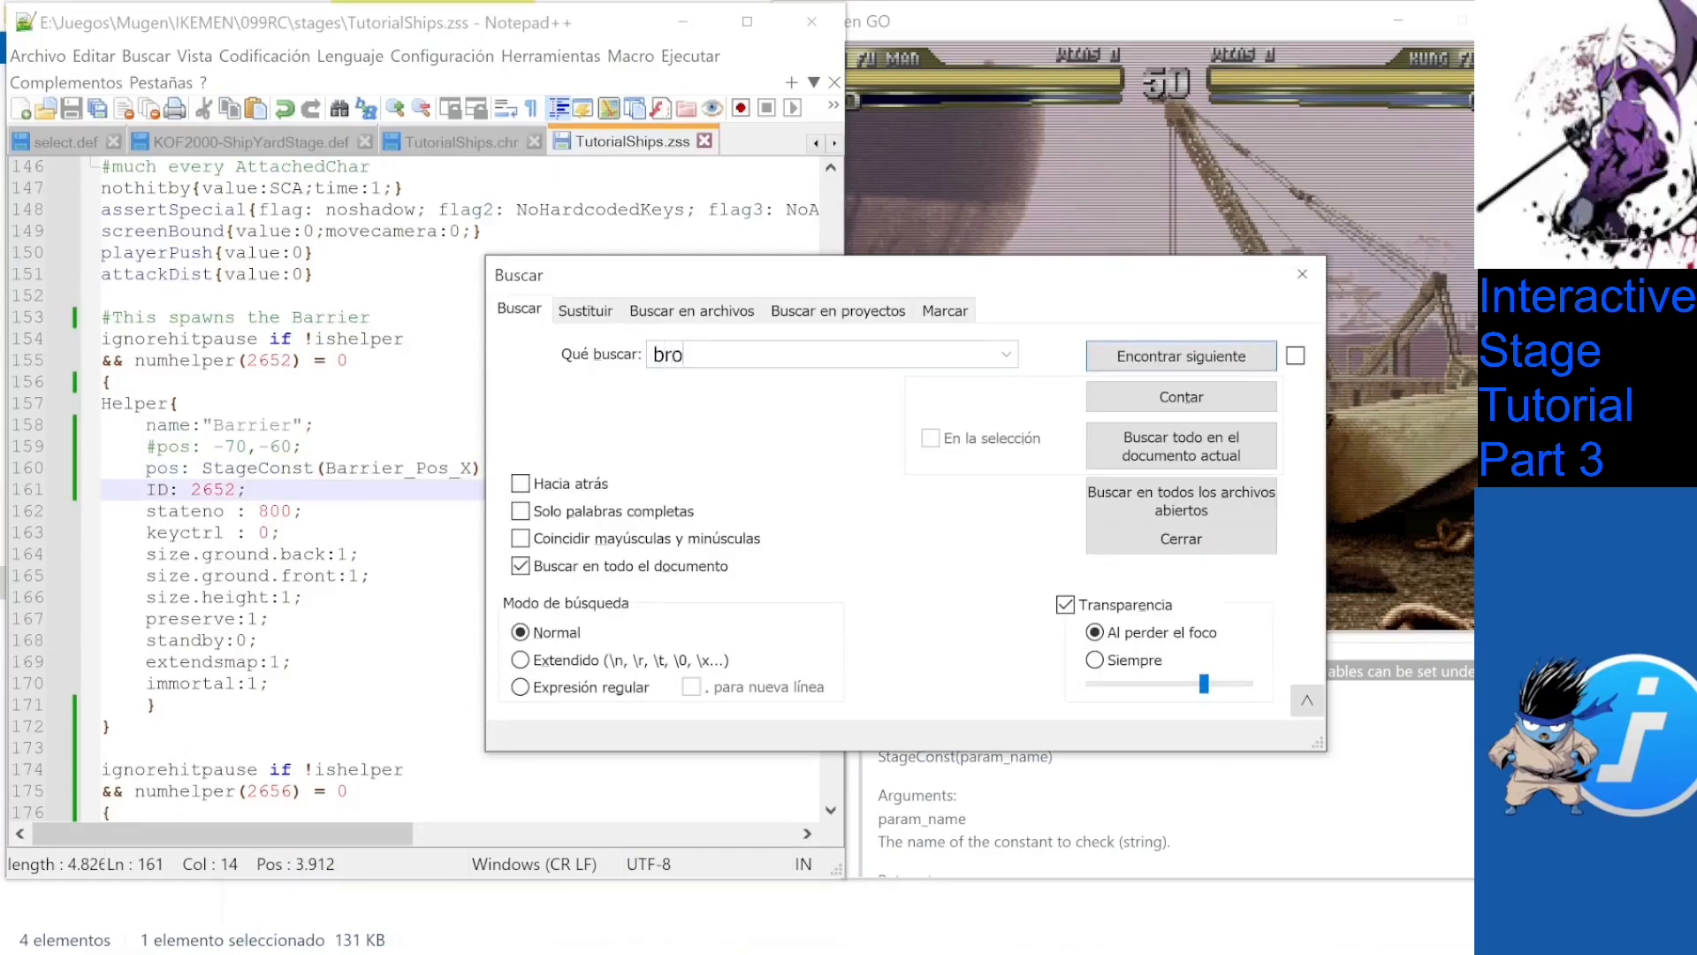
left_click(1180, 356)
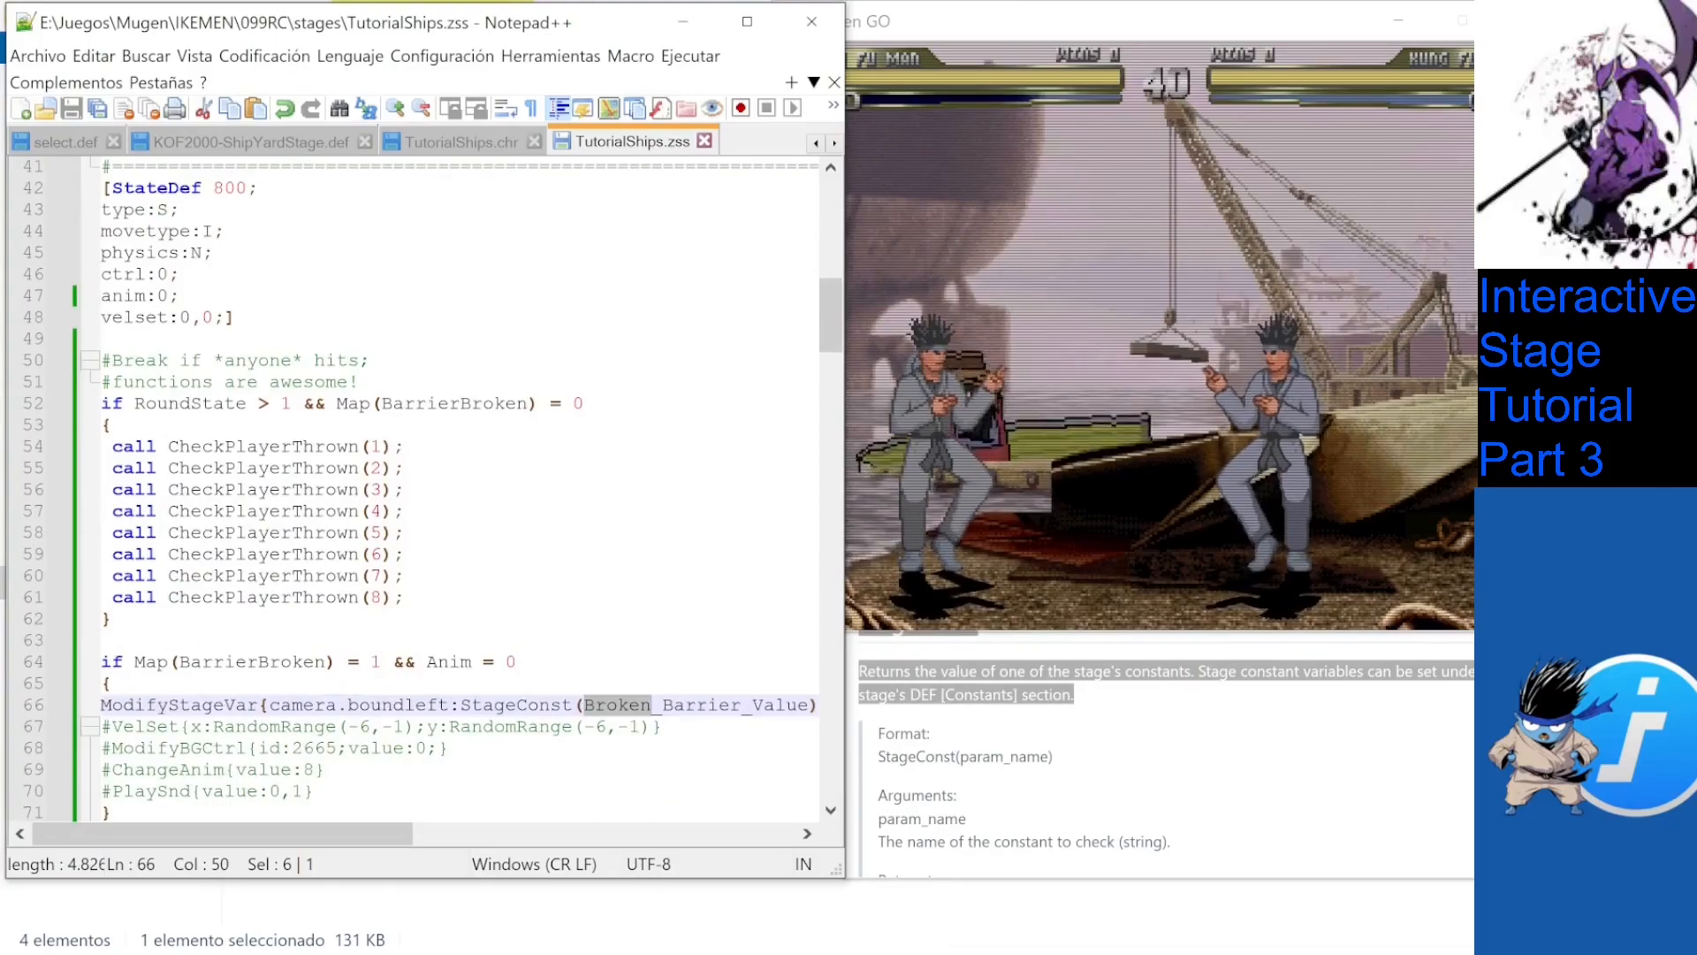
left_click_drag(108, 445, 403, 596)
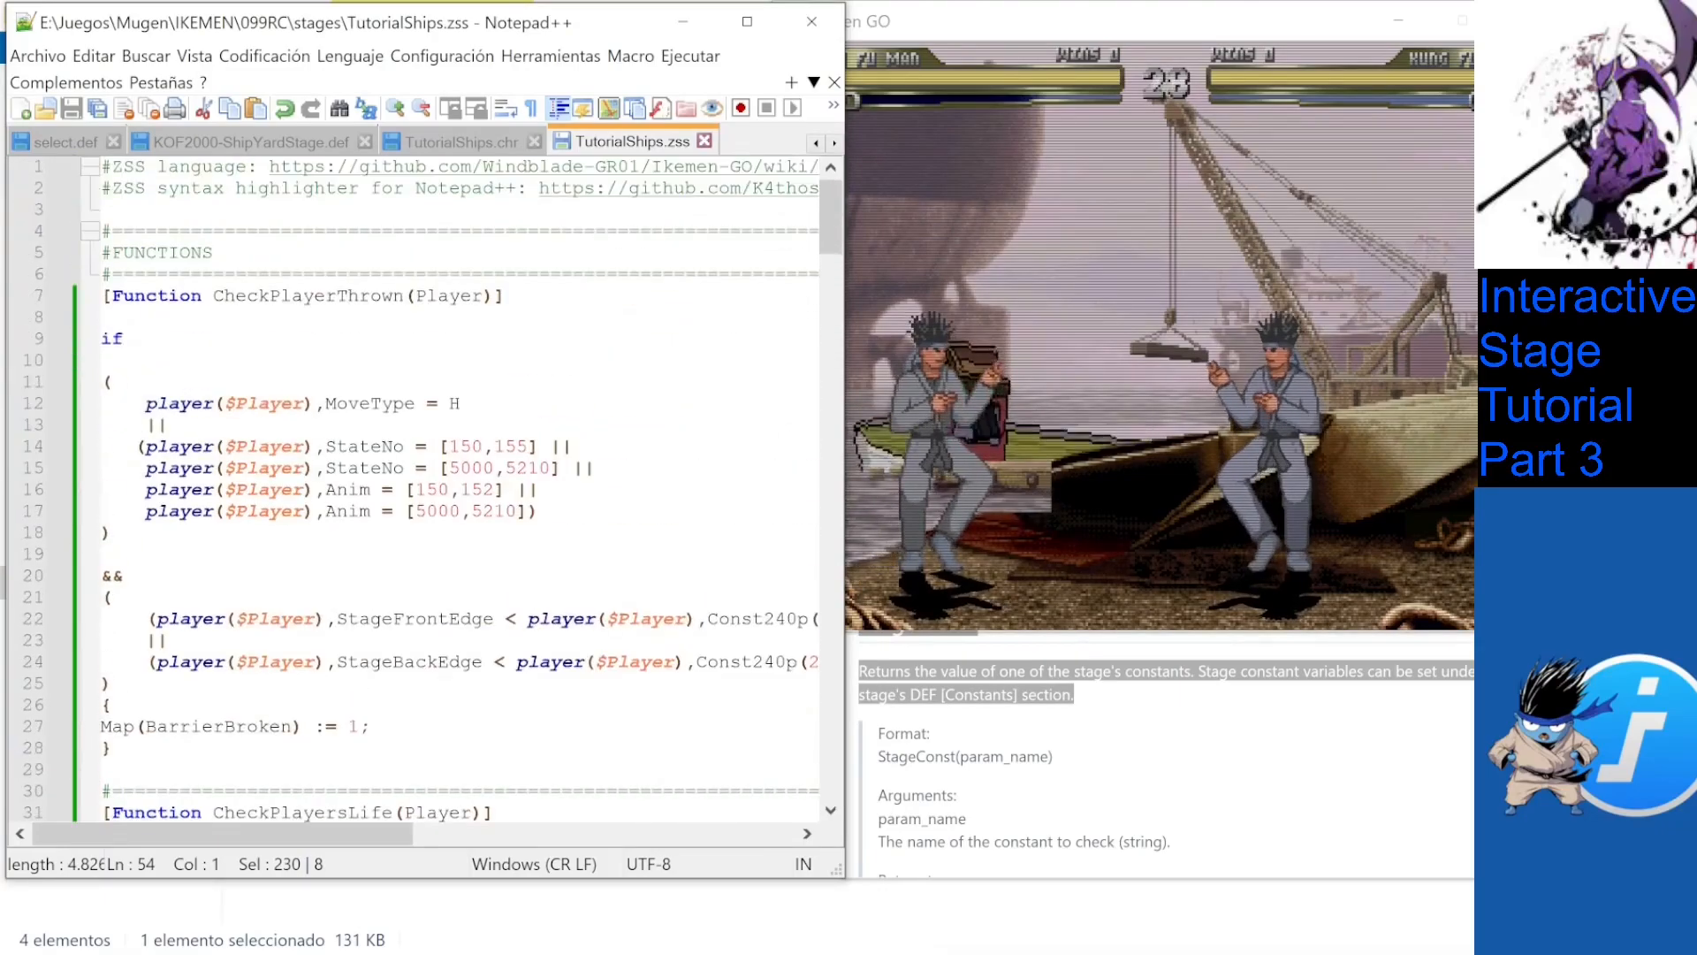
double_click(306, 295)
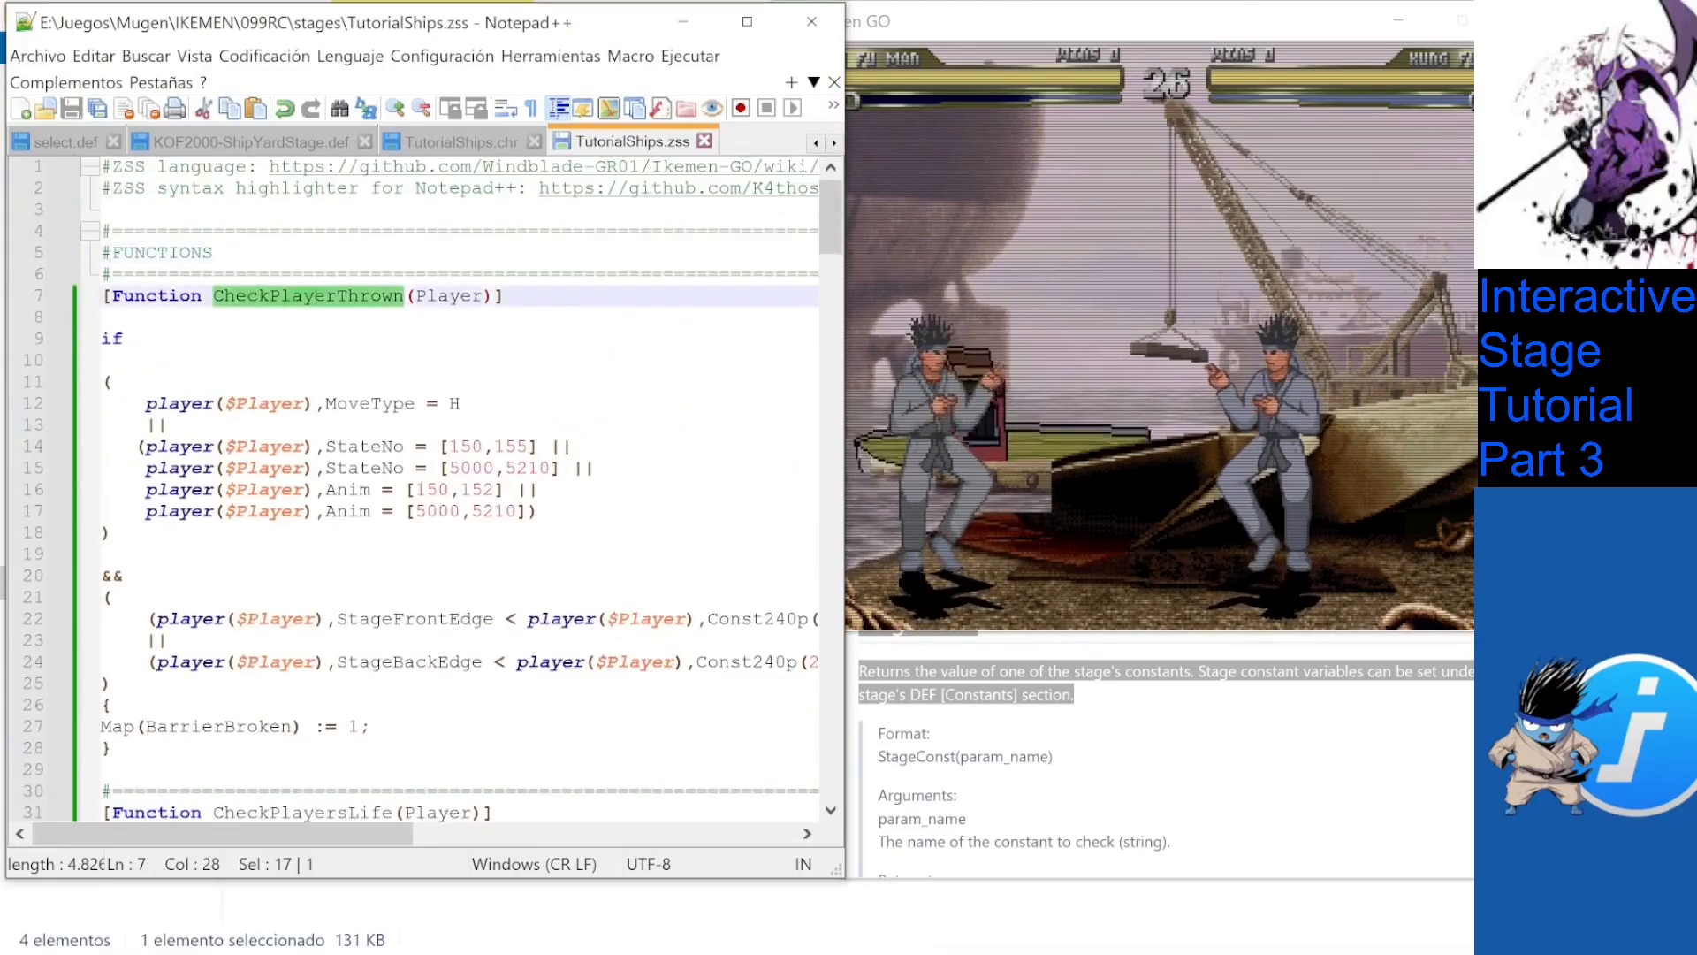
double_click(367, 404)
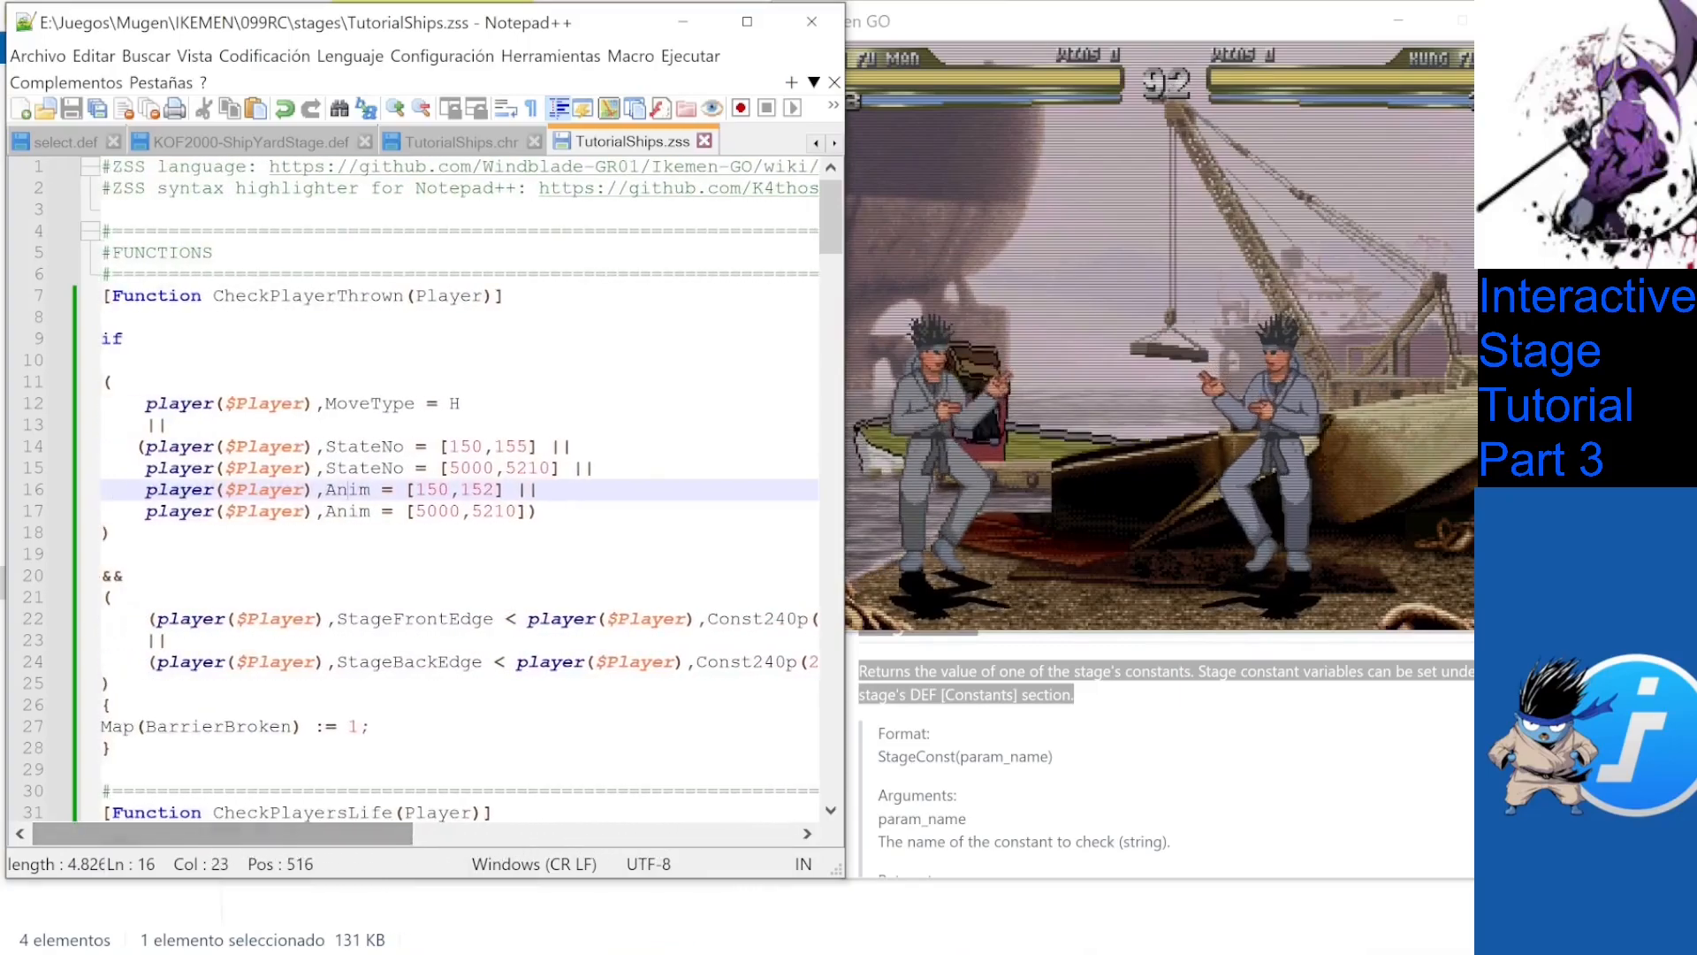
scroll("down", 3)
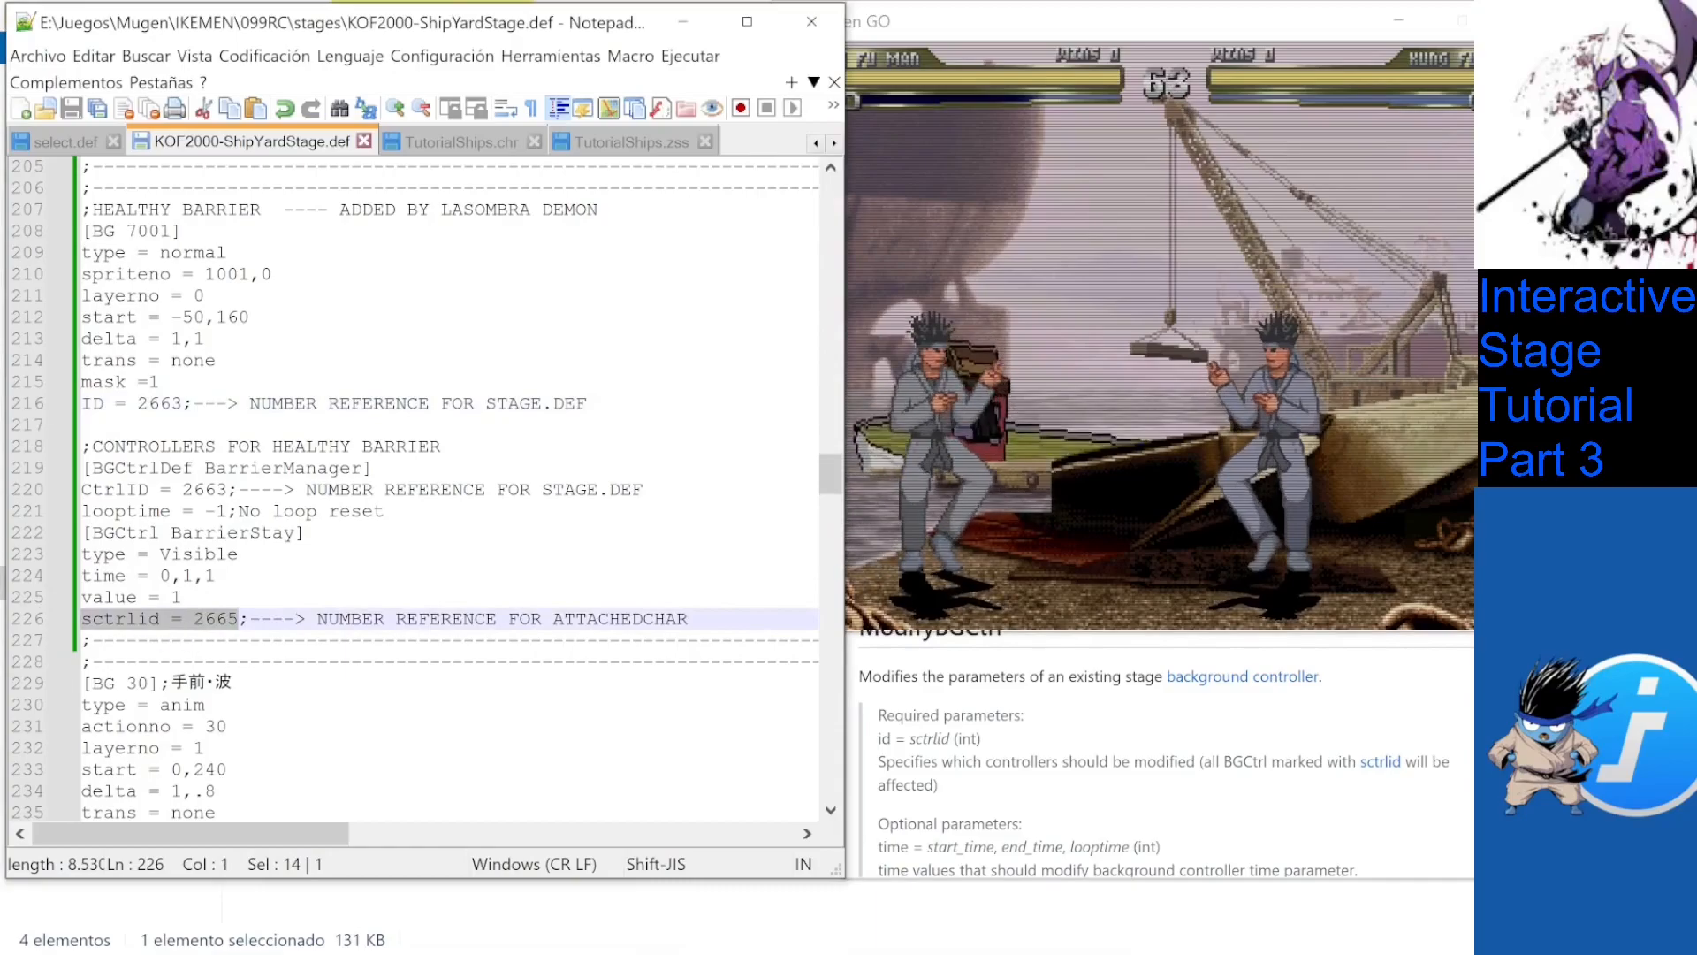
left_click(622, 142)
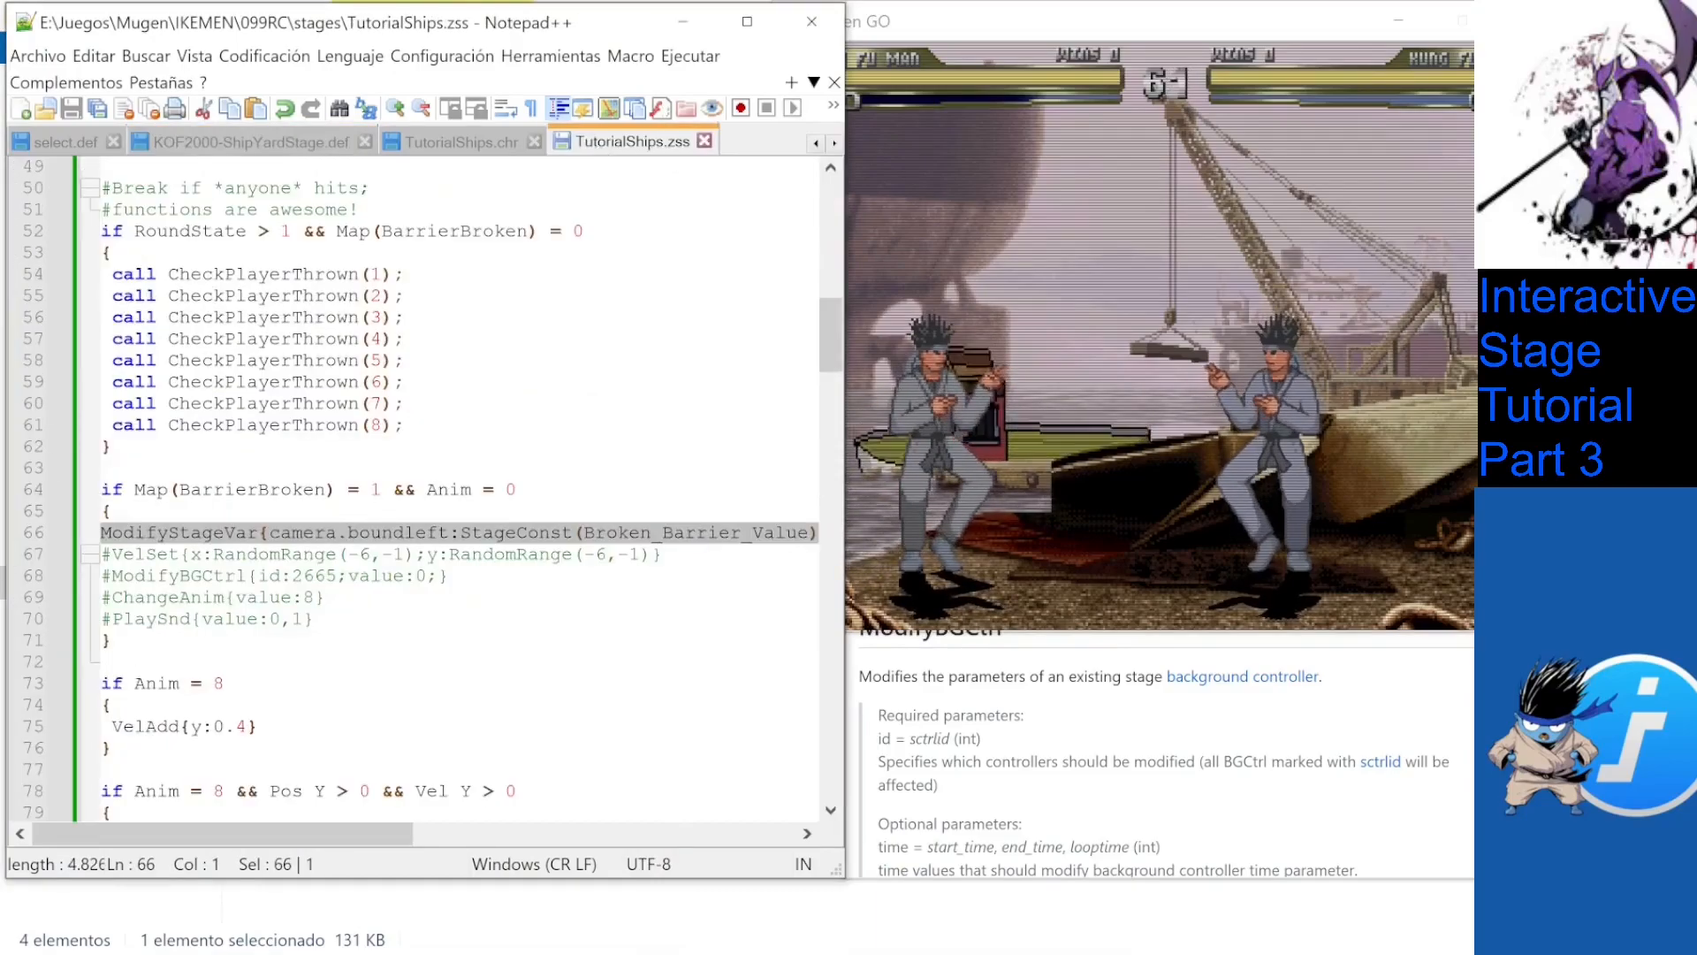
Enable ModifyBGCtrl in the BarrierBroken block and verify its id 2665 matches the stage's BarrierStay sctrlid.
left_click(270, 575)
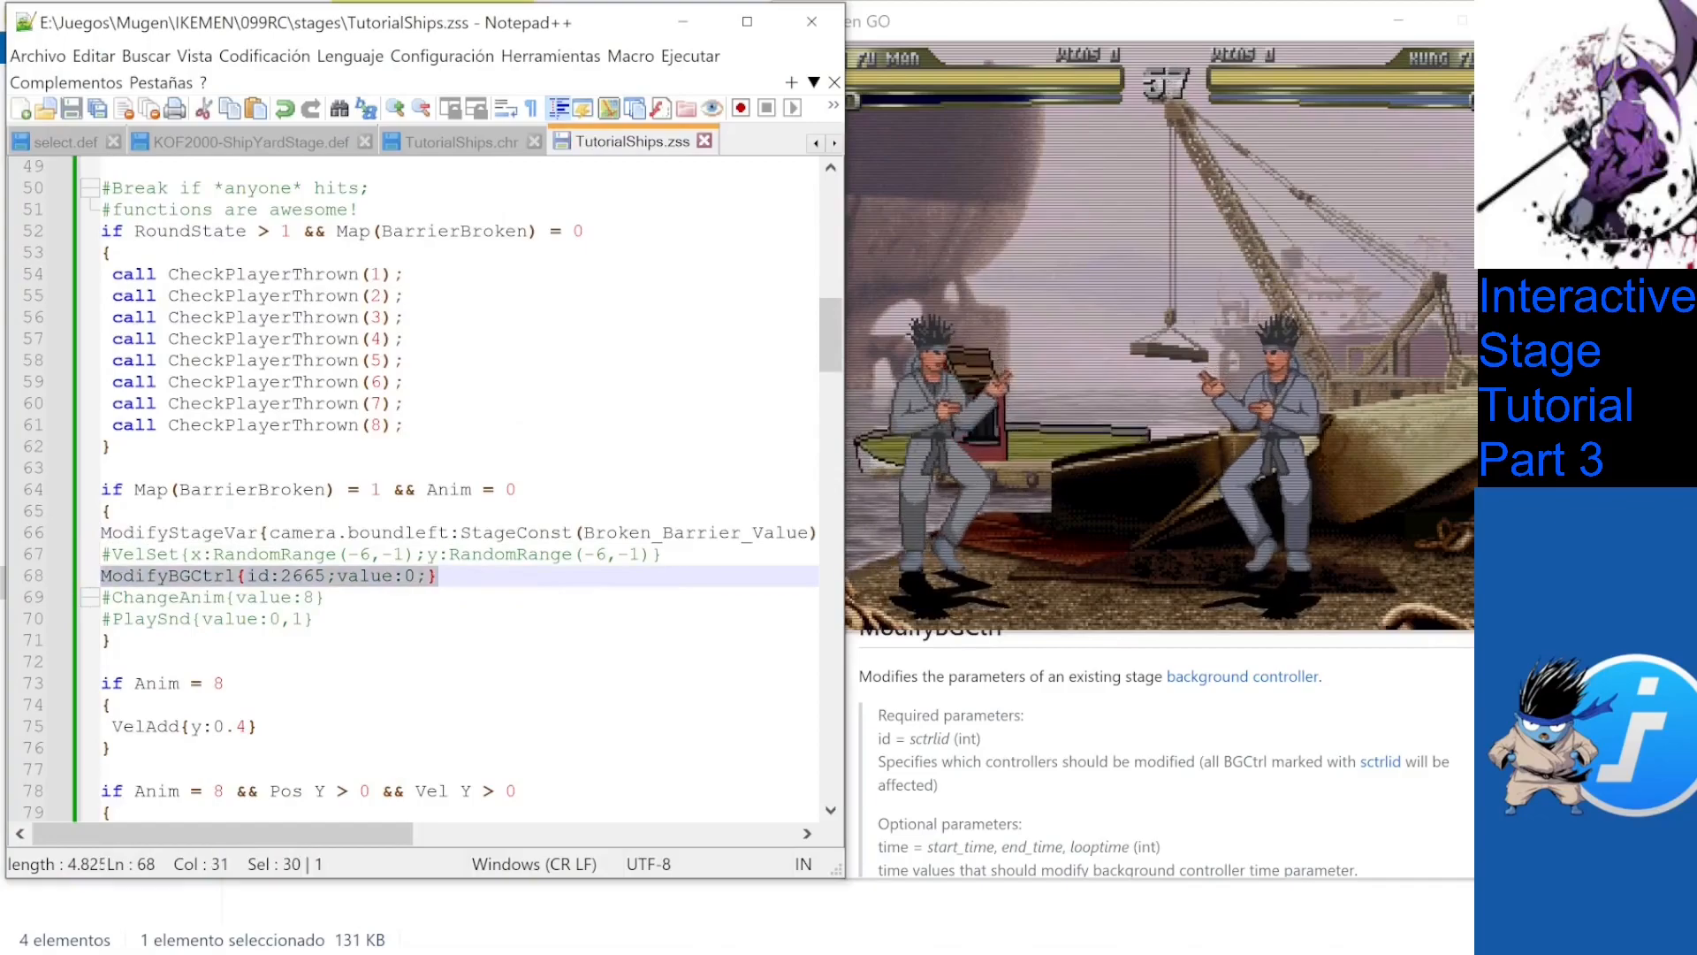
double_click(304, 574)
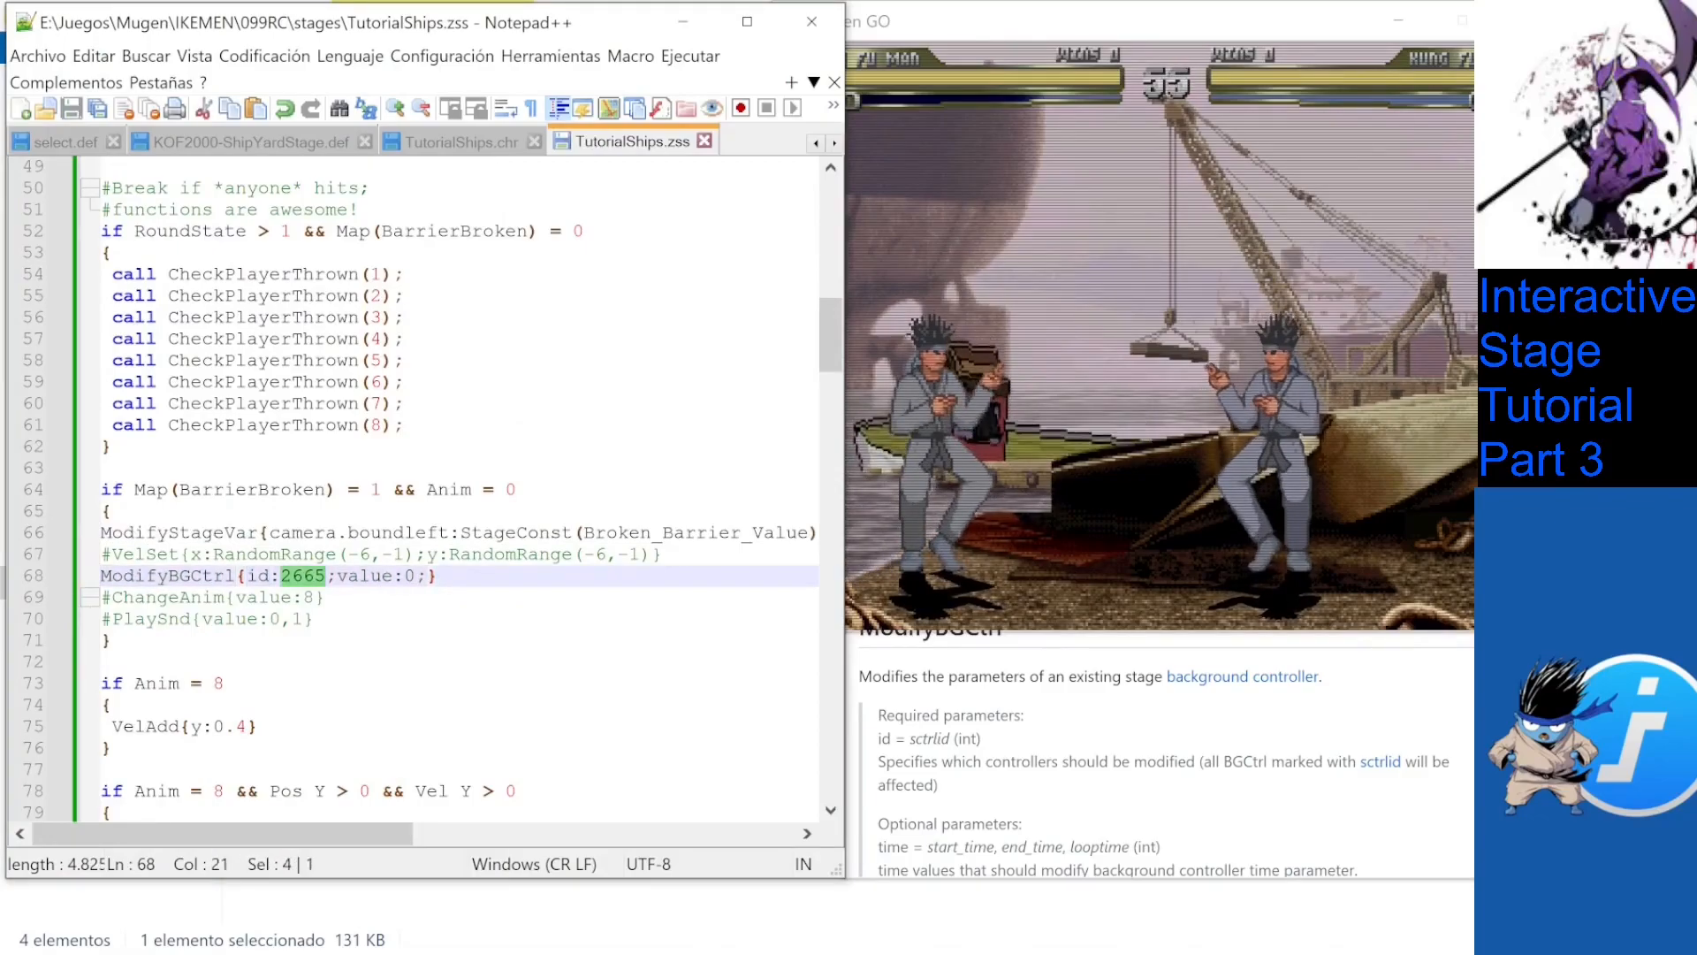
left_click(249, 142)
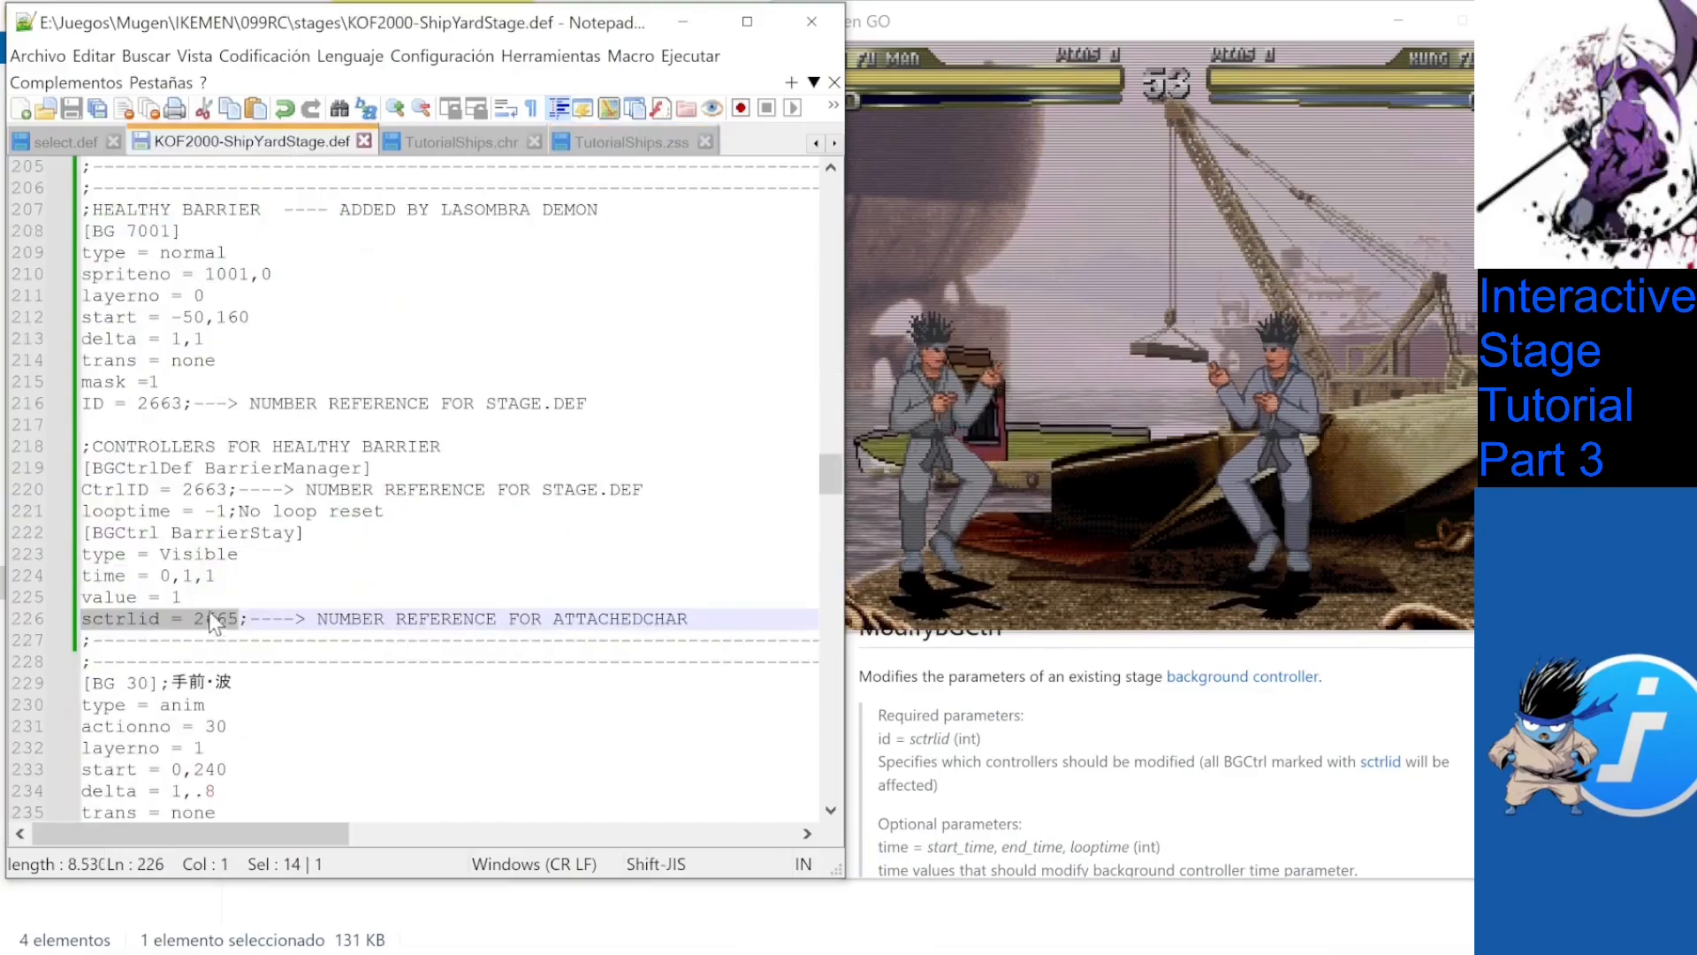
left_click(628, 142)
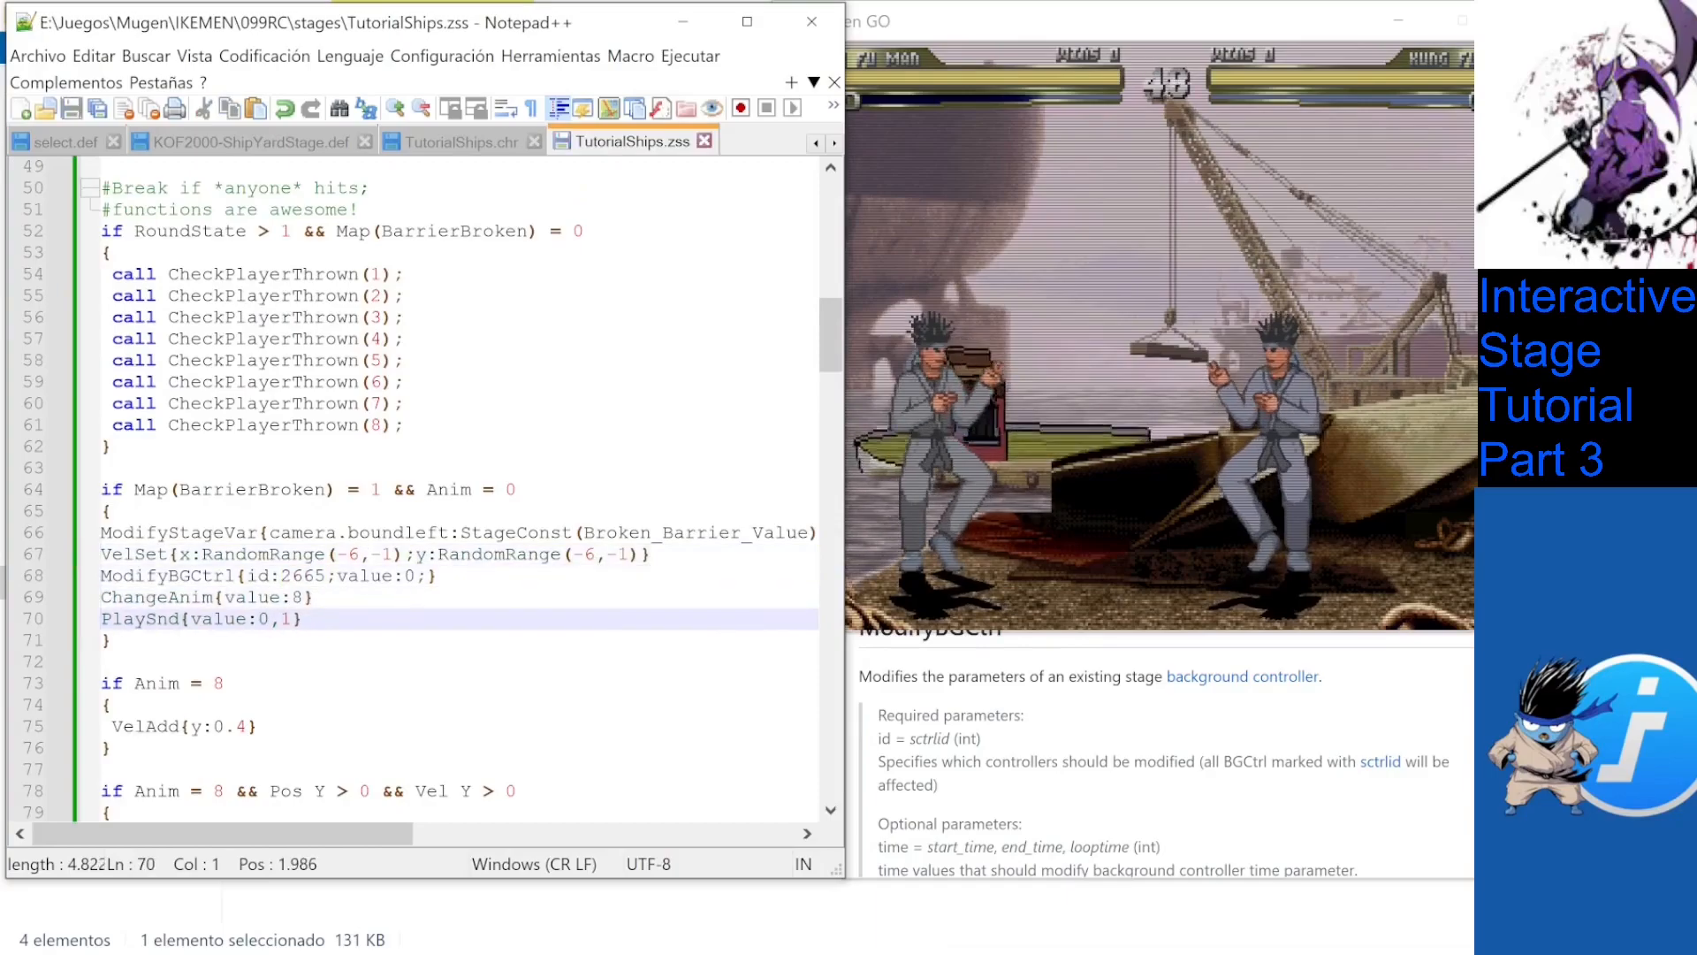
left_click(250, 141)
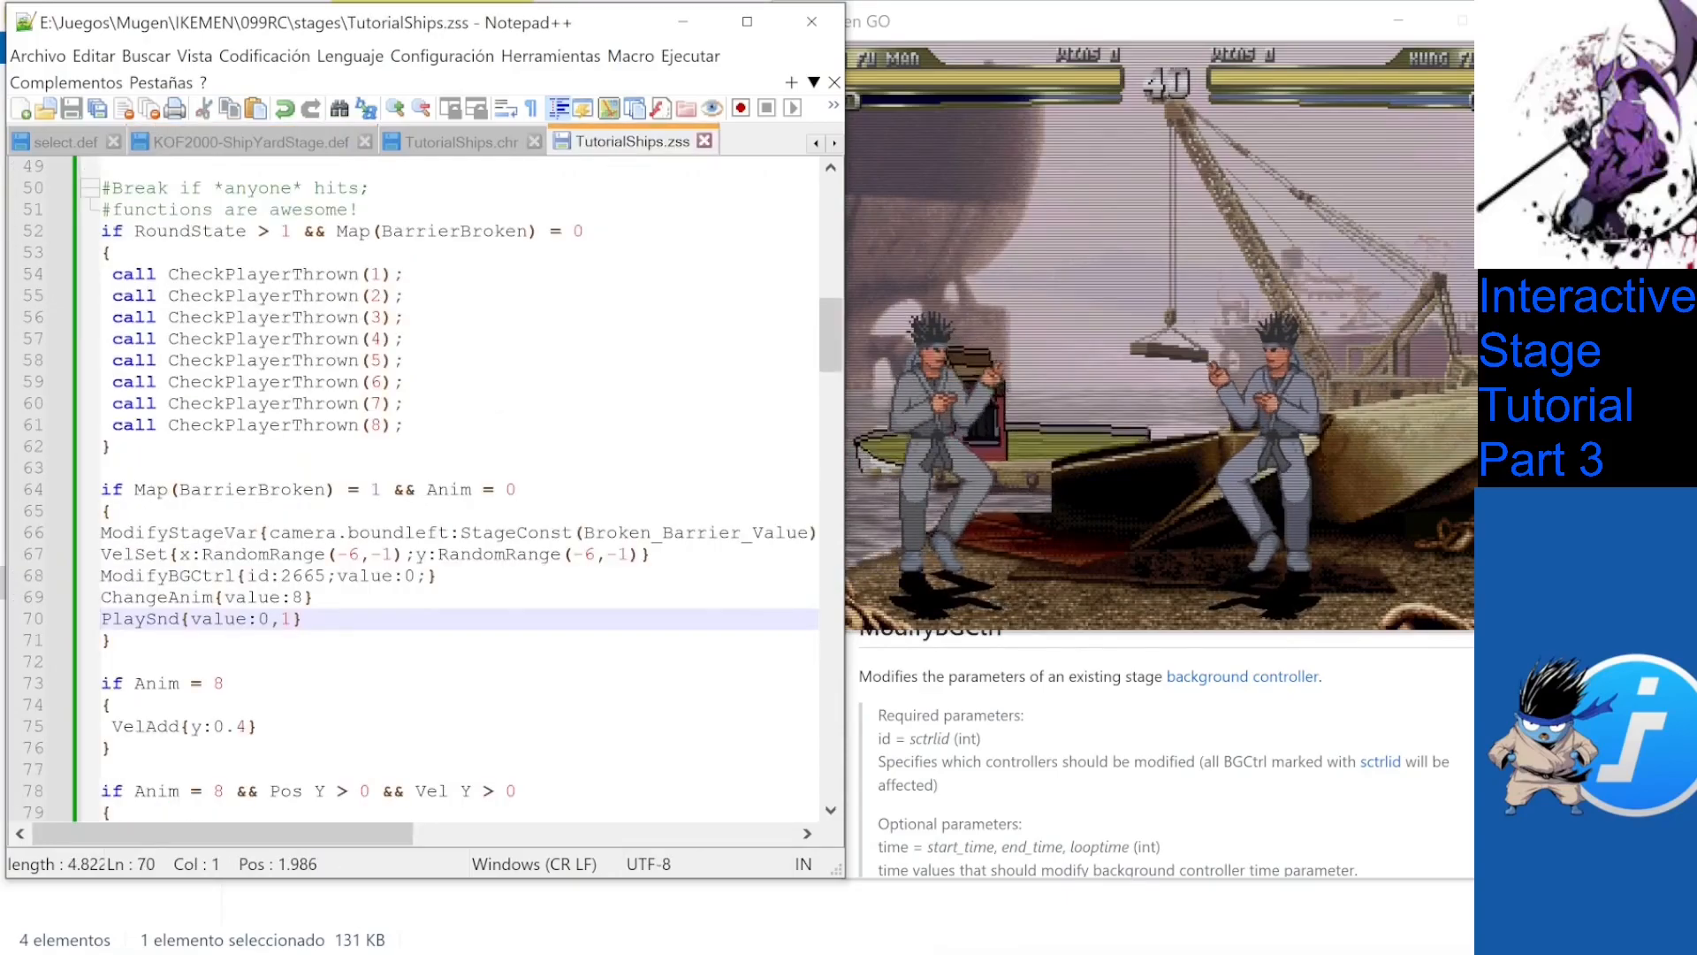
double_click(270, 574)
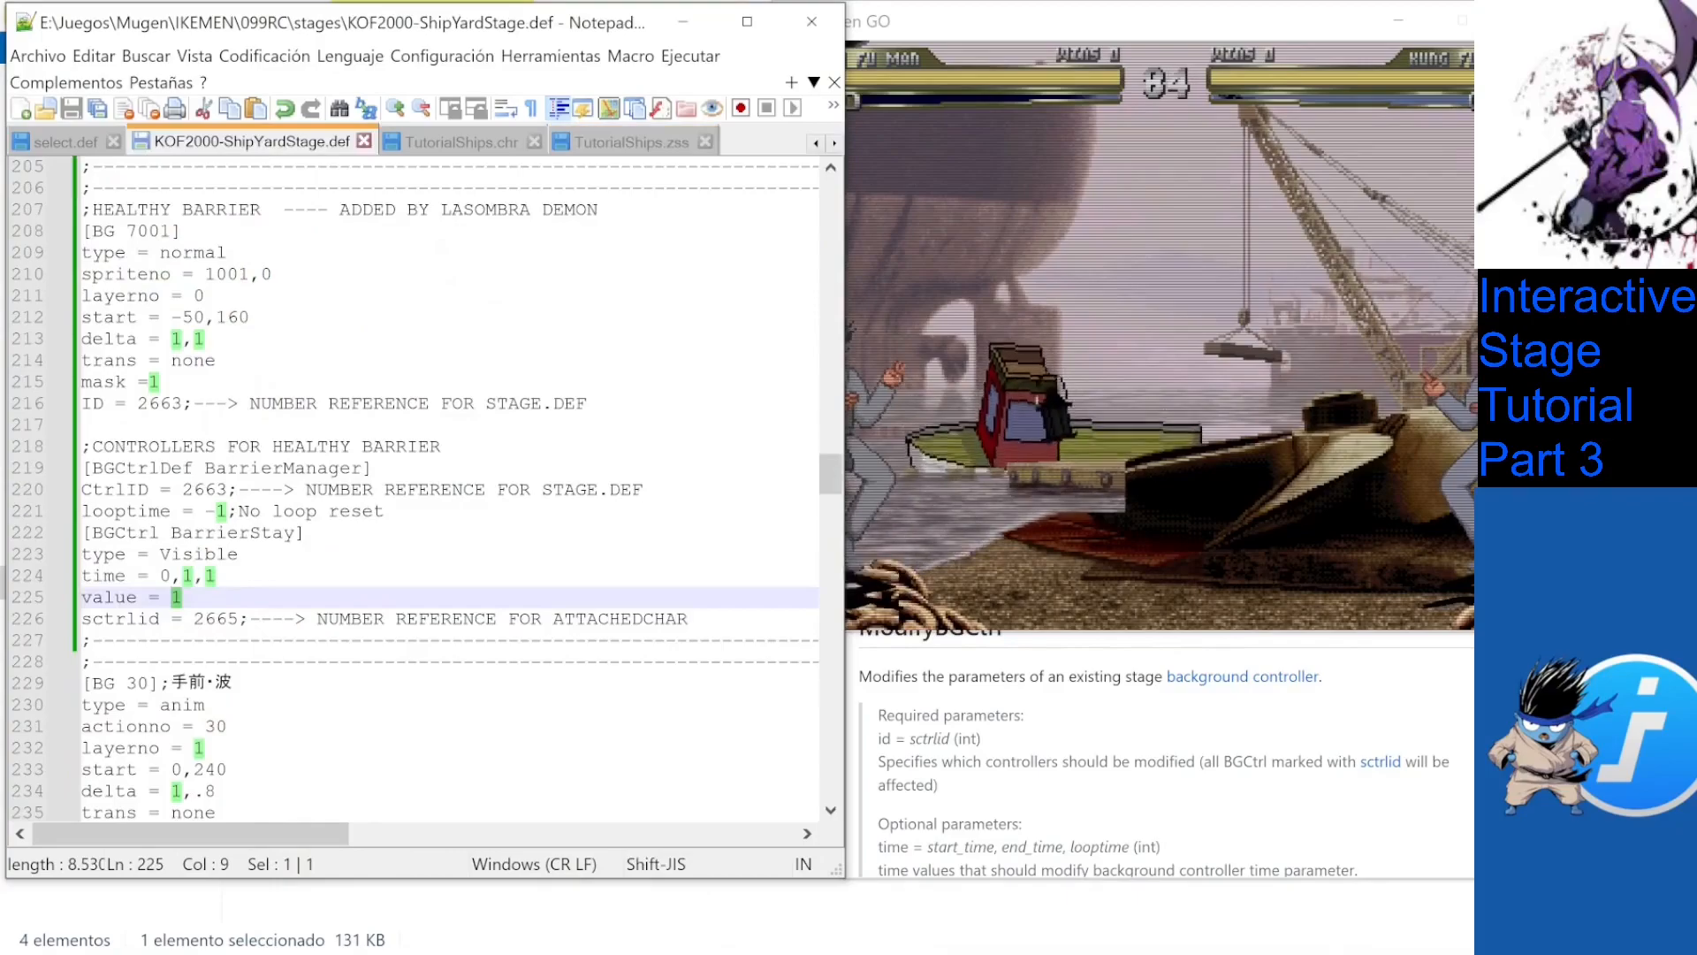
Review the .def BOAT section, then return to the lamp's StateDef 801 with its helper 1011 PosSet.
scroll("down", 3)
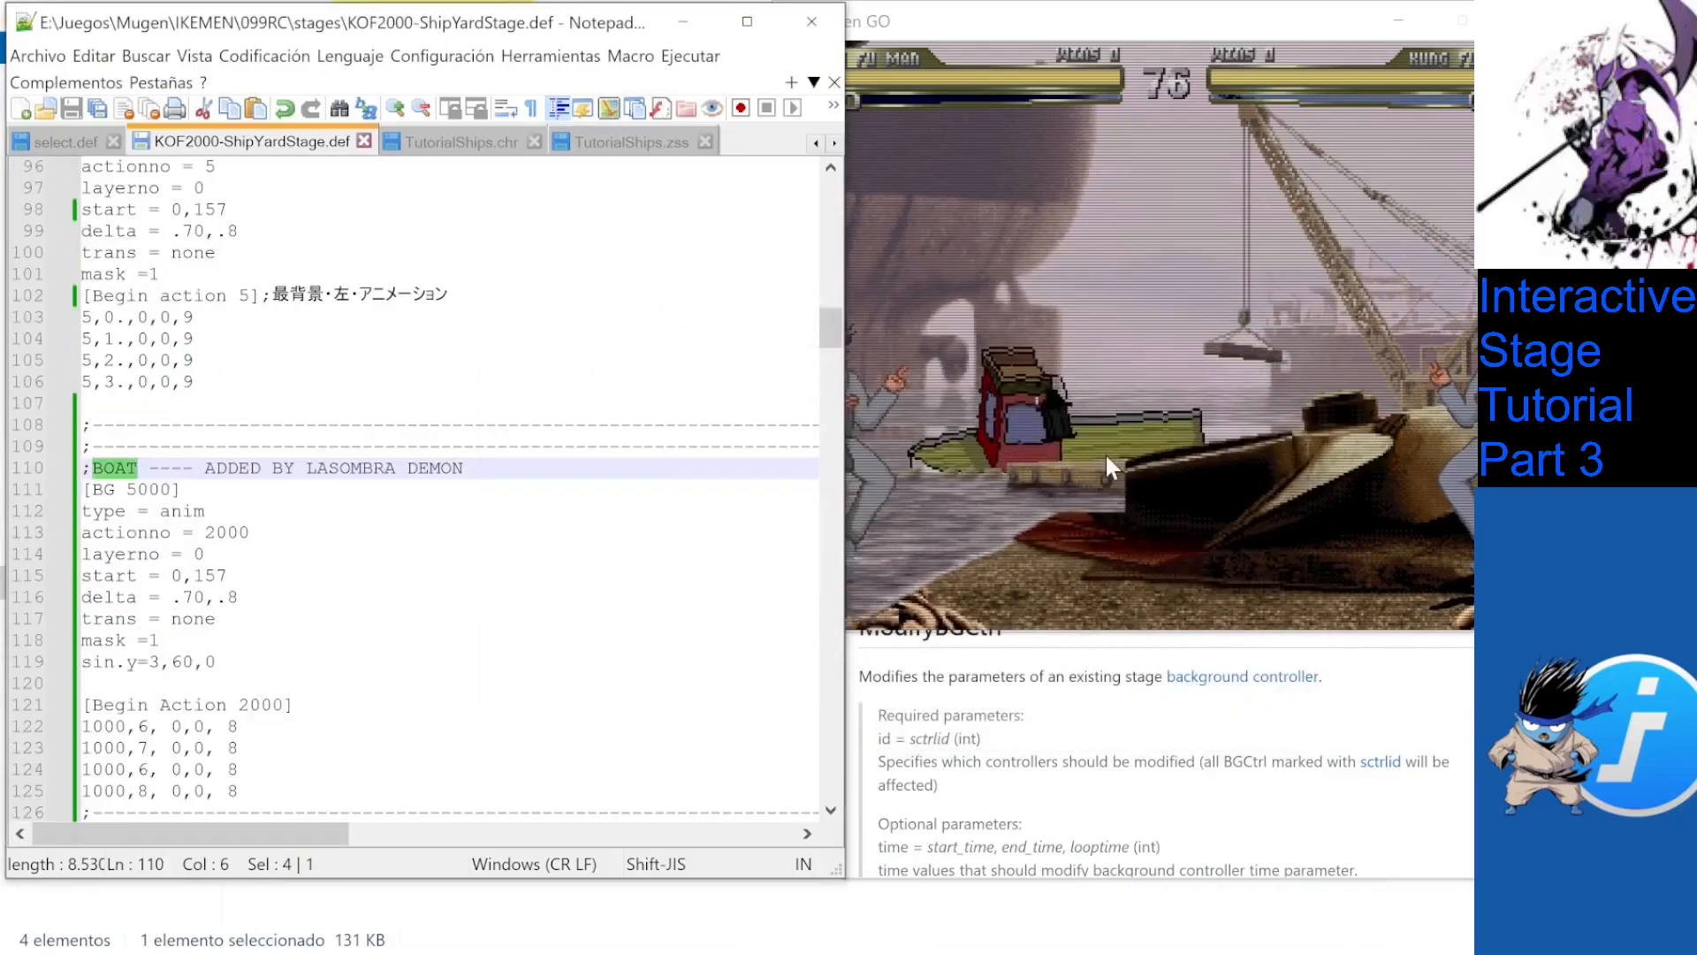
left_click(622, 142)
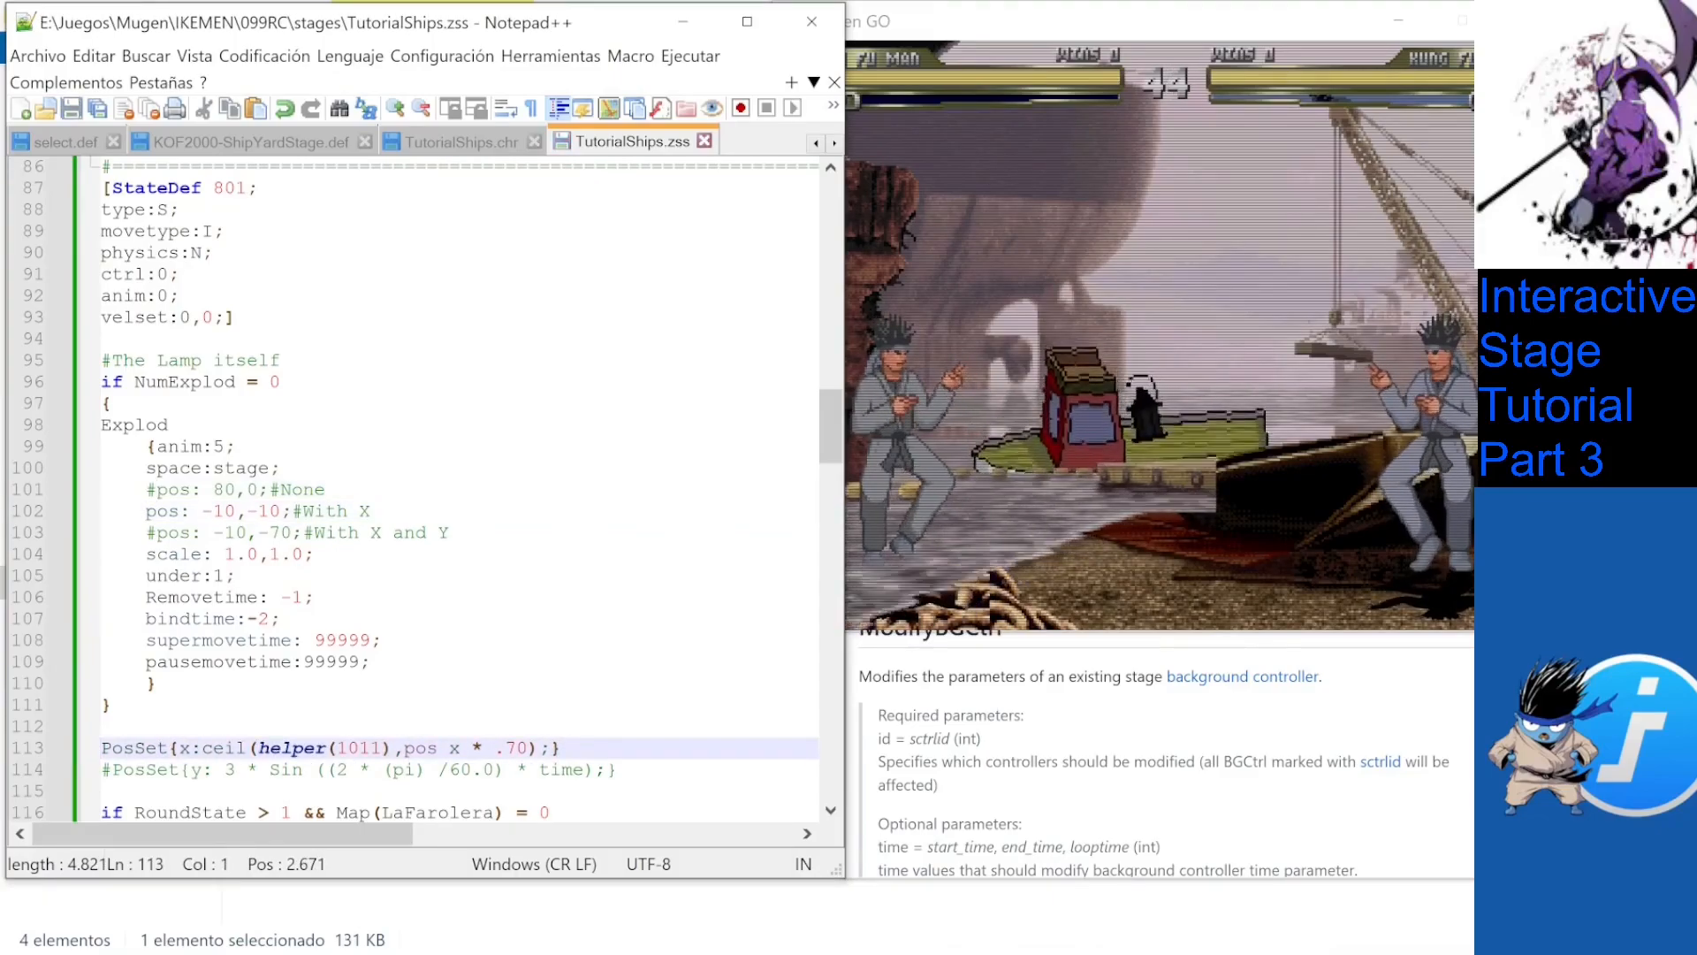
Switch the lamp Explod to pos -10,-70 and add the PosSet SinY line with the recap topic list at the file's end.
scroll("down", 3)
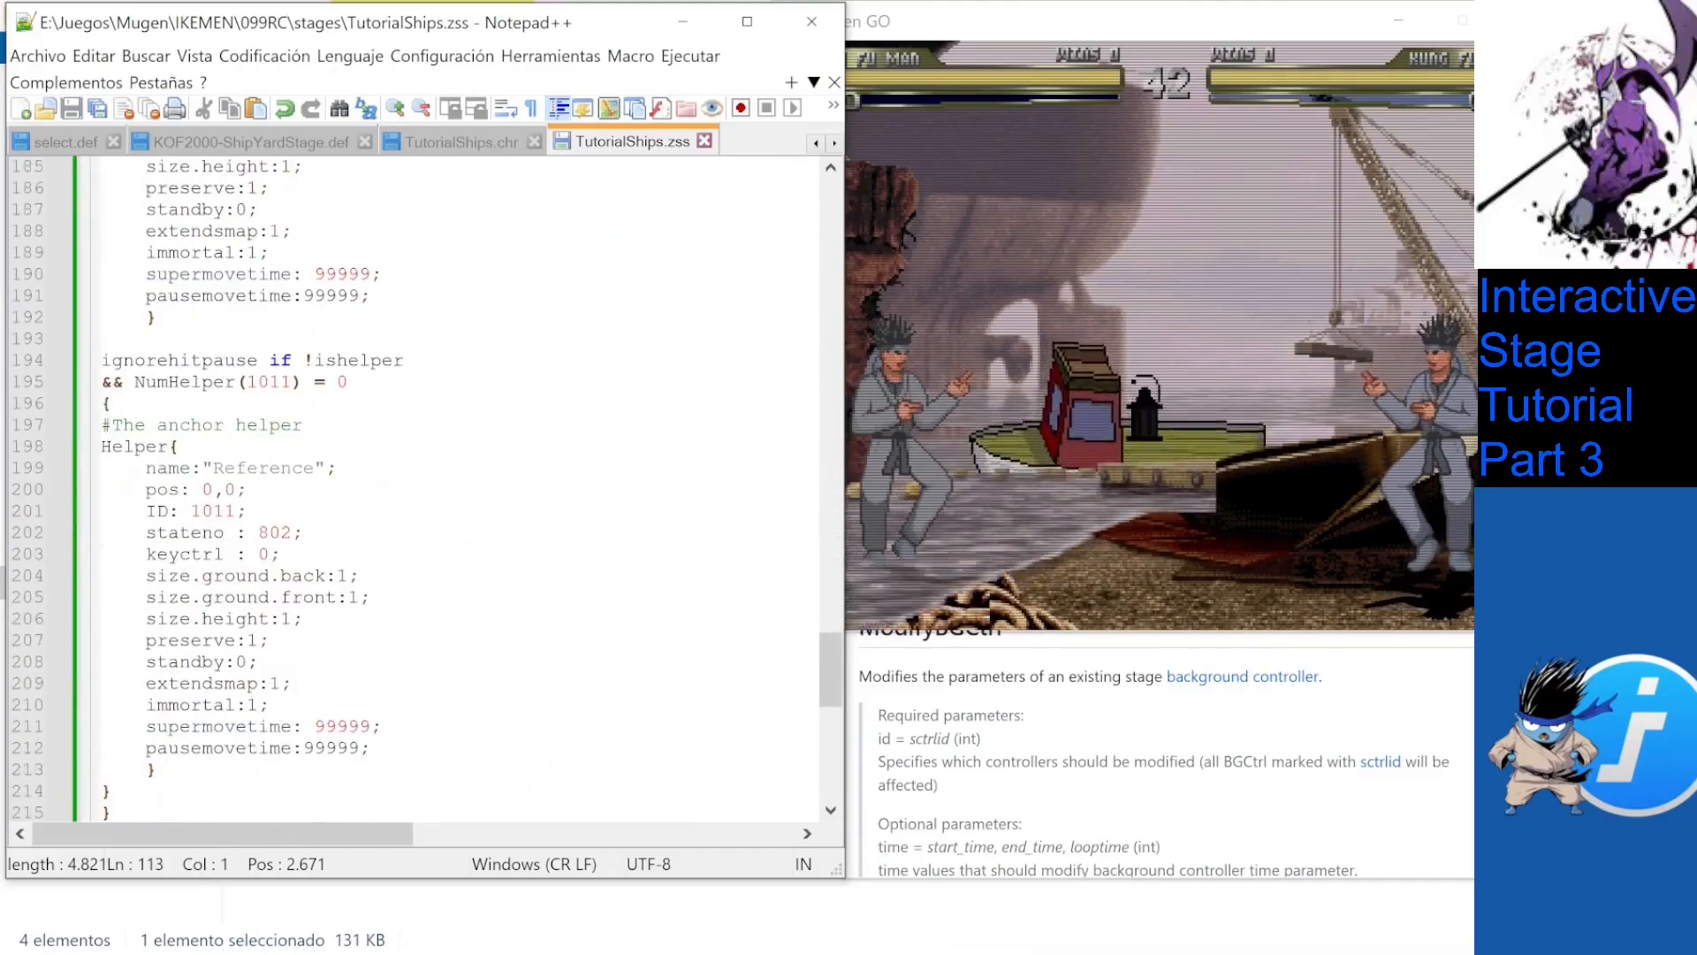
left_click_drag(102, 424, 157, 769)
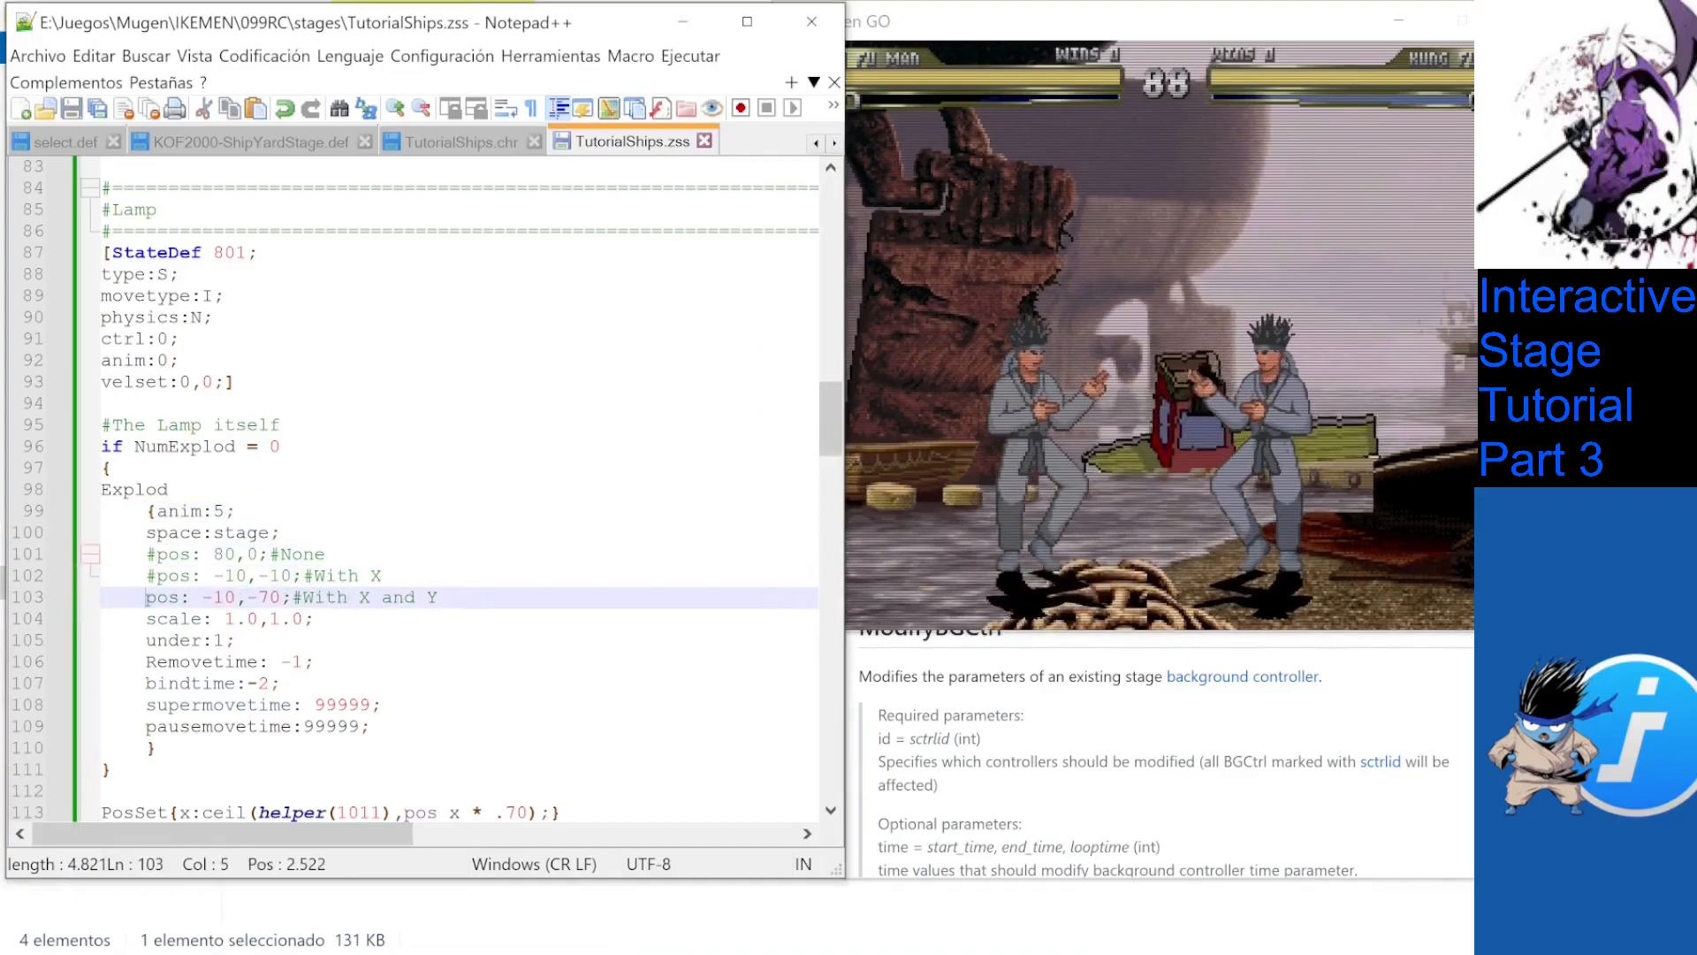
type("PosSet{y: 3 * Sin ((2 * (pi) /60.0) * time);}")
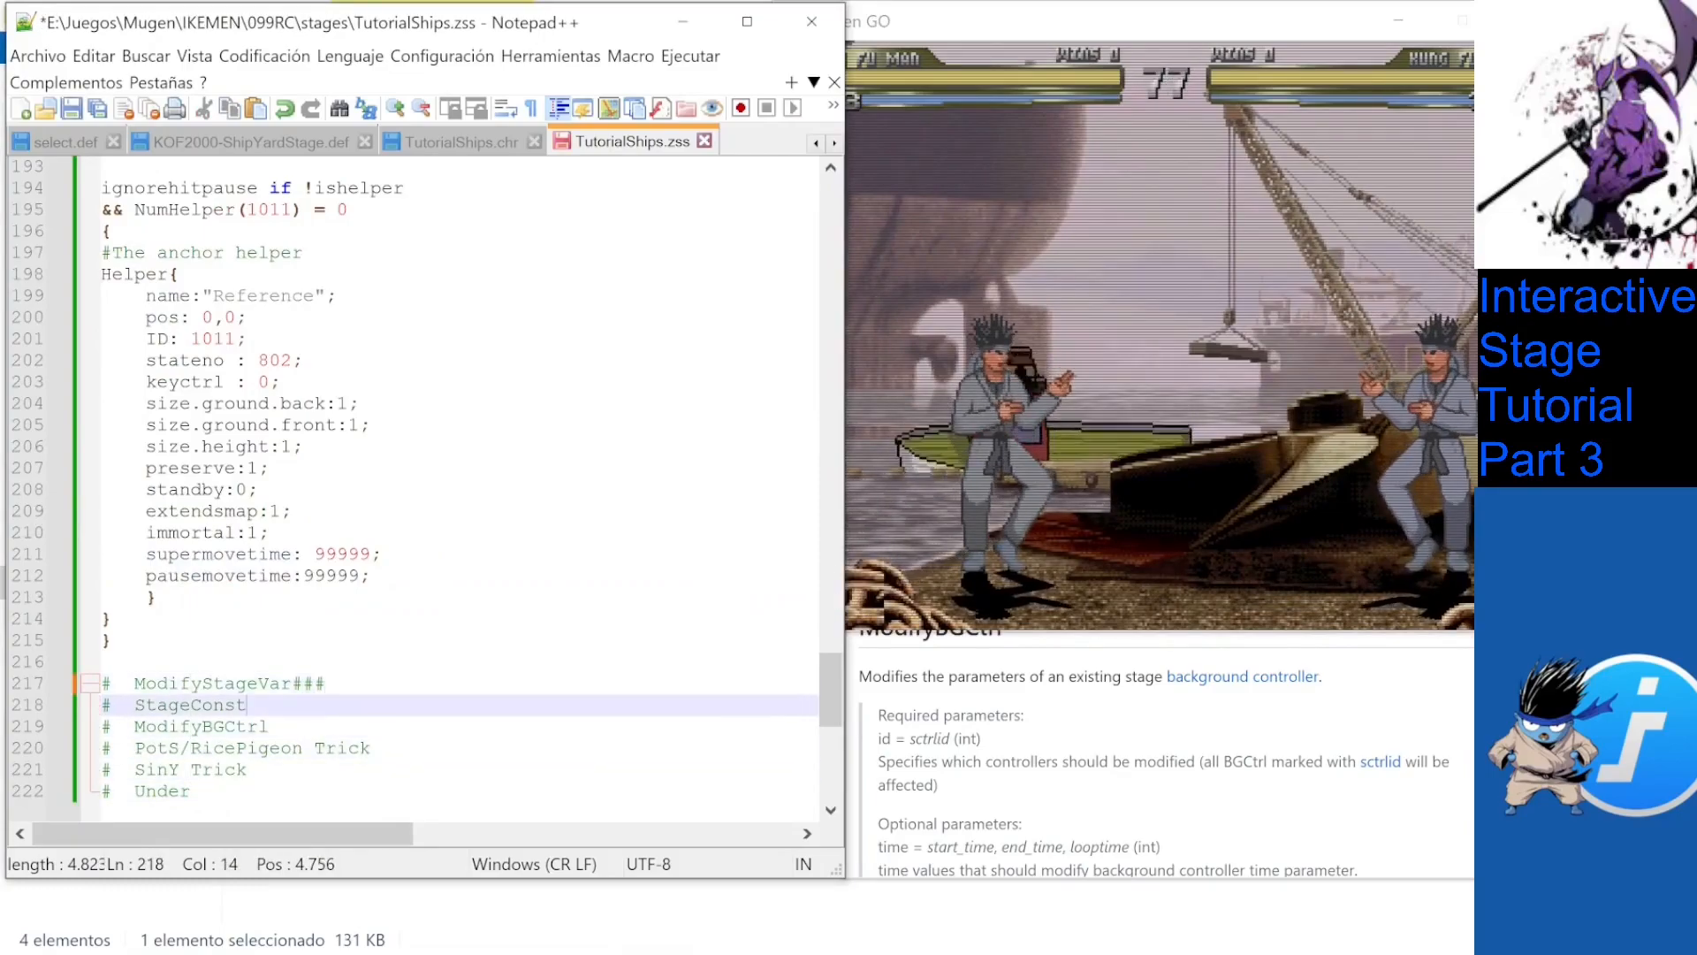
Append ### markers to each recap topic line from ModifyStageVar through Under.
type("###")
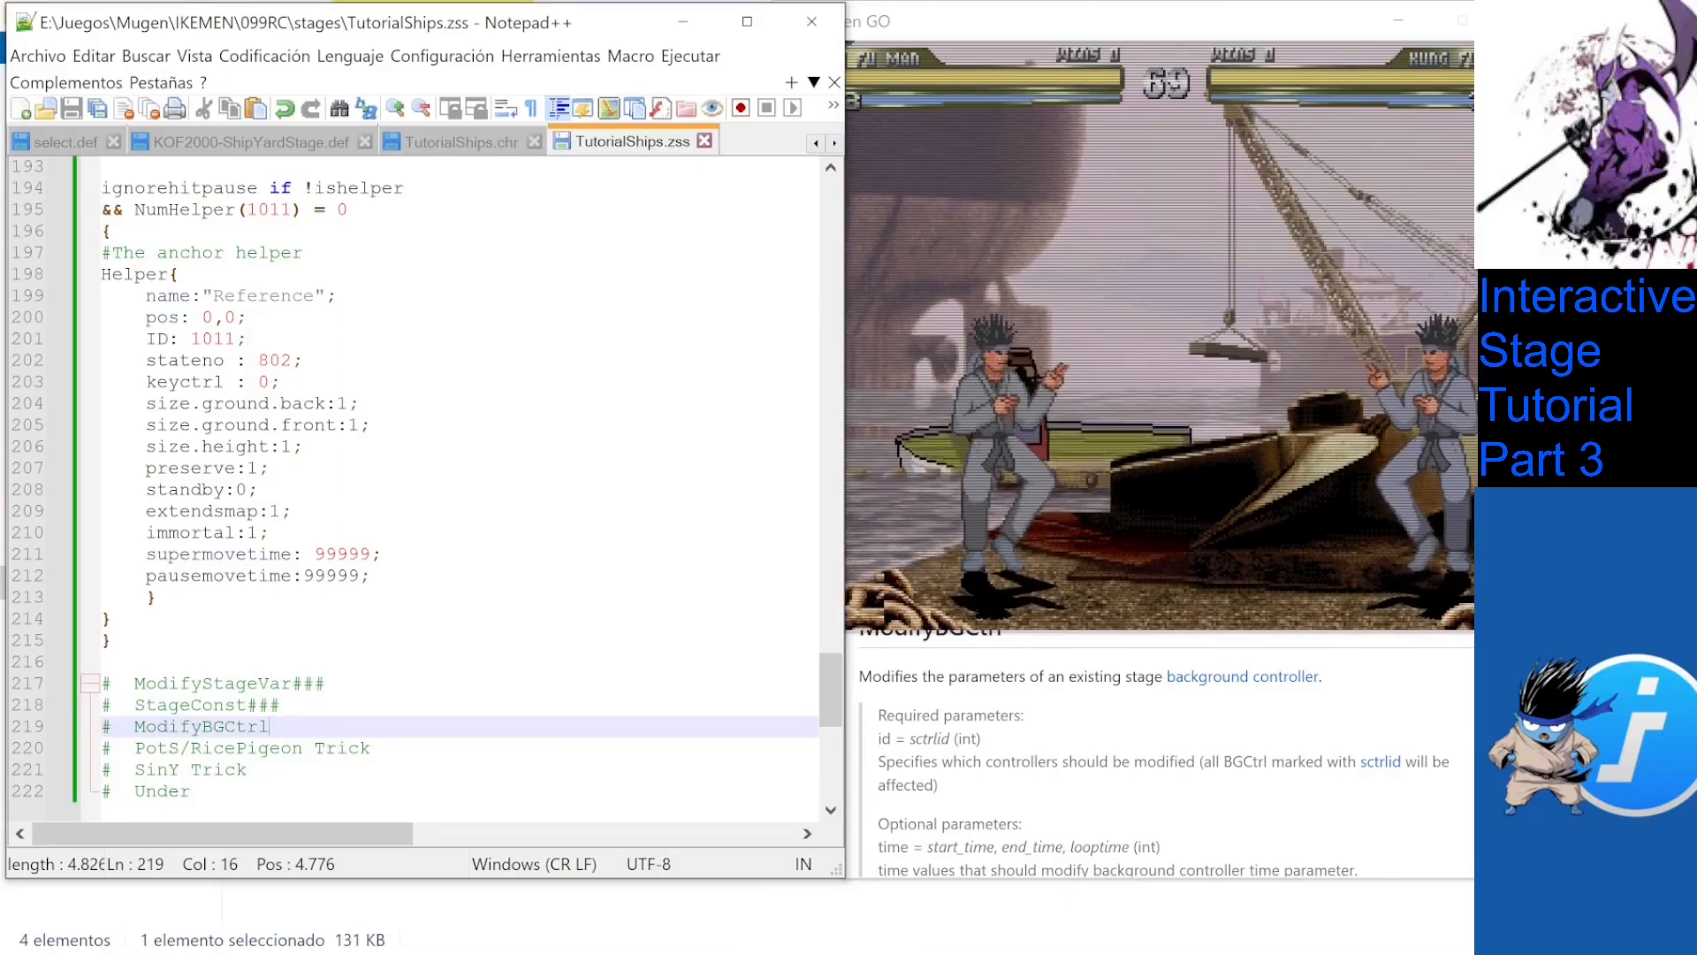
type("##")
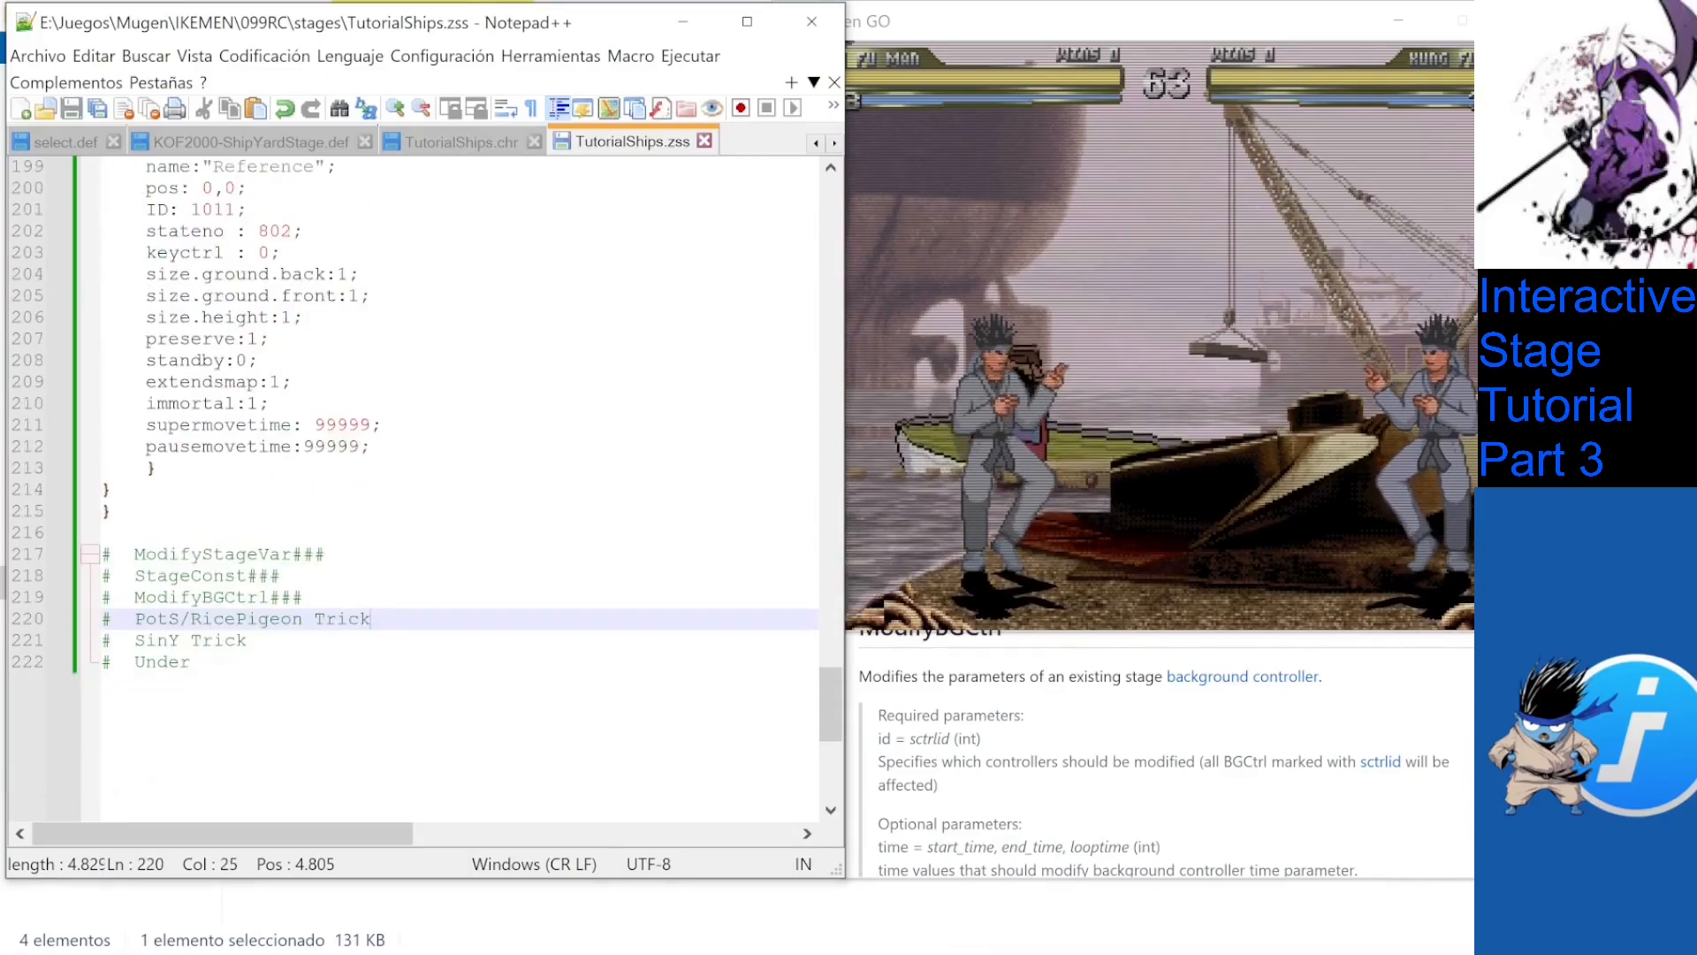
type("###")
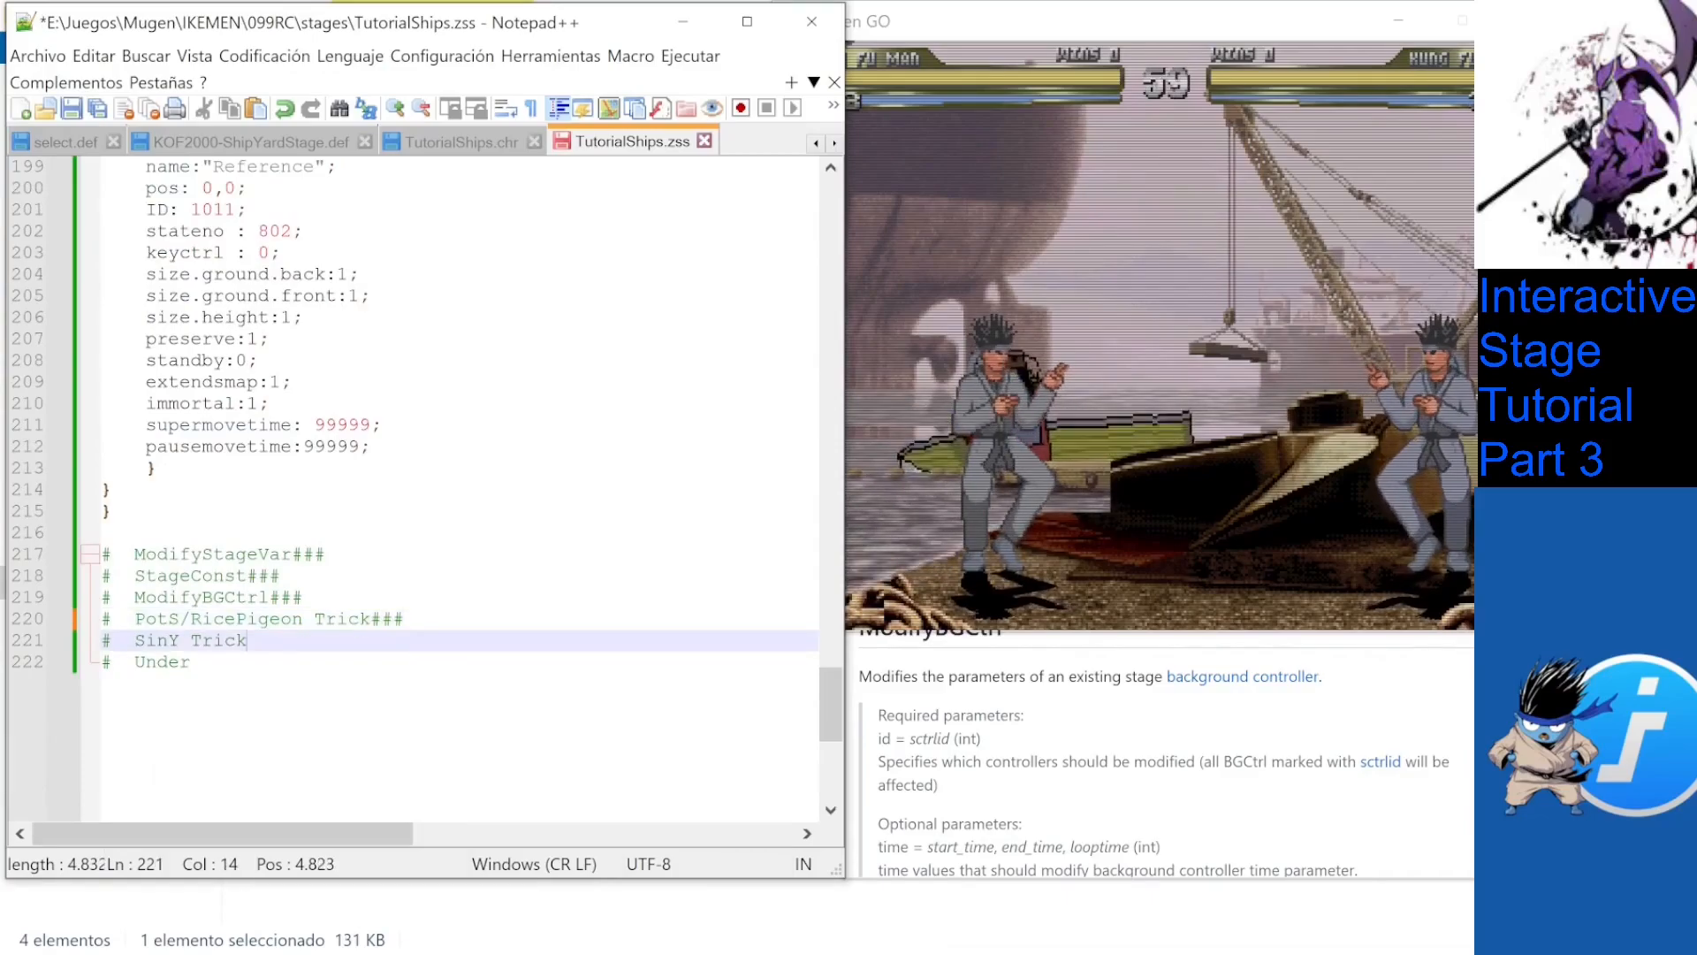
type("###")
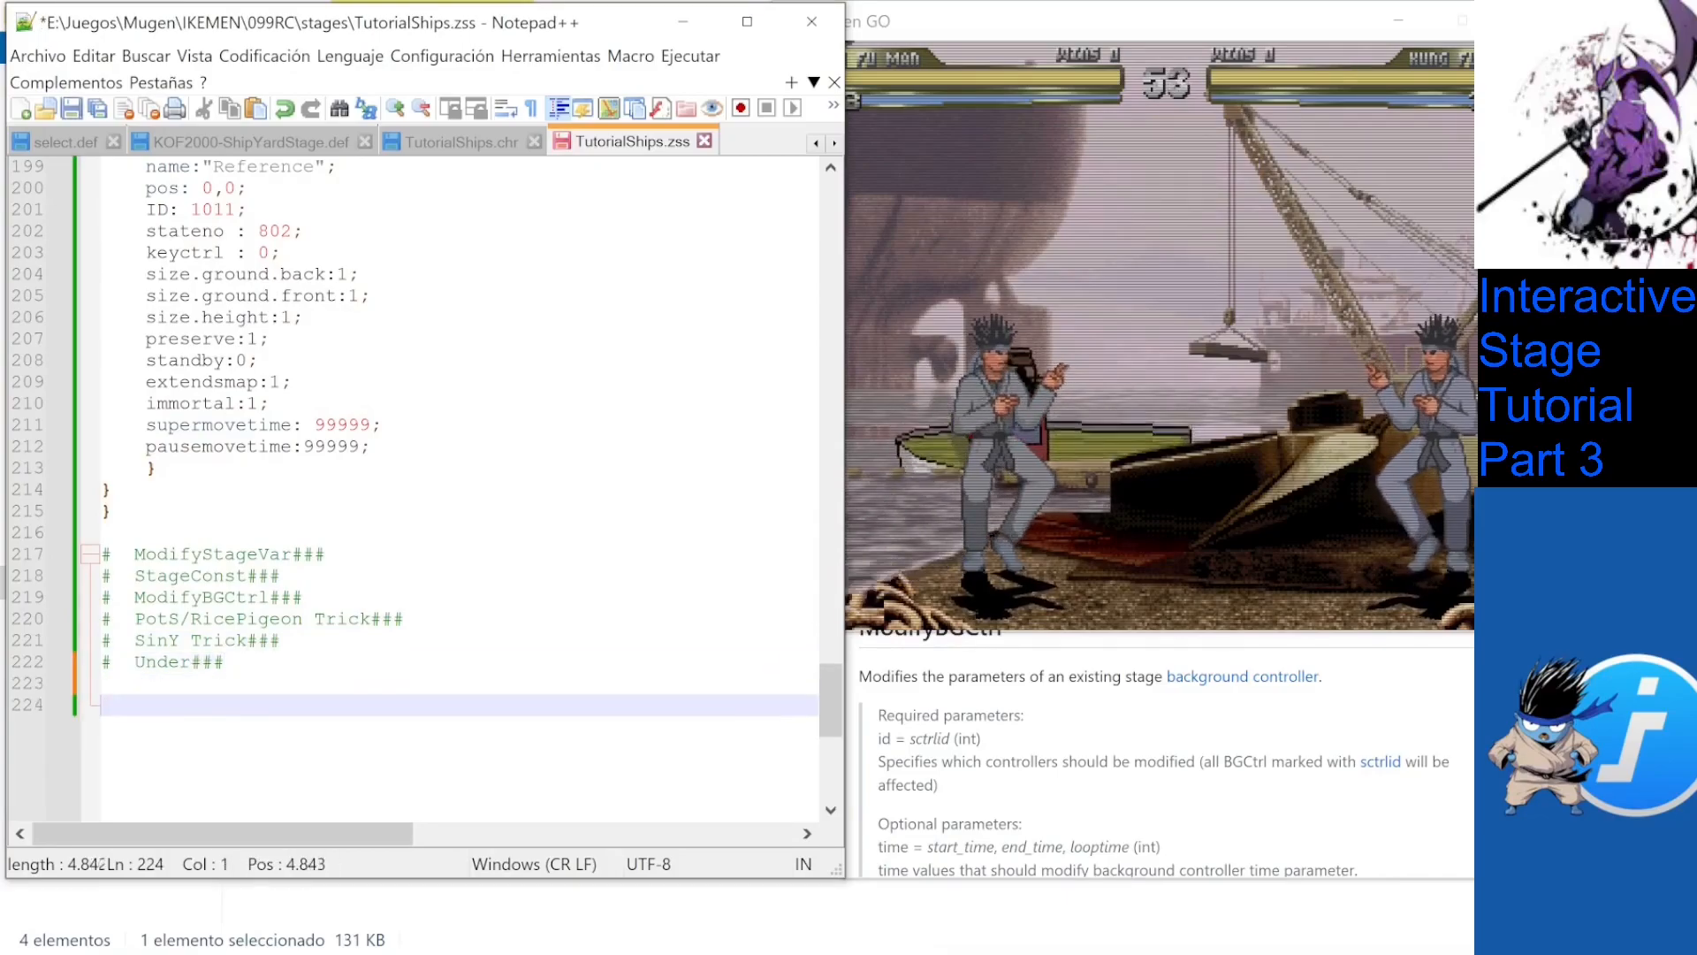
Add closing comments: #Enjoy the hobby, #Final part coming soon, #Reach me @ IKEMEN :D and #See you soon!
type("#Enjoy the hobby")
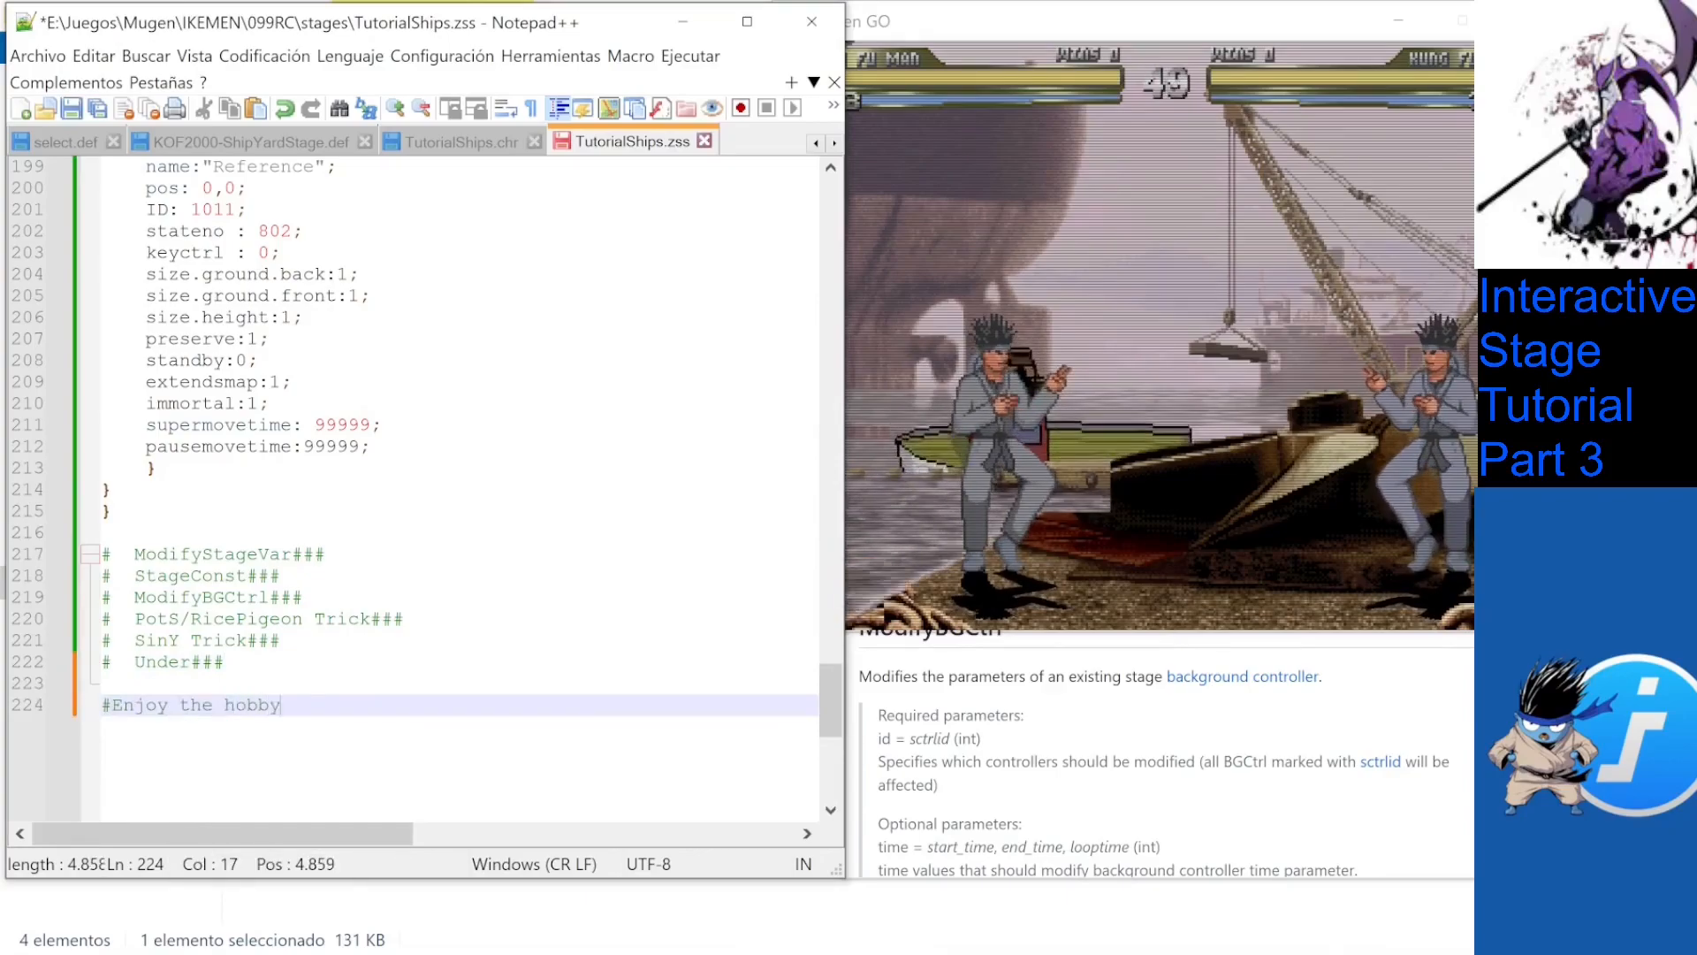
type("#Final")
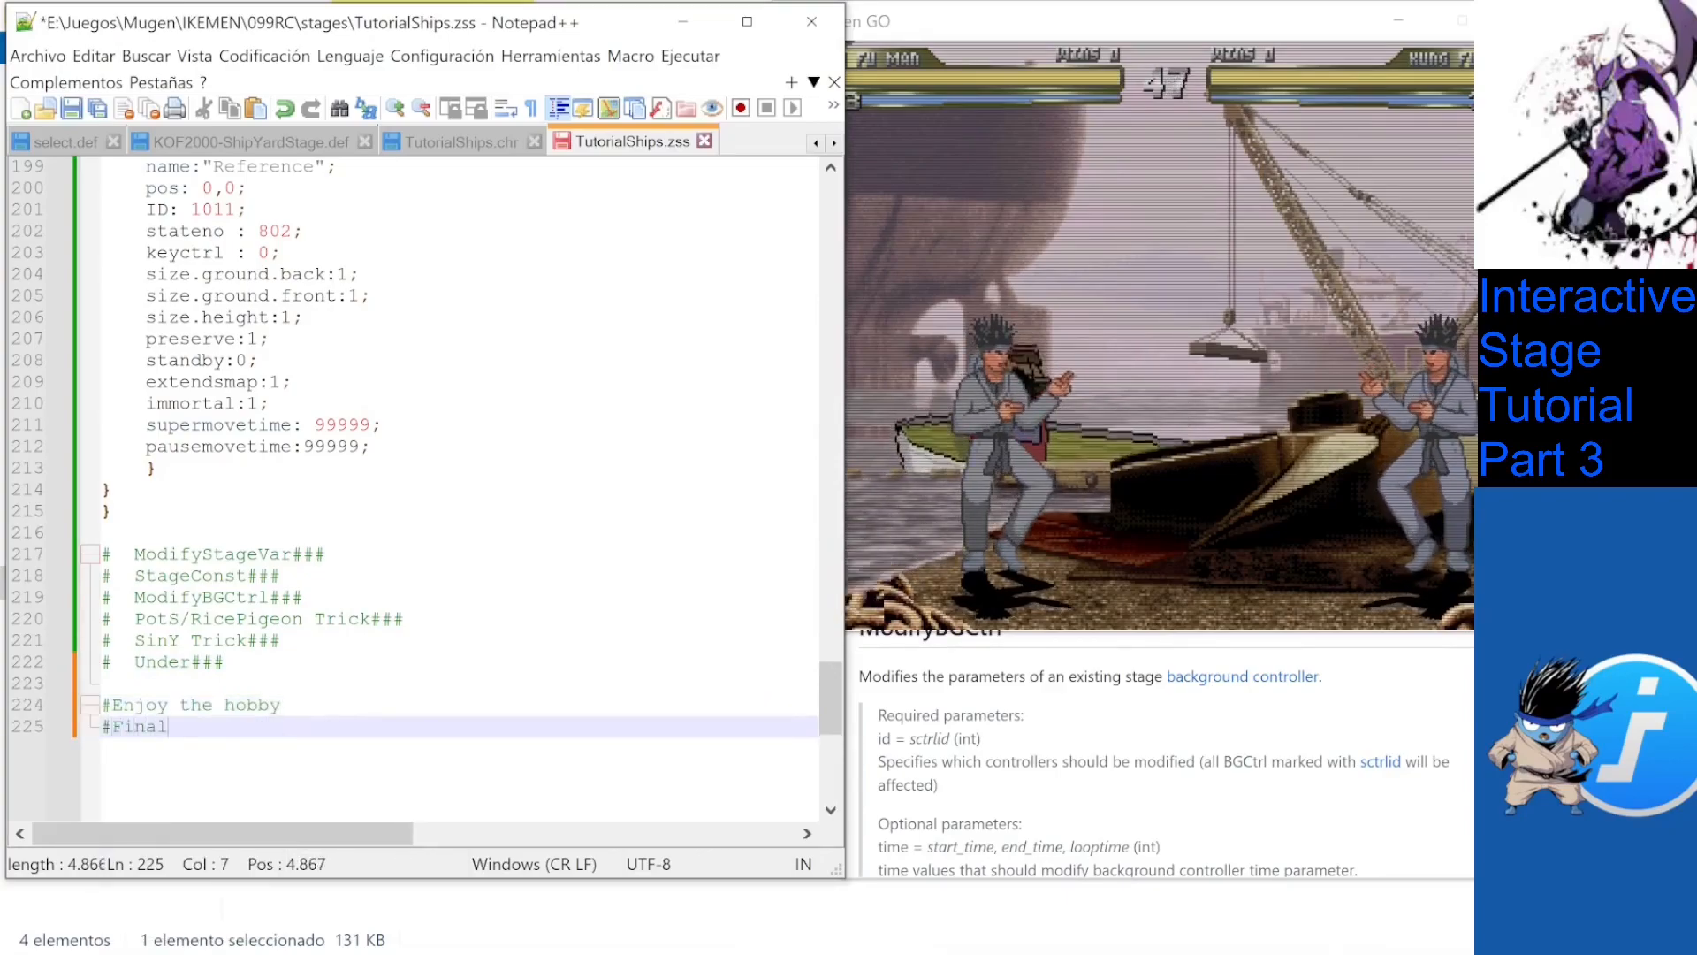
type("part coming soon")
type("#")
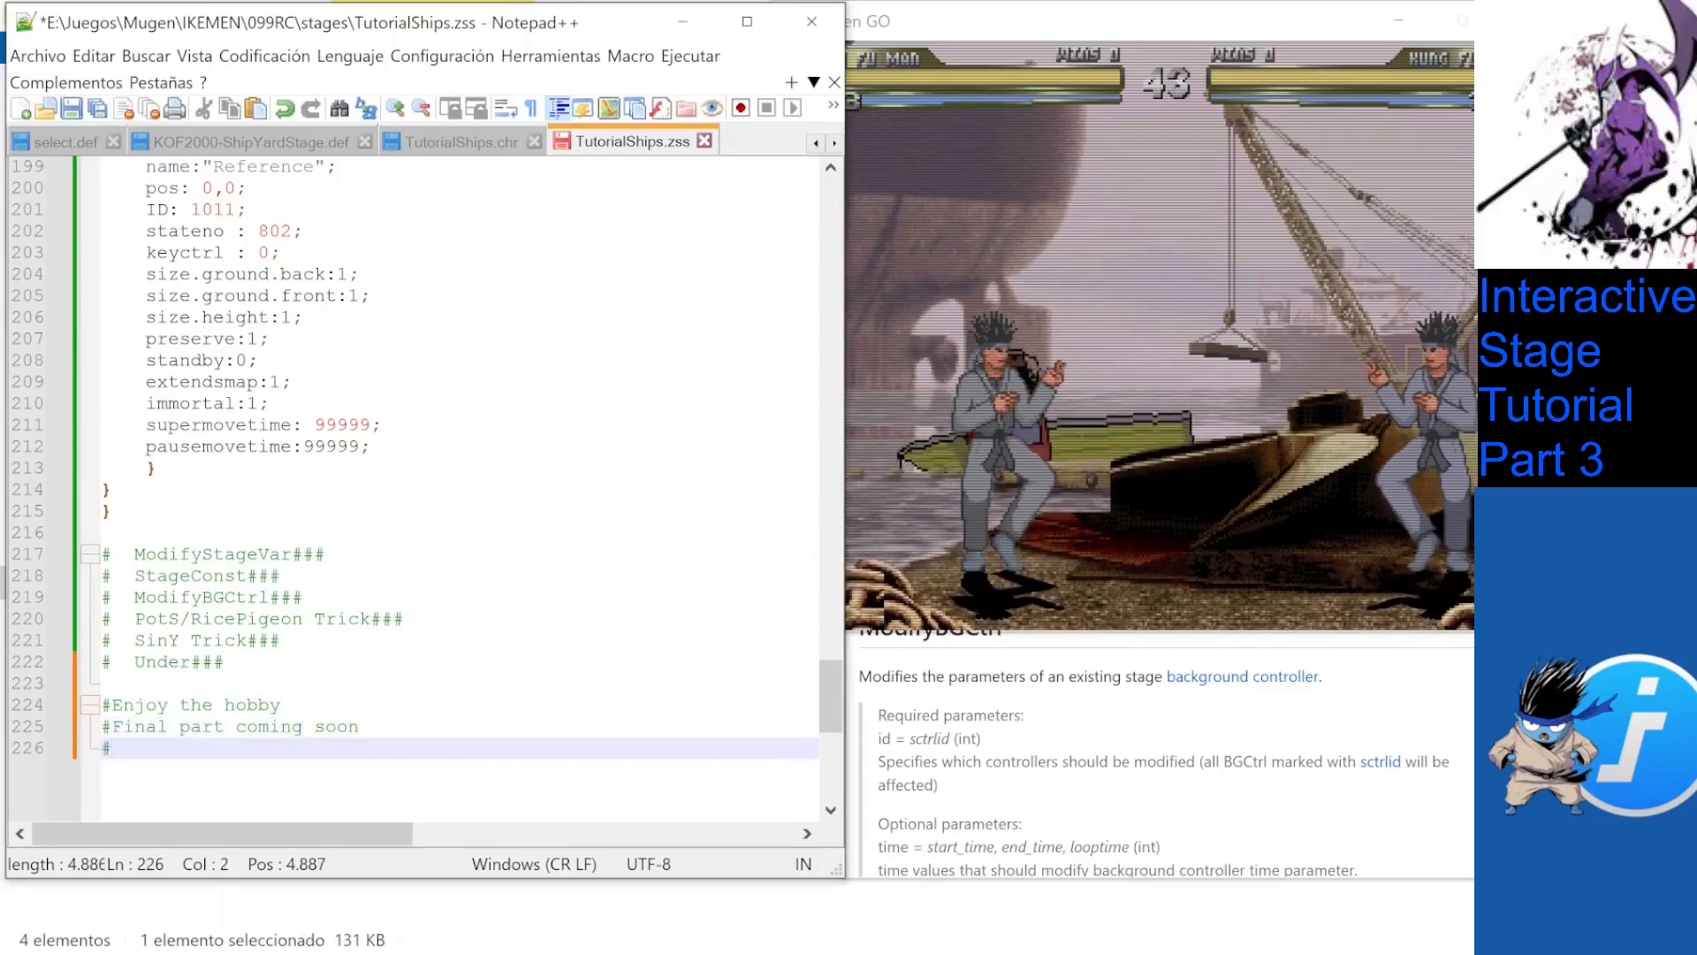
type("Reach")
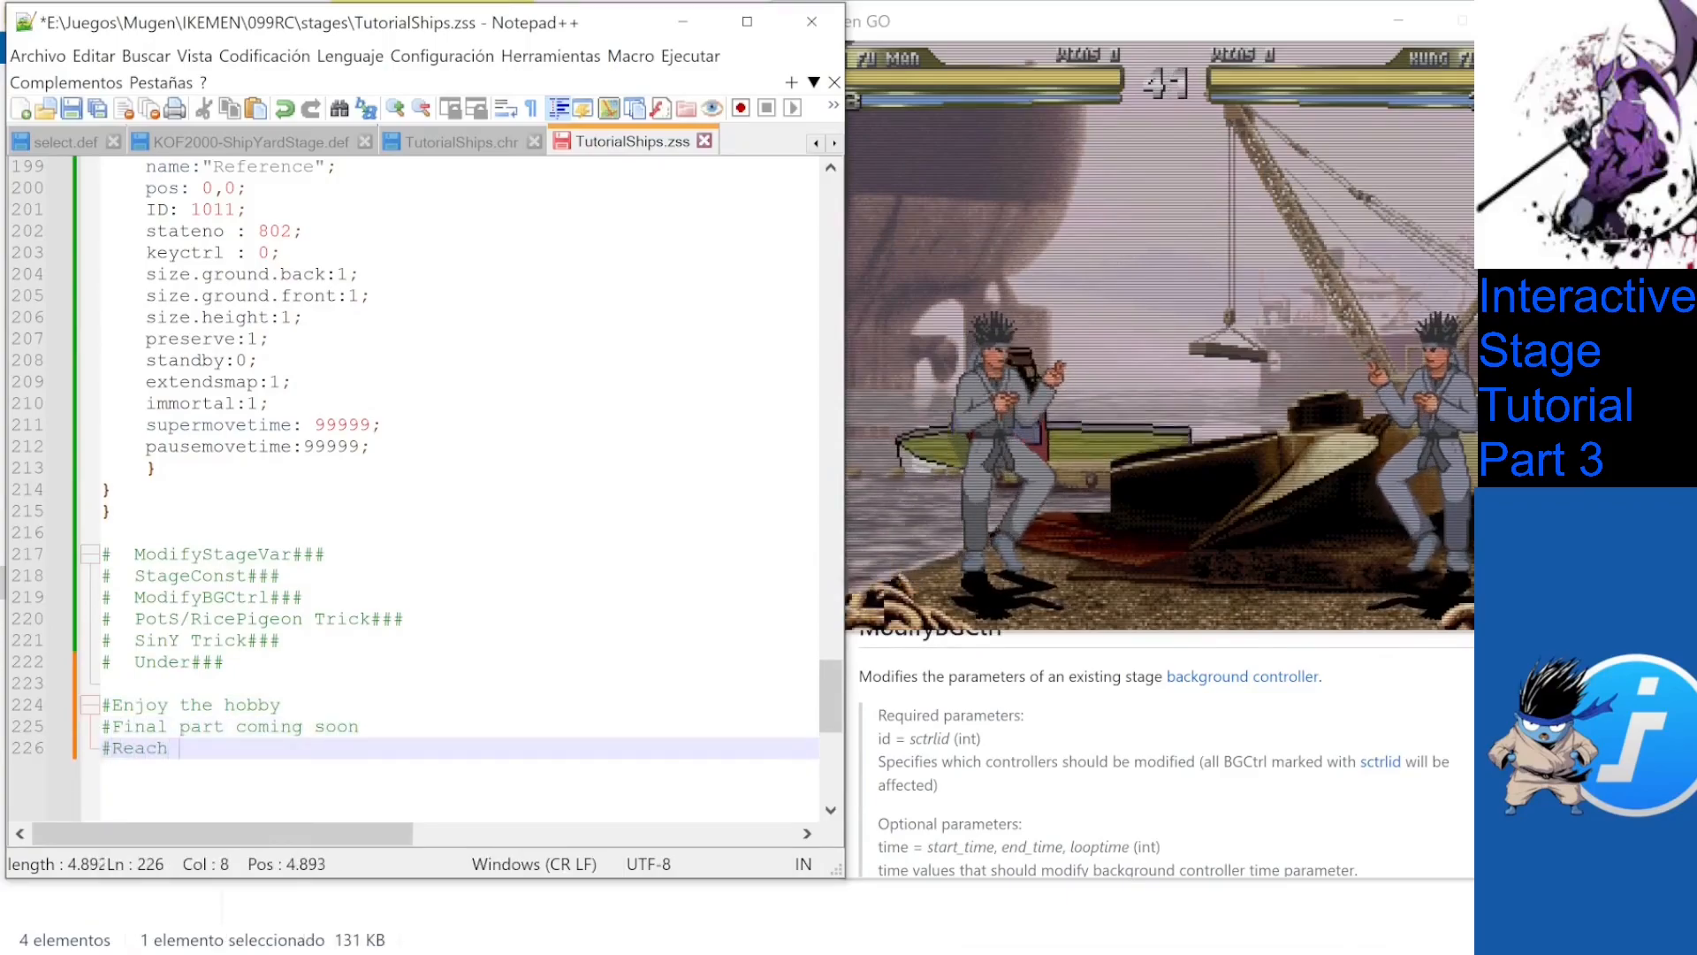
type("me @ I")
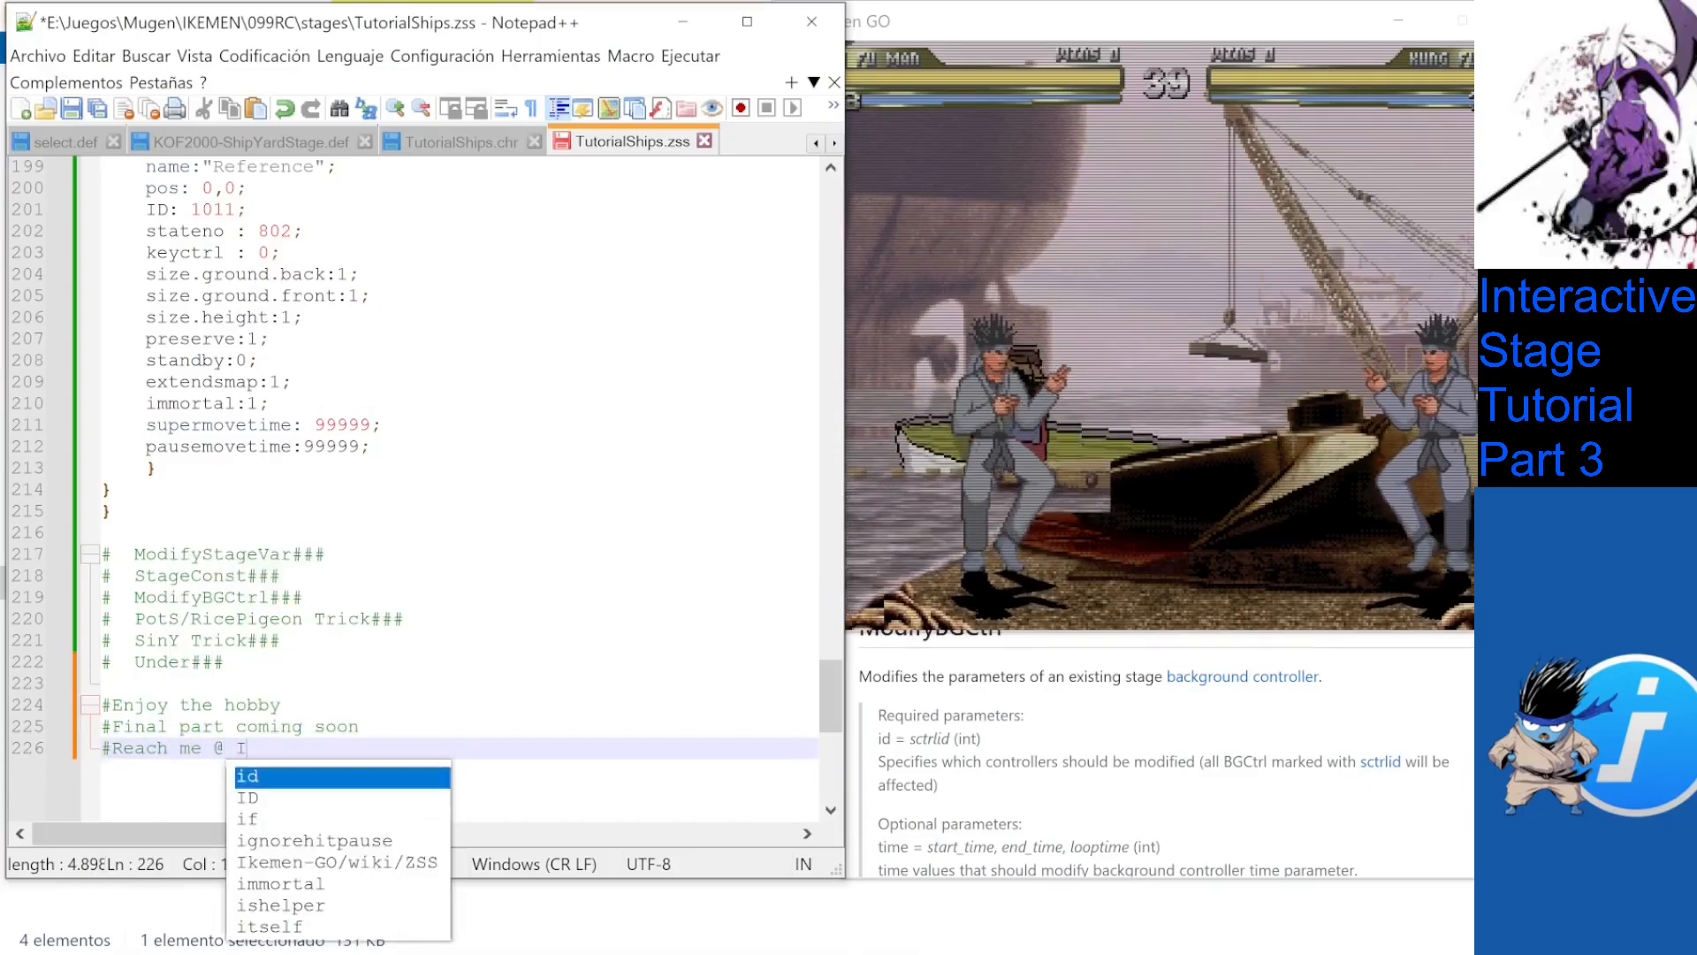
type("KEMEN")
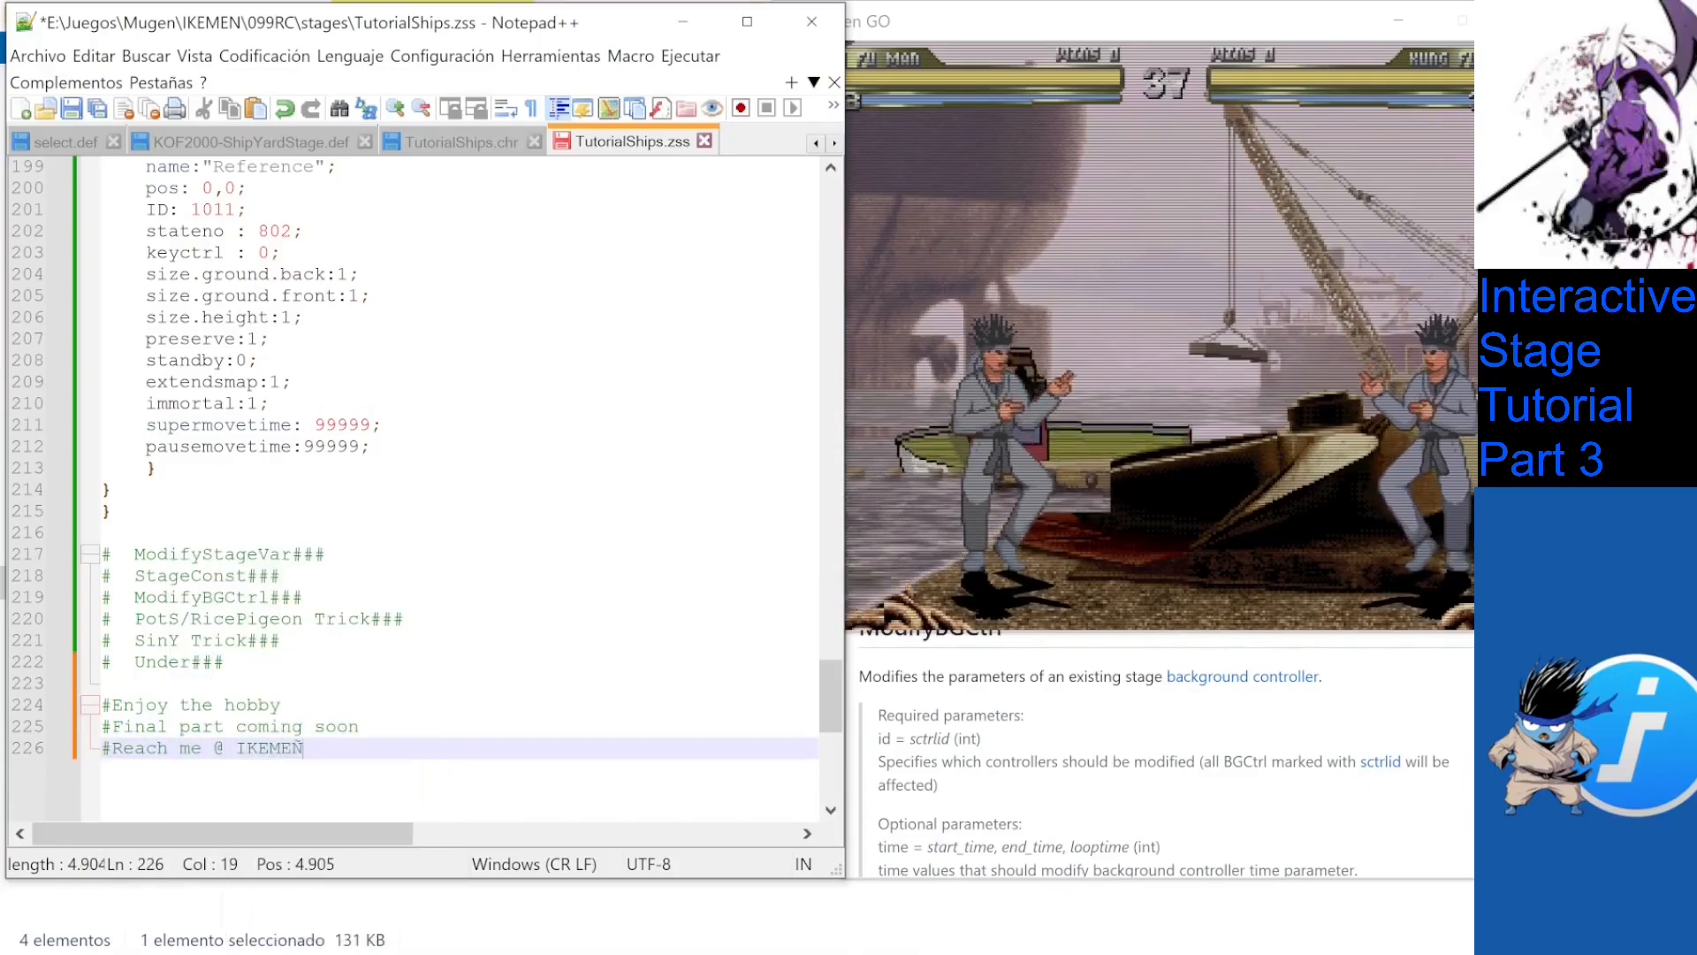
type(":D")
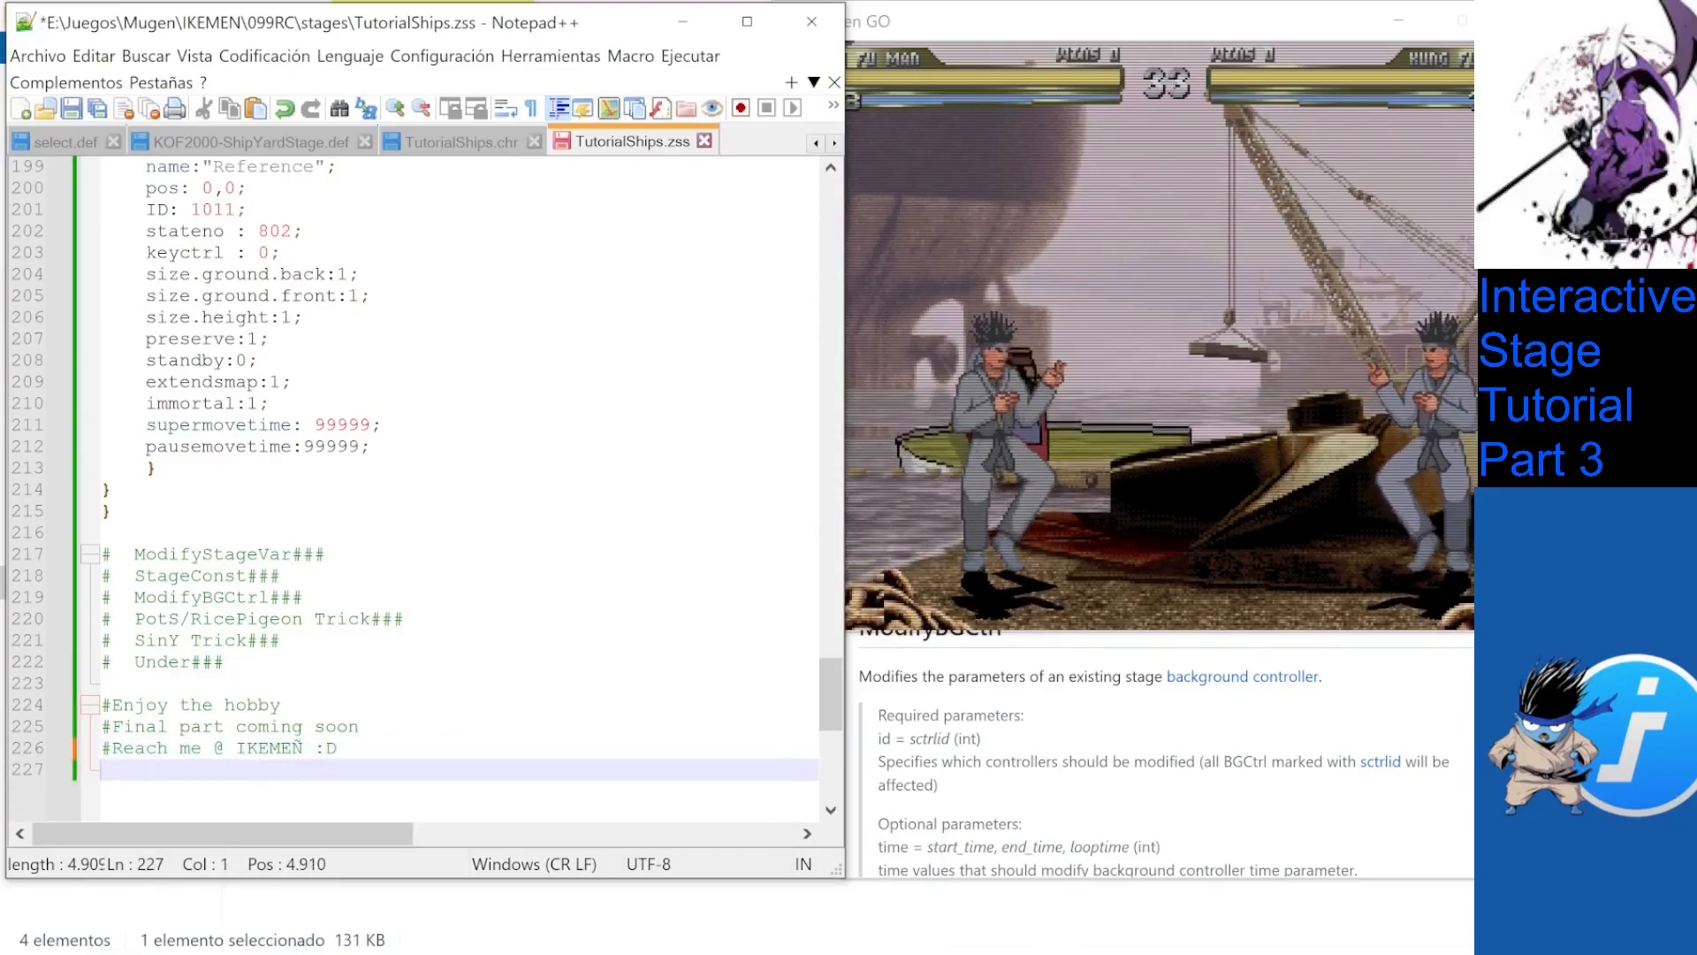
type("#See you")
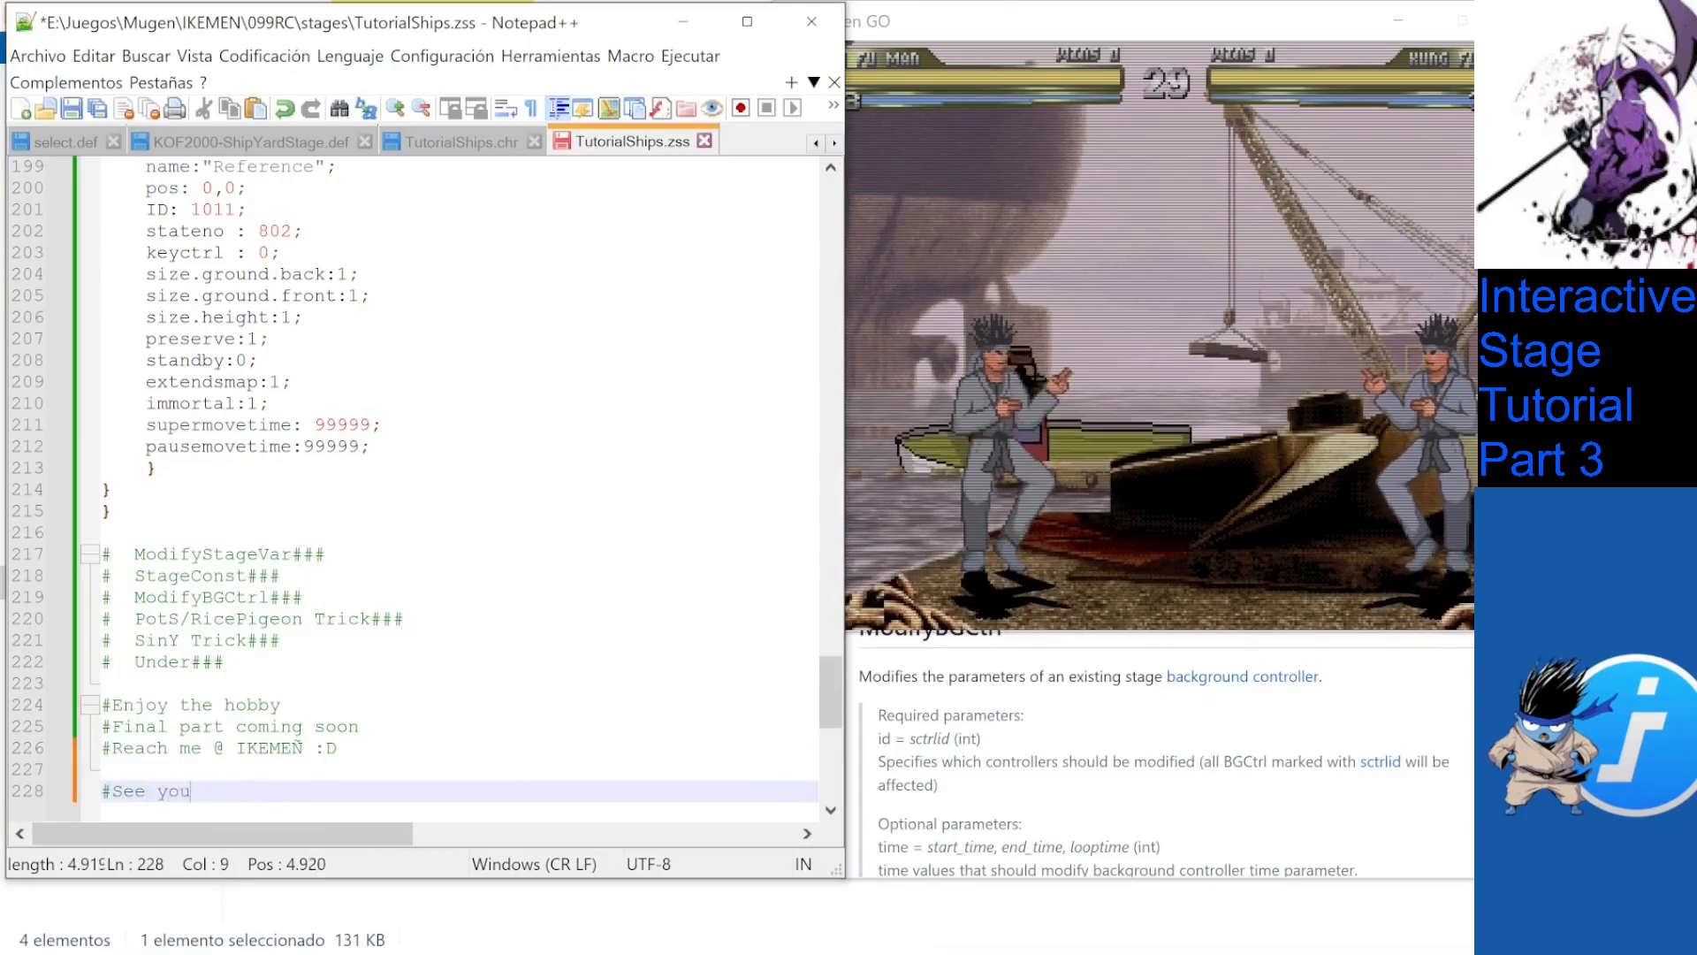
type("soon")
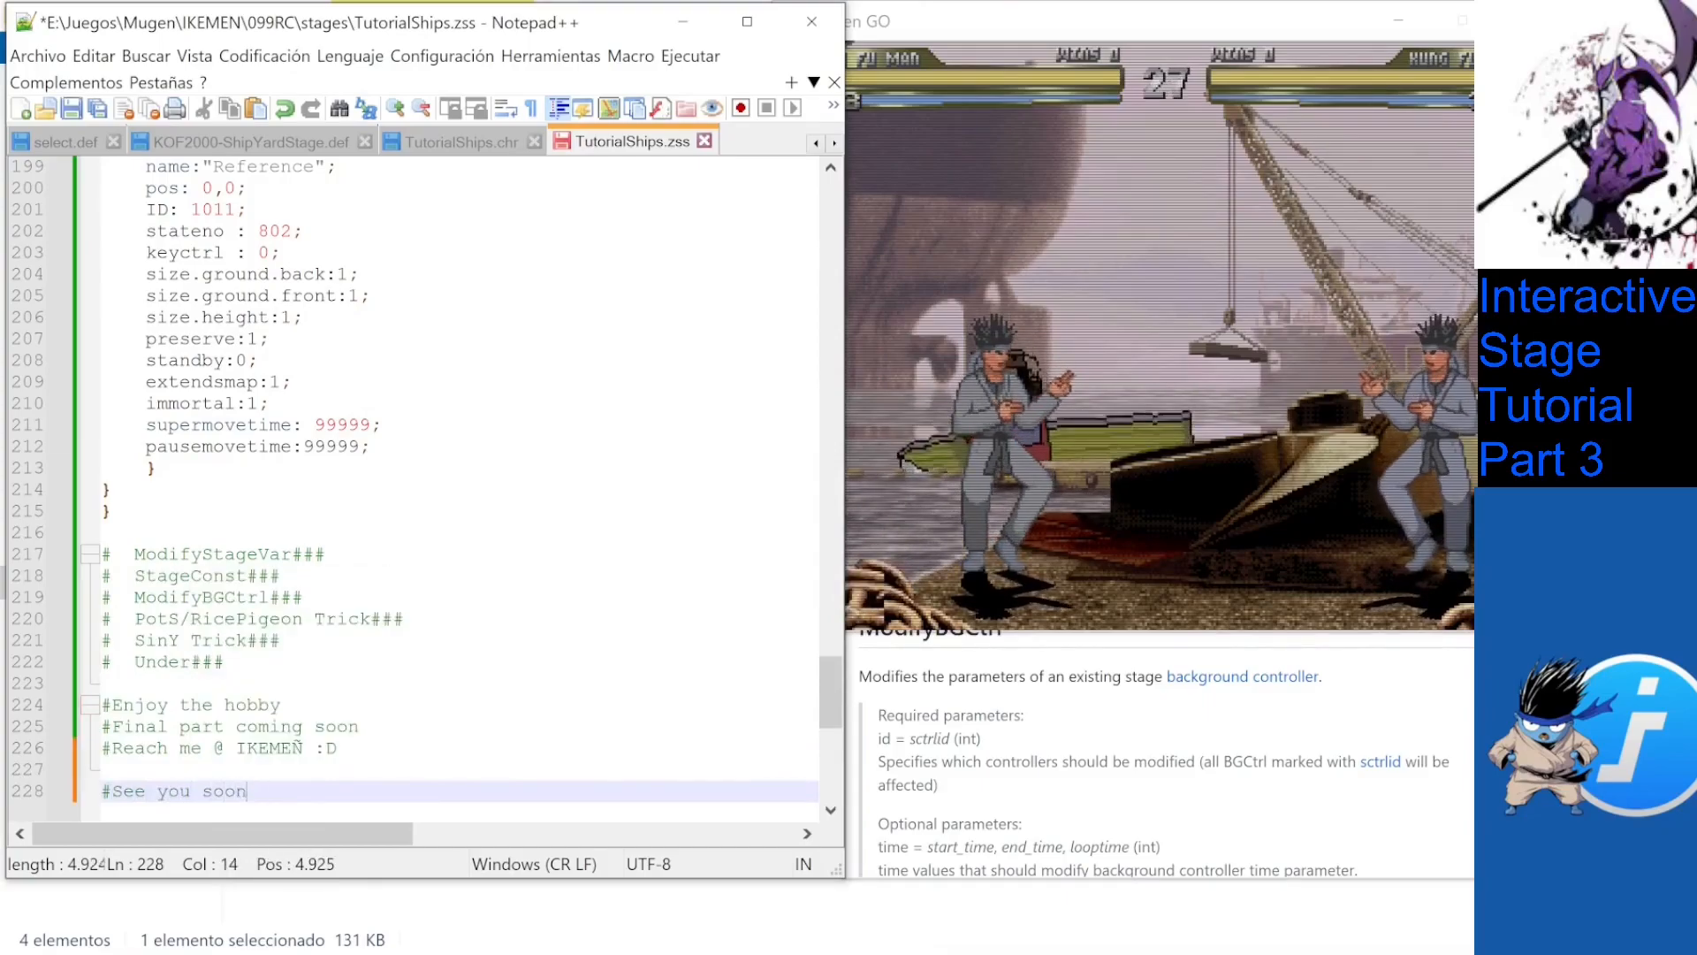
type("!")
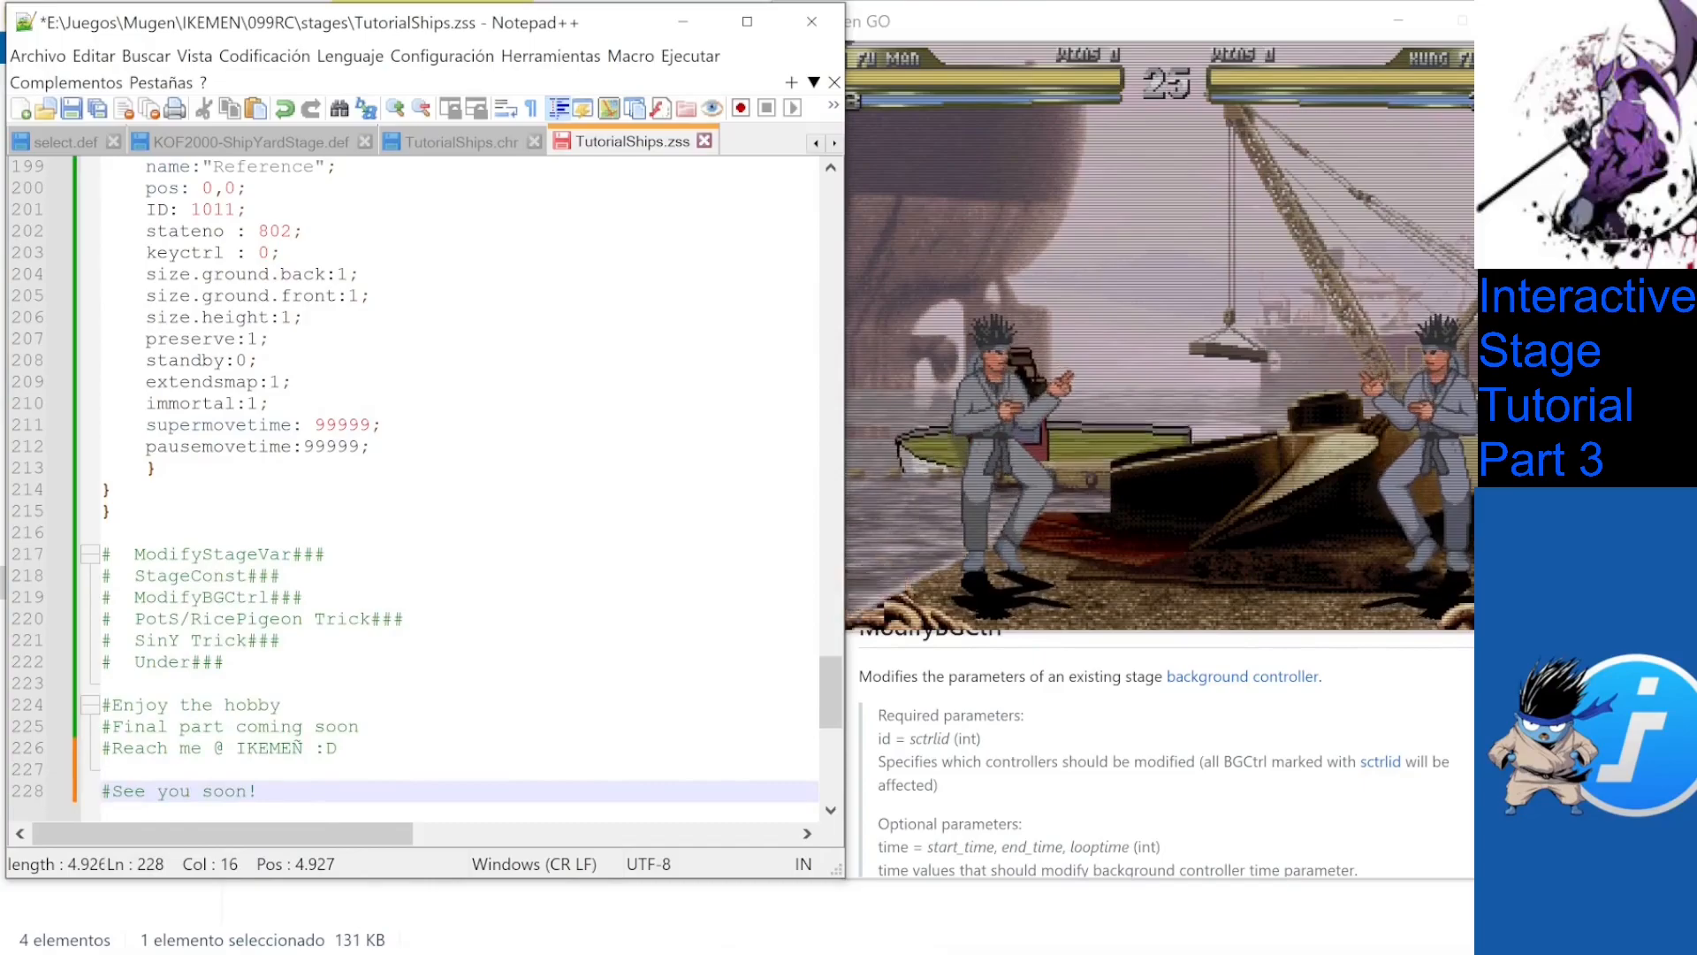